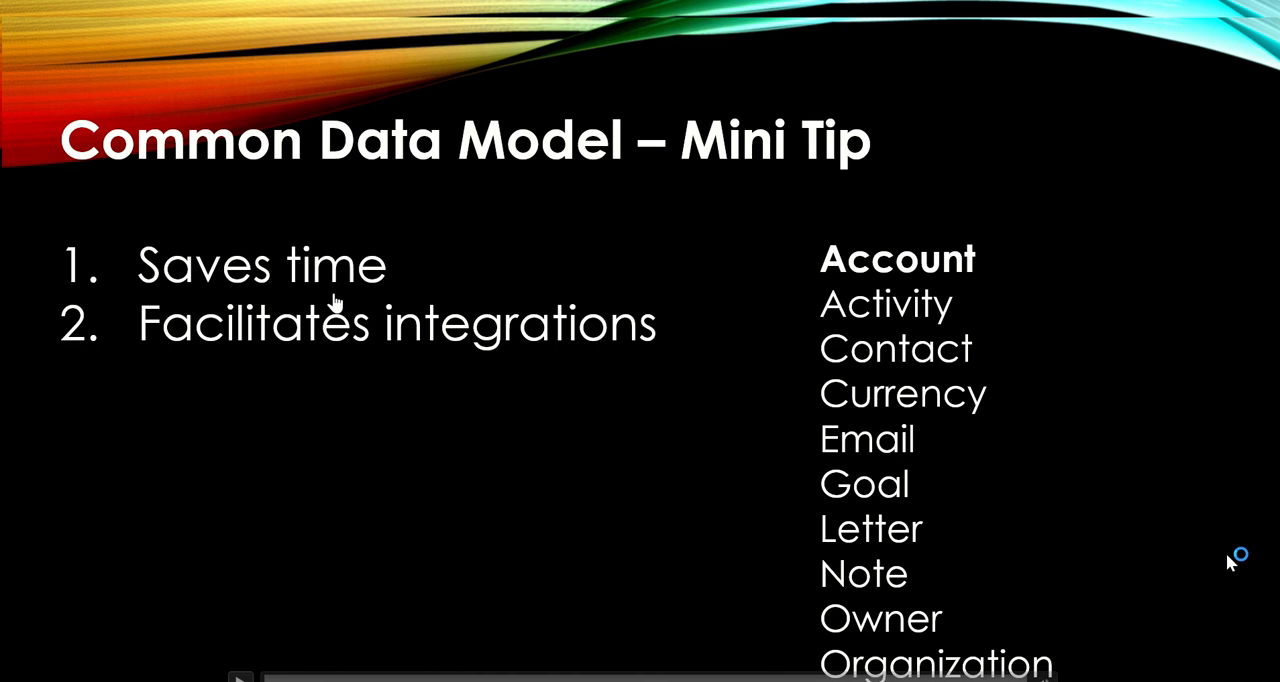
pyautogui.moveTo(392, 296)
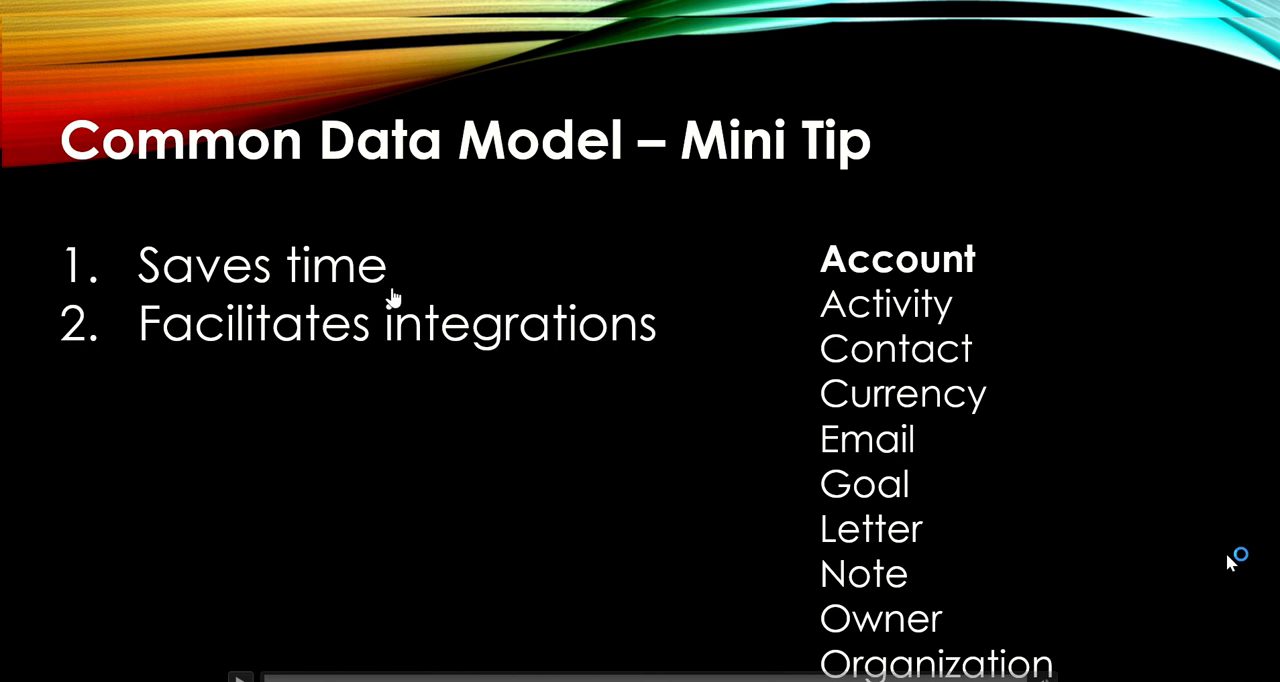
pyautogui.moveTo(98, 382)
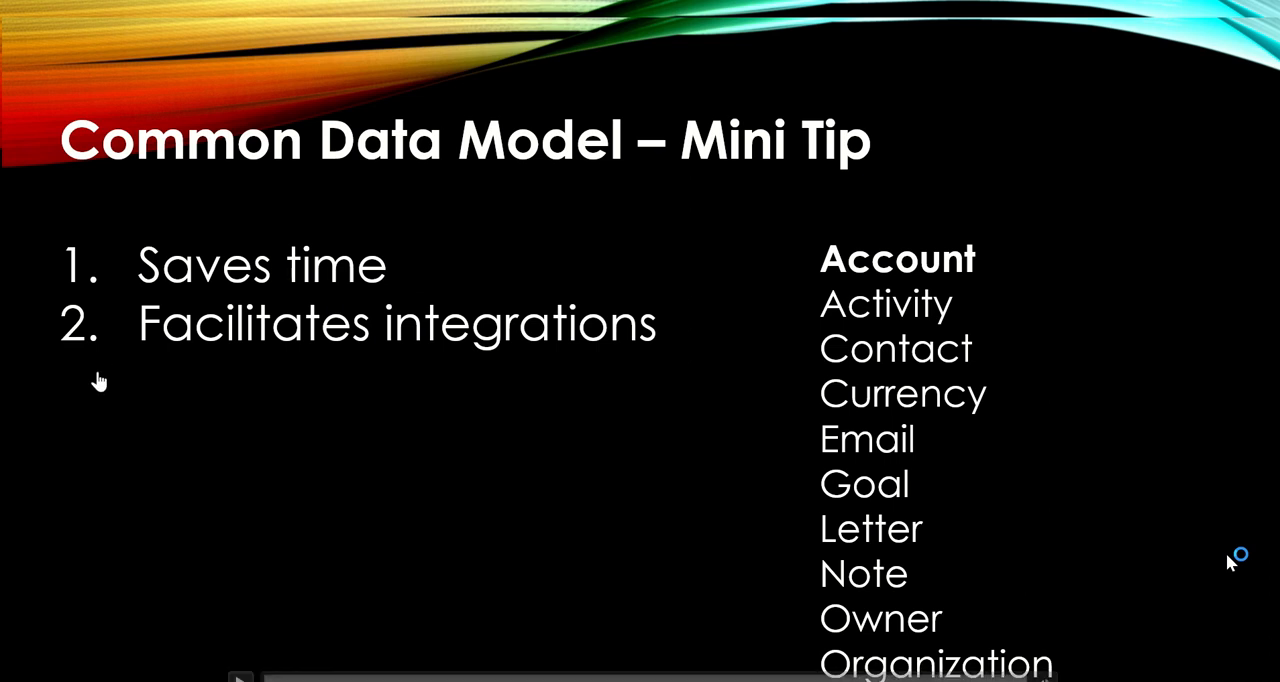
pyautogui.moveTo(546, 342)
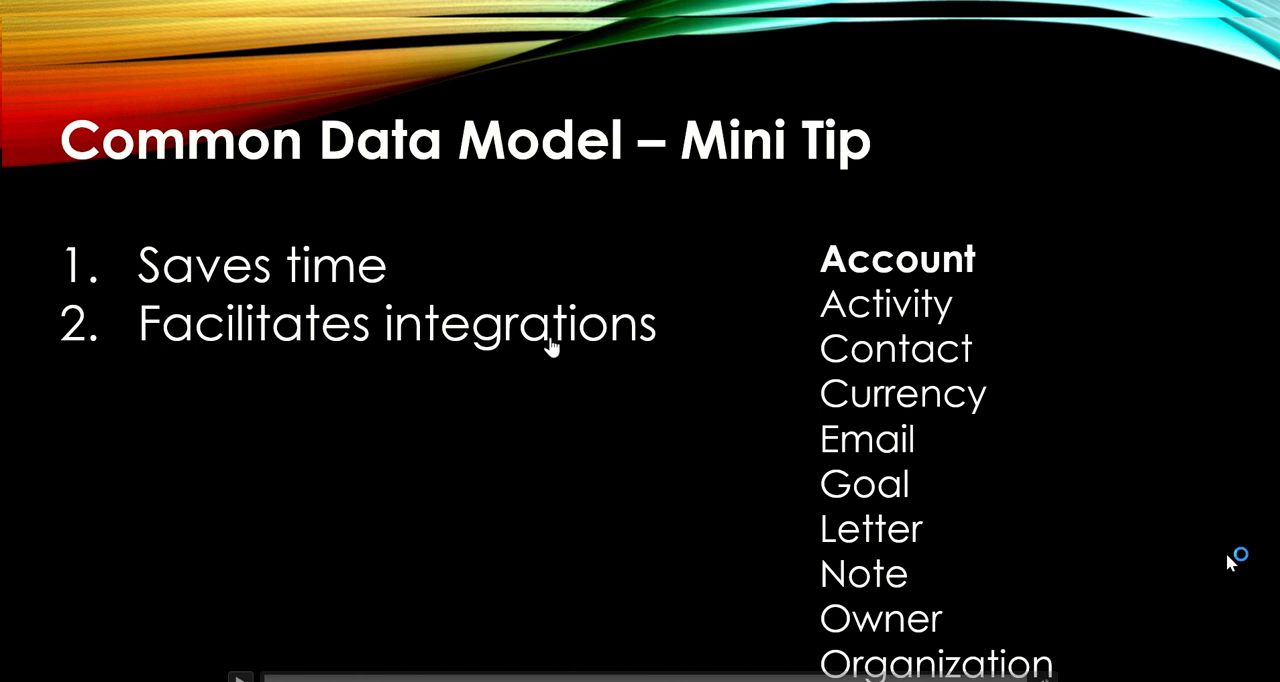
pyautogui.moveTo(528, 152)
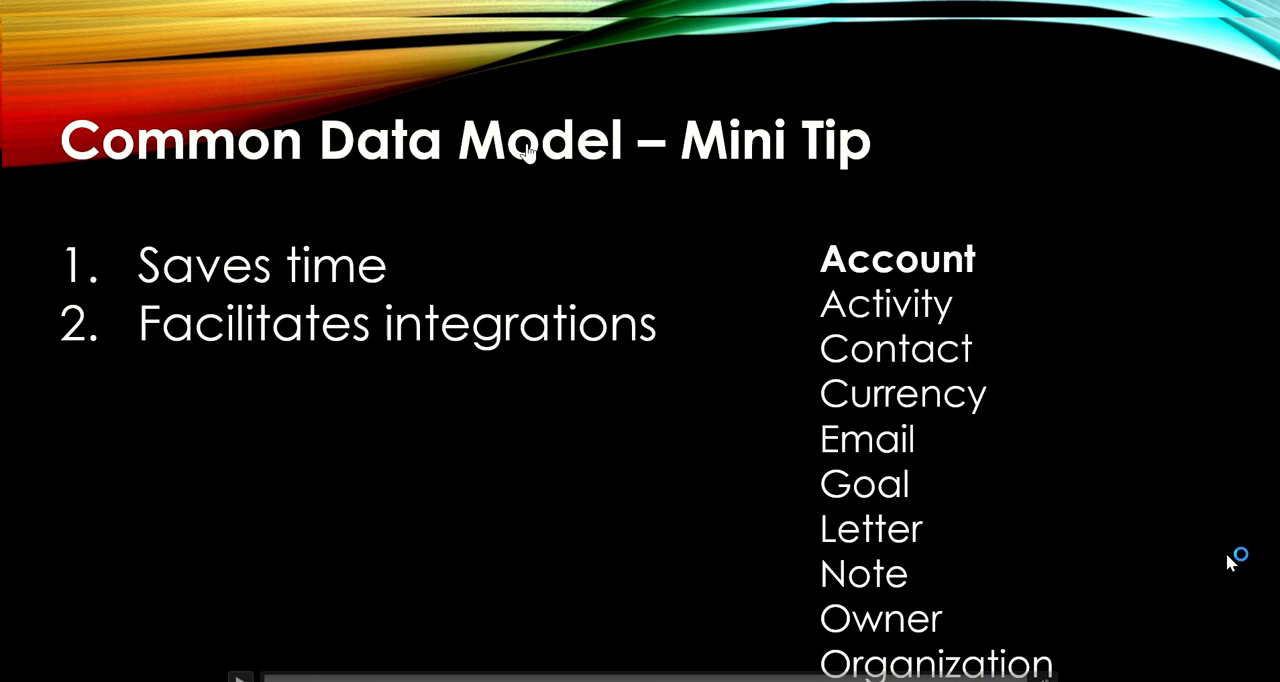
pyautogui.moveTo(910, 268)
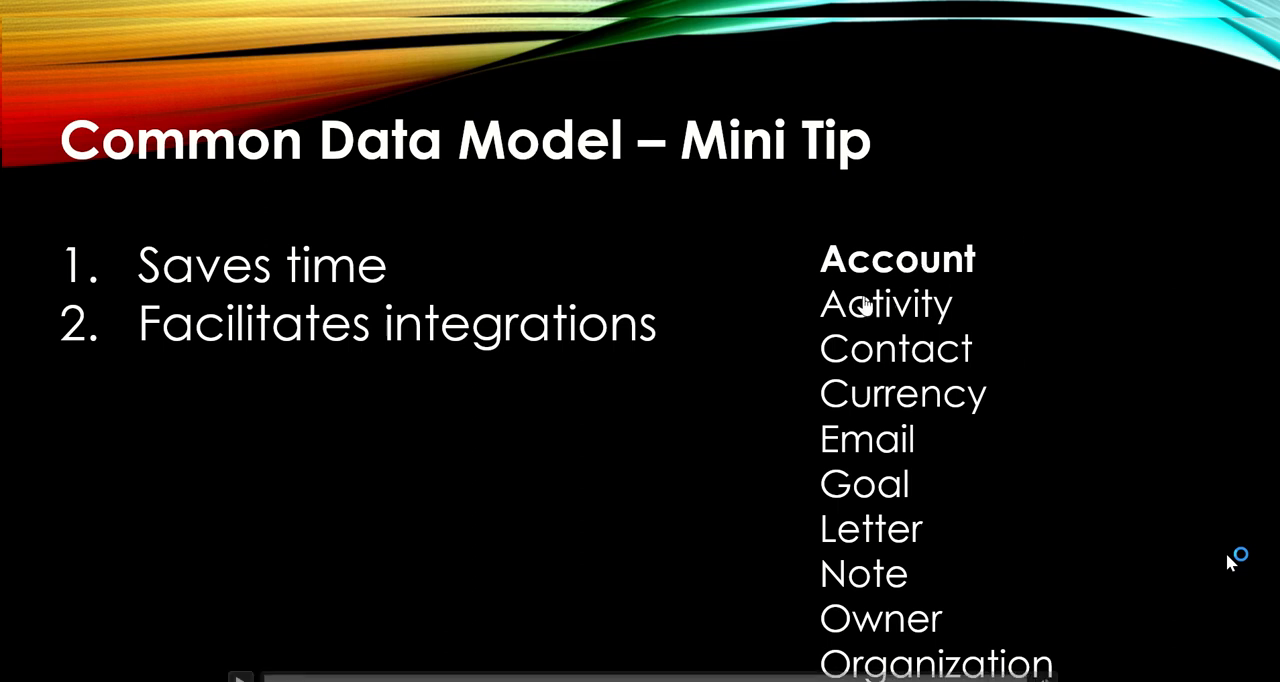
pyautogui.moveTo(910, 536)
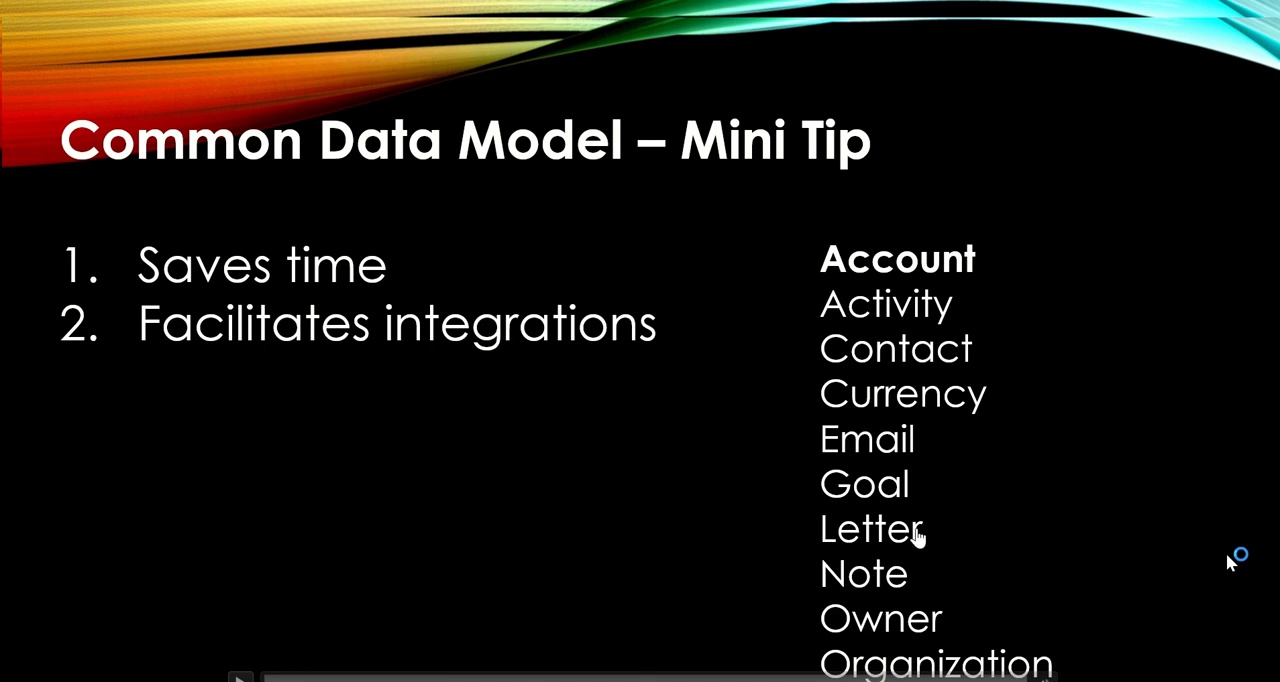
pyautogui.moveTo(60, 680)
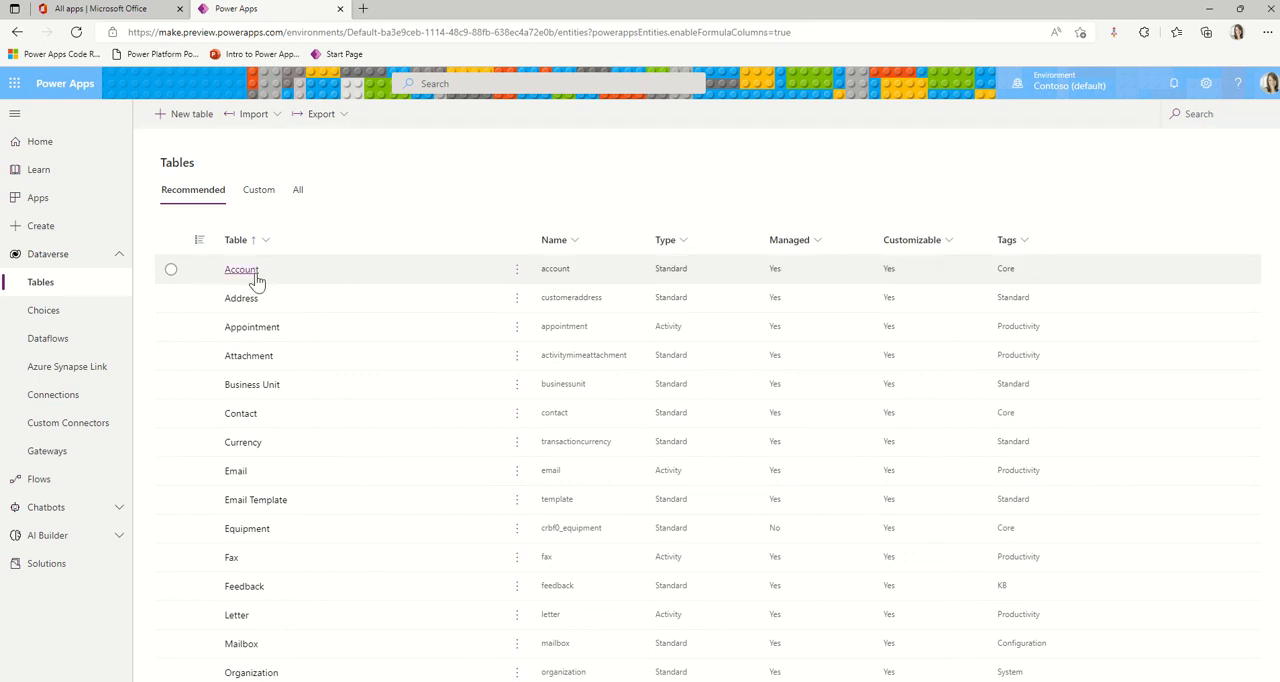
# Open the Account table from the Dataverse tables list to see its overview.
pyautogui.click(240, 268)
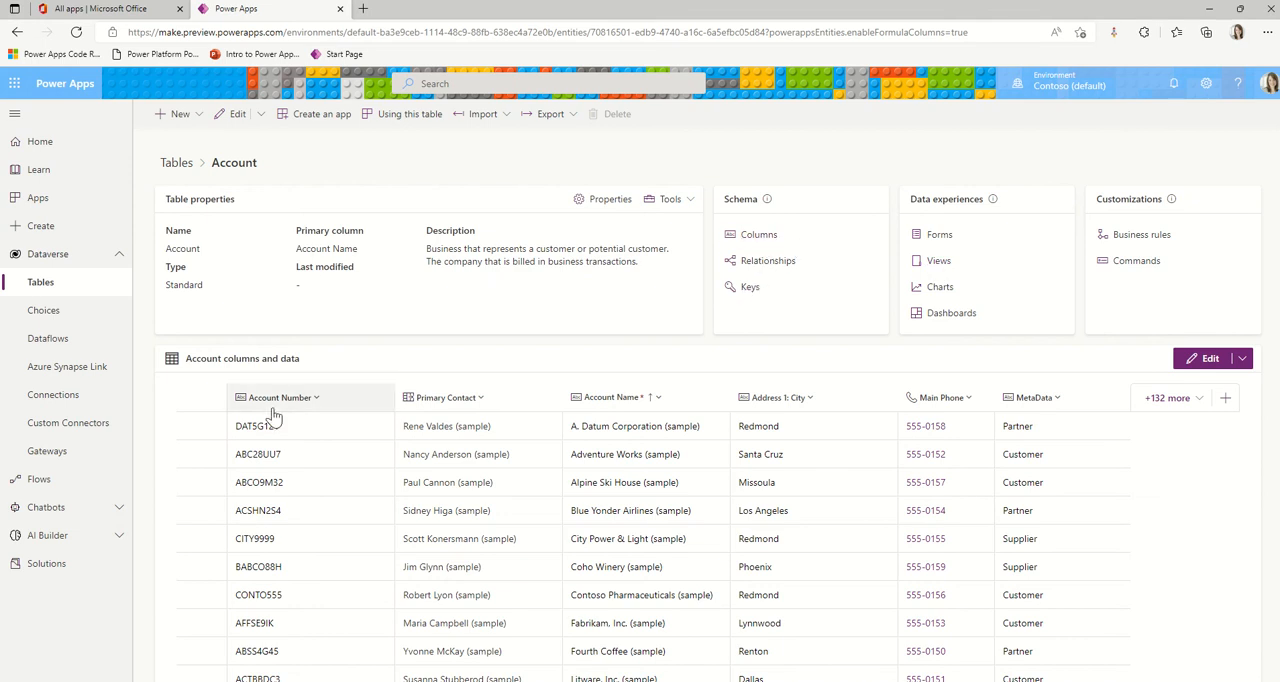
pyautogui.moveTo(280, 400)
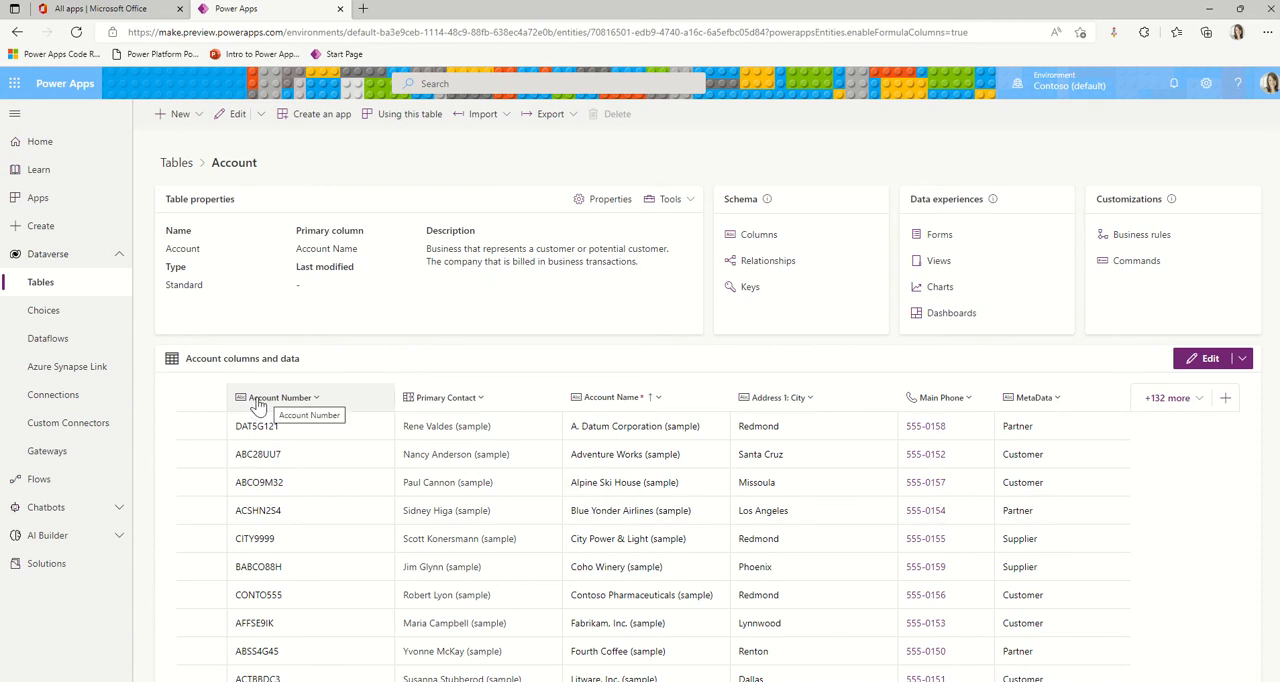
pyautogui.moveTo(264, 408)
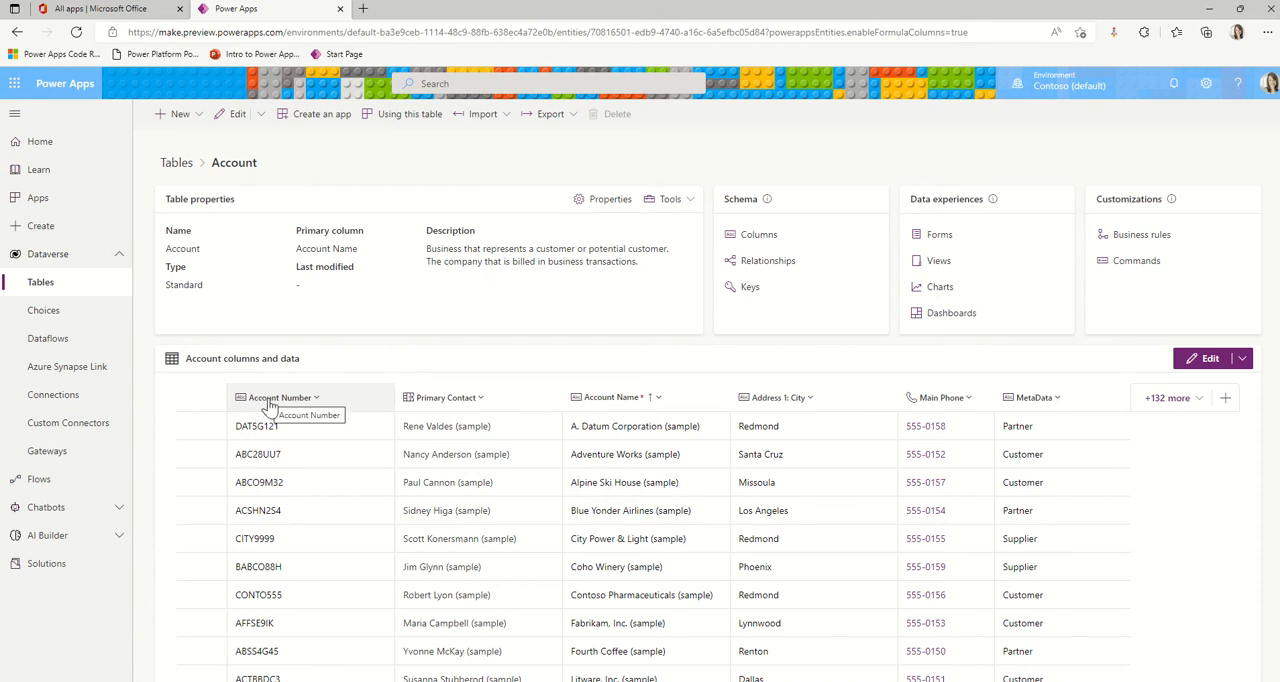
pyautogui.moveTo(756, 242)
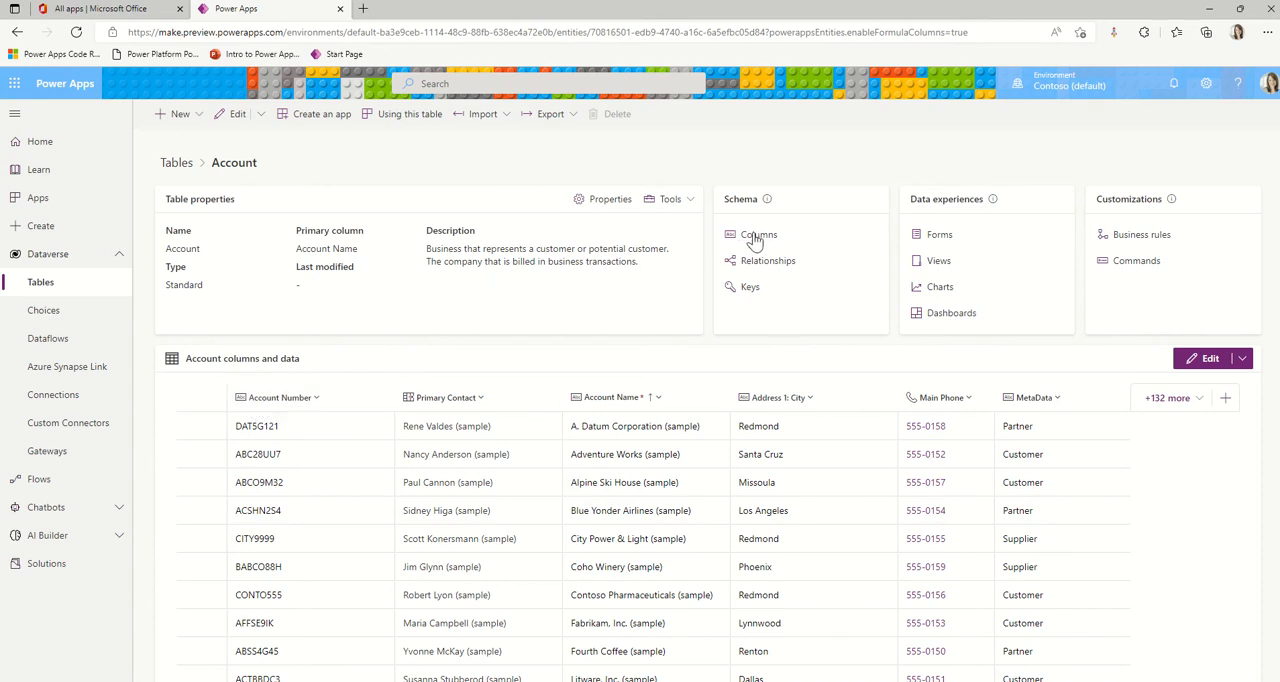
# Show the Account table's full column list and browse through it.
pyautogui.click(758, 234)
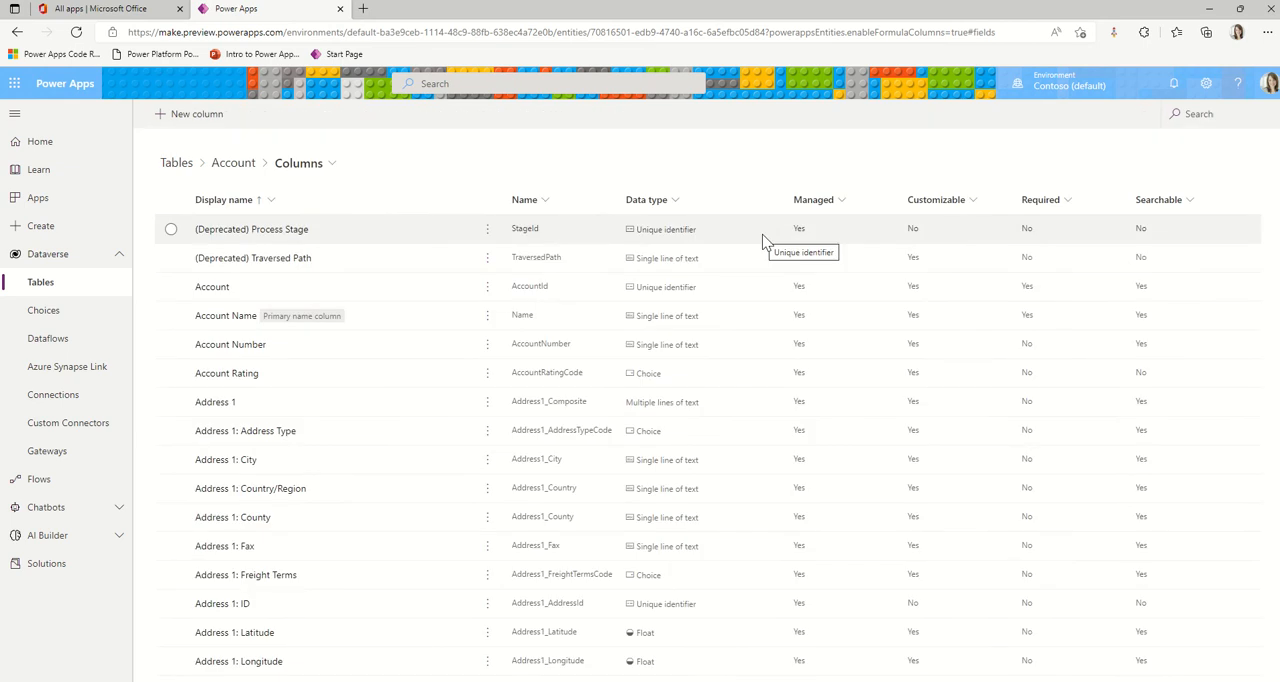
pyautogui.moveTo(752, 204)
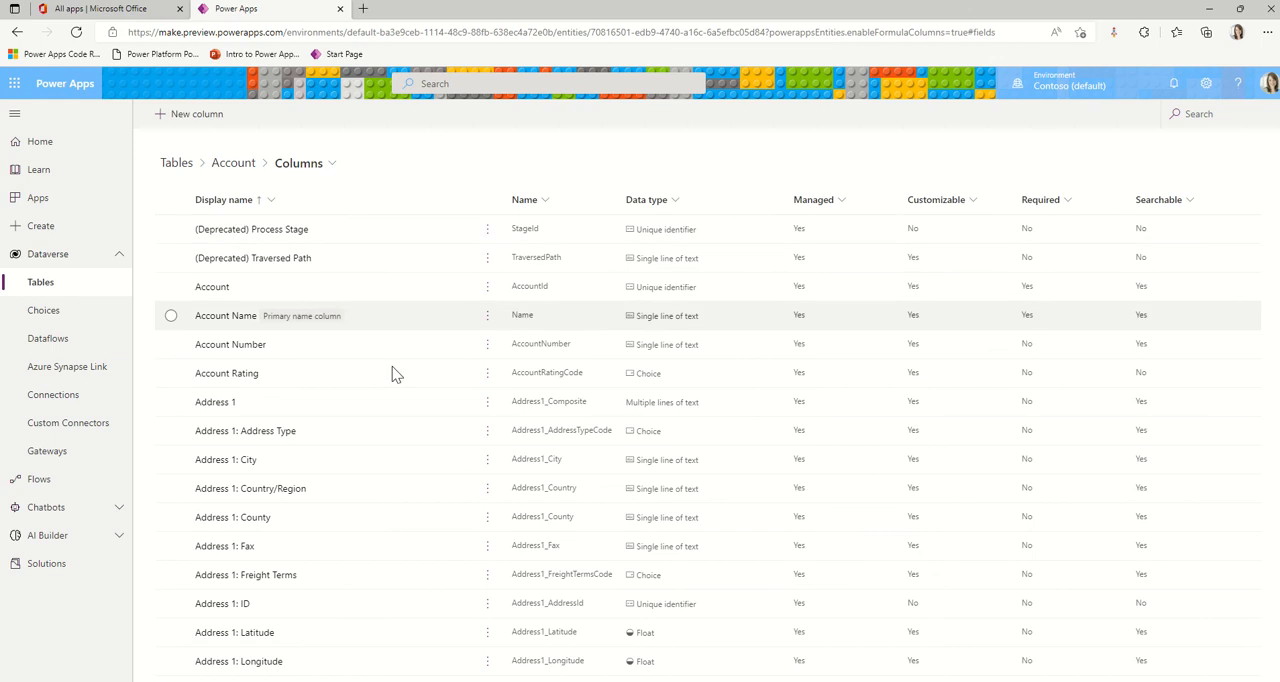
pyautogui.scroll(-3)
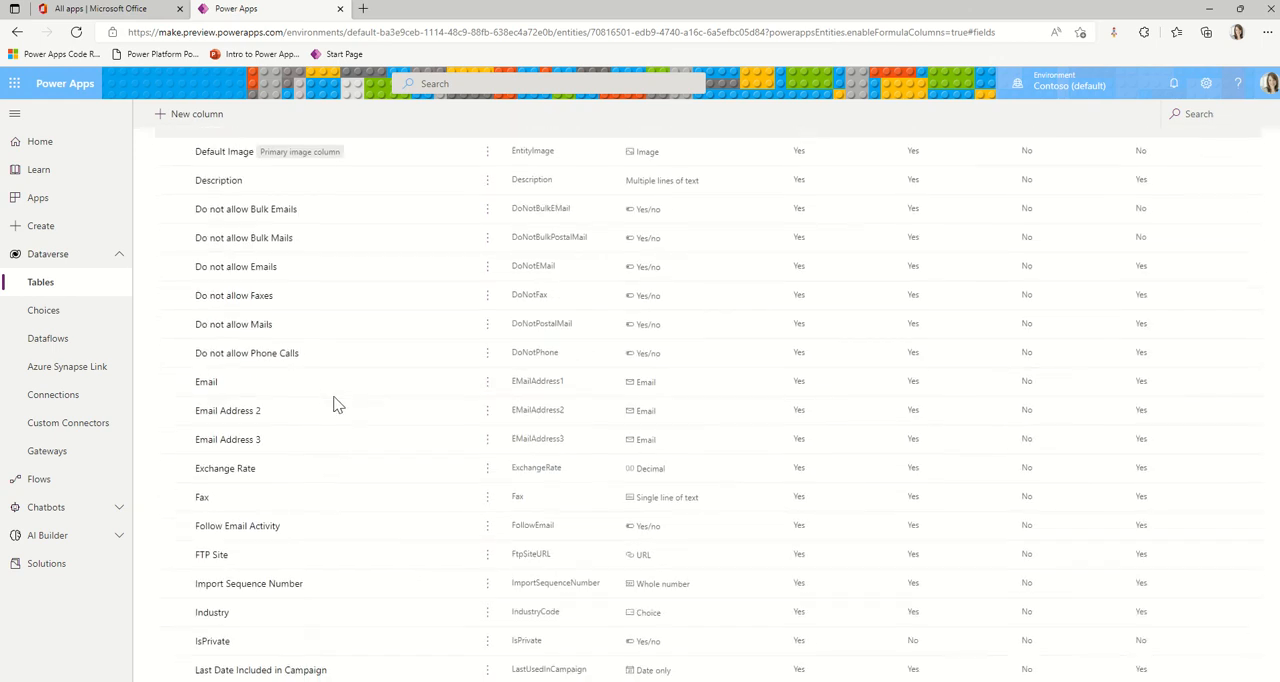
pyautogui.scroll(-3)
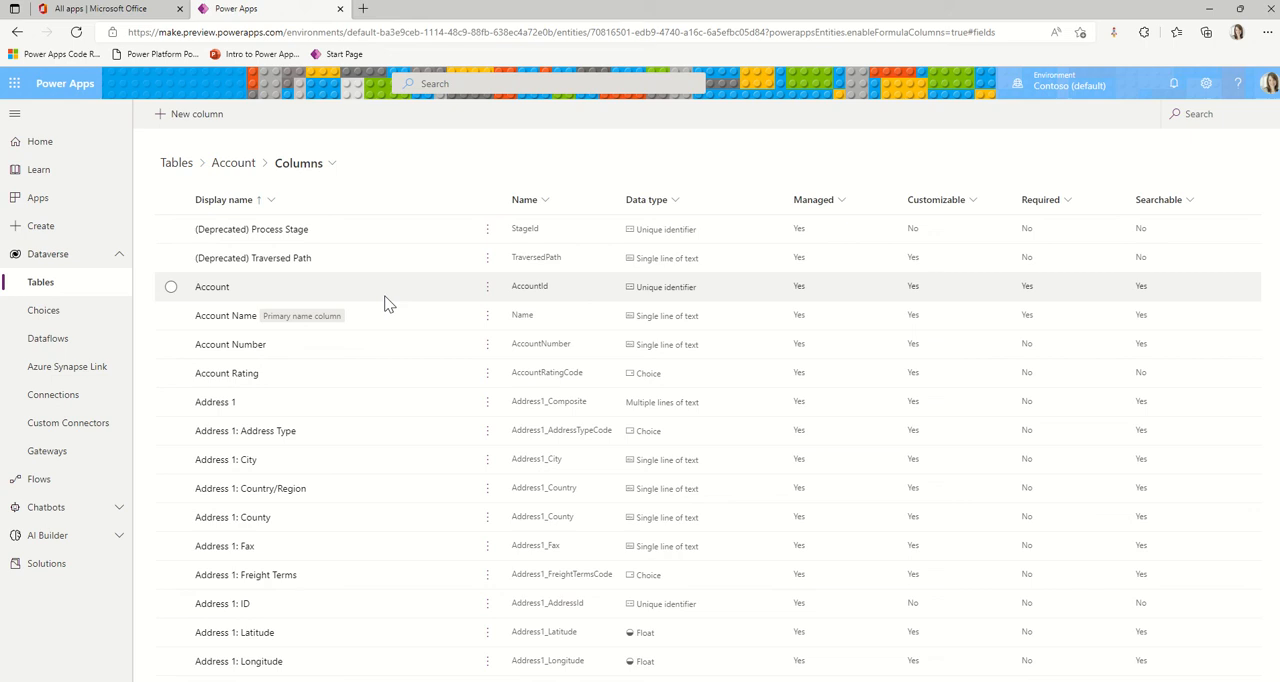
# Browse down and back up the Account columns list toward the Account column.
pyautogui.scroll(-3)
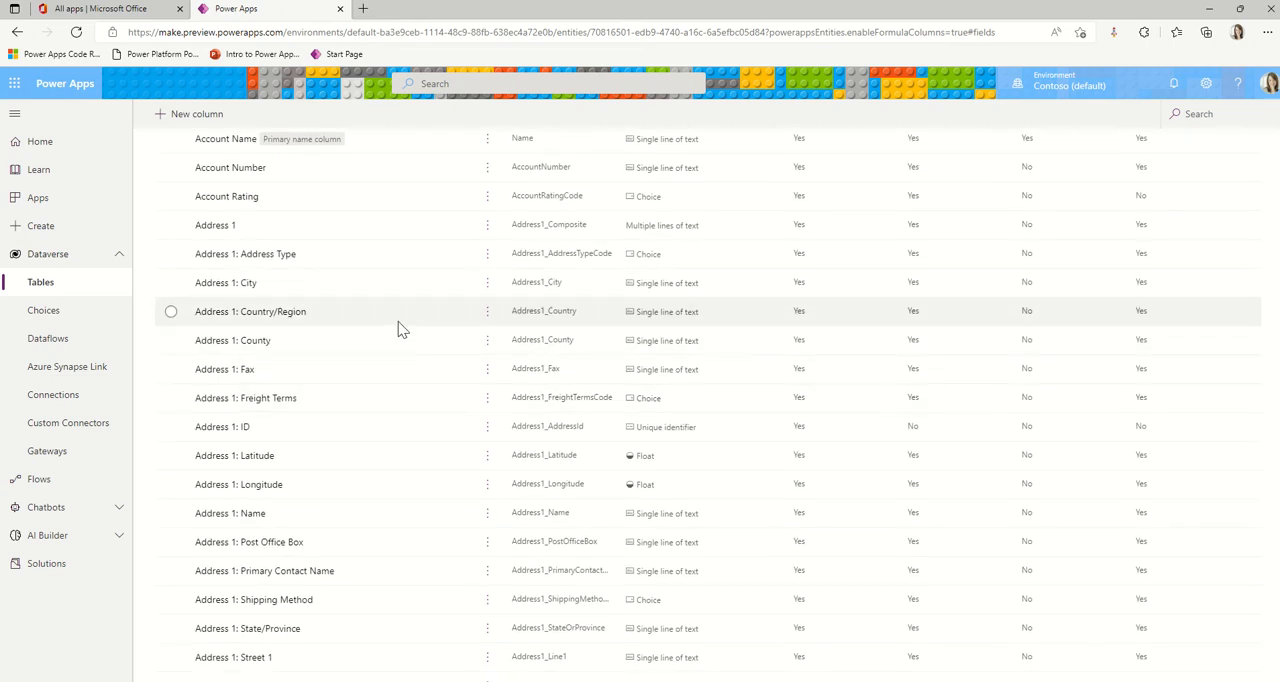
pyautogui.scroll(-3)
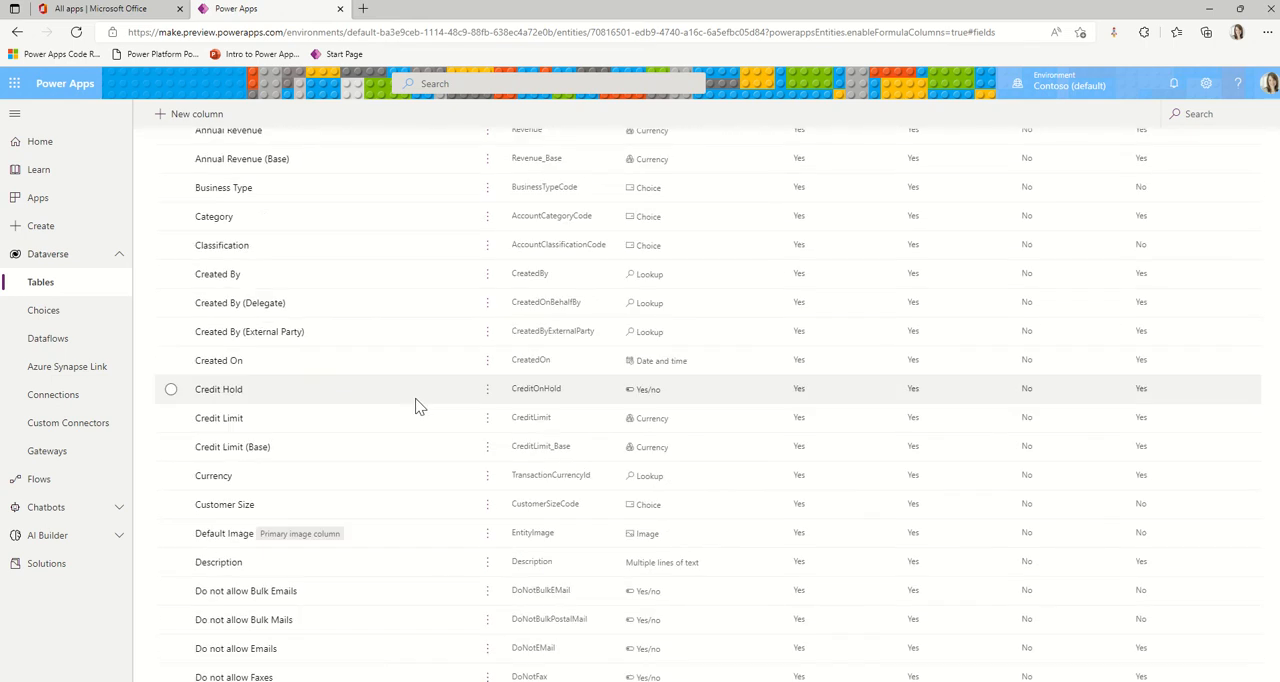
pyautogui.scroll(-3)
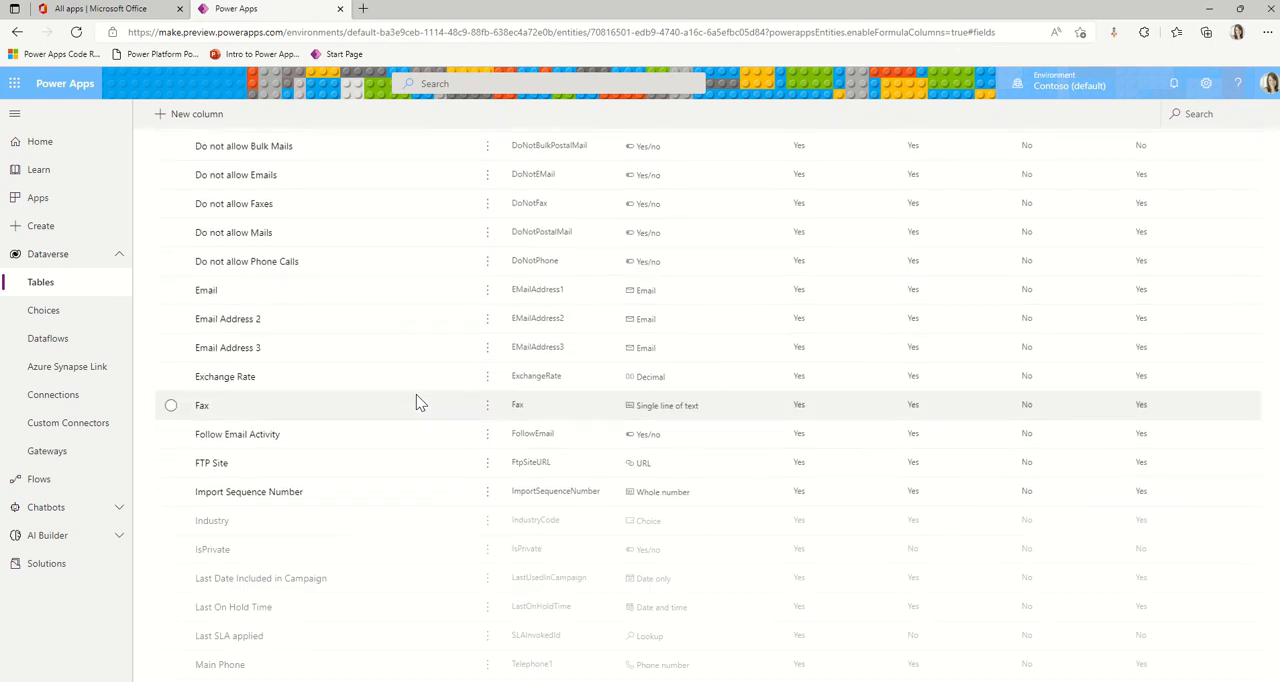
pyautogui.scroll(-3)
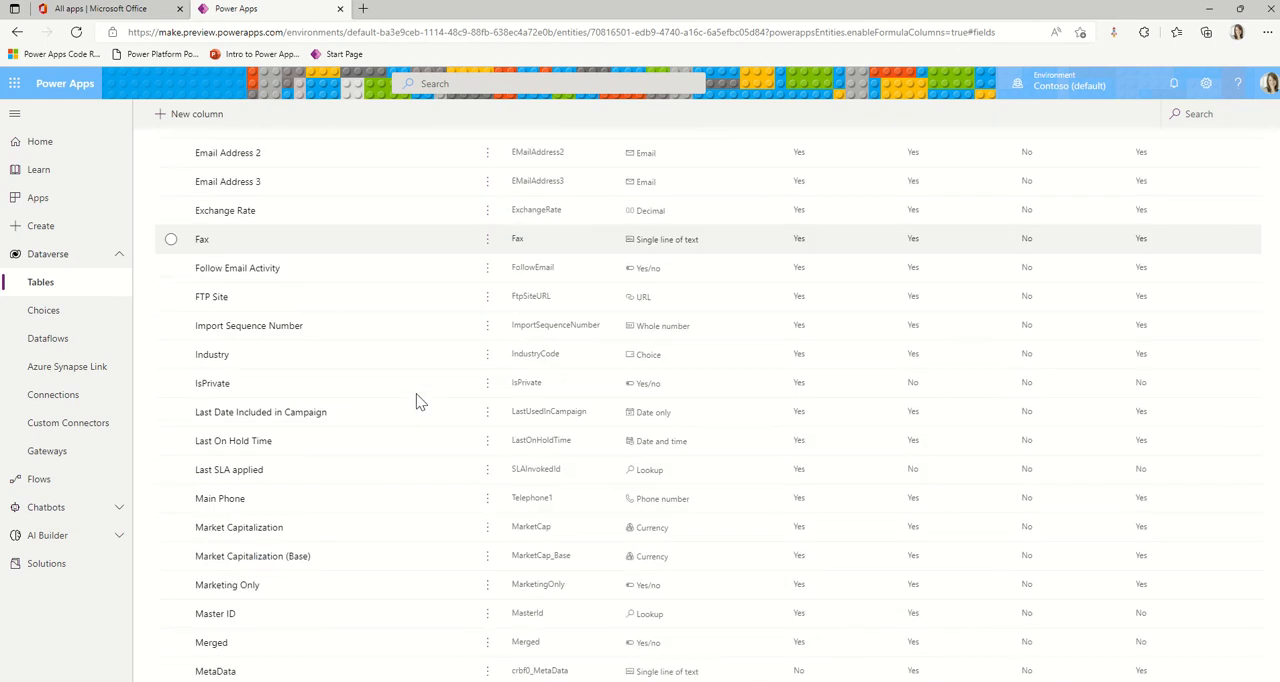
pyautogui.scroll(-3)
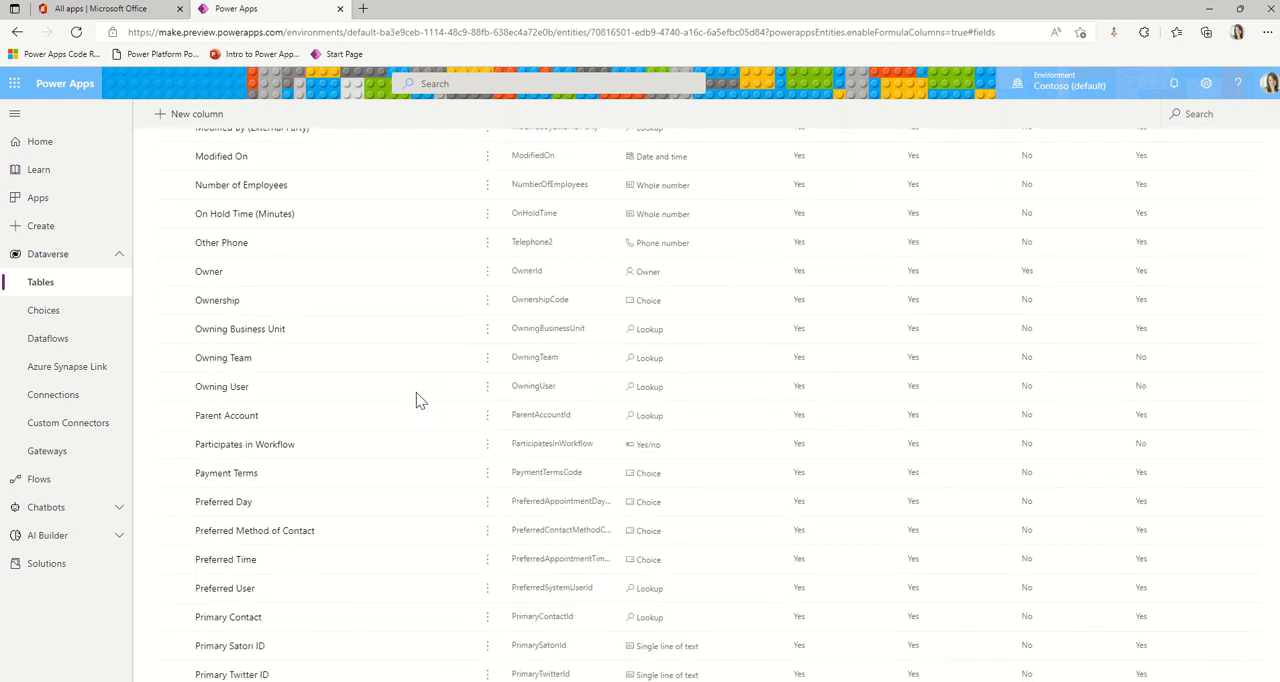
pyautogui.moveTo(420, 386)
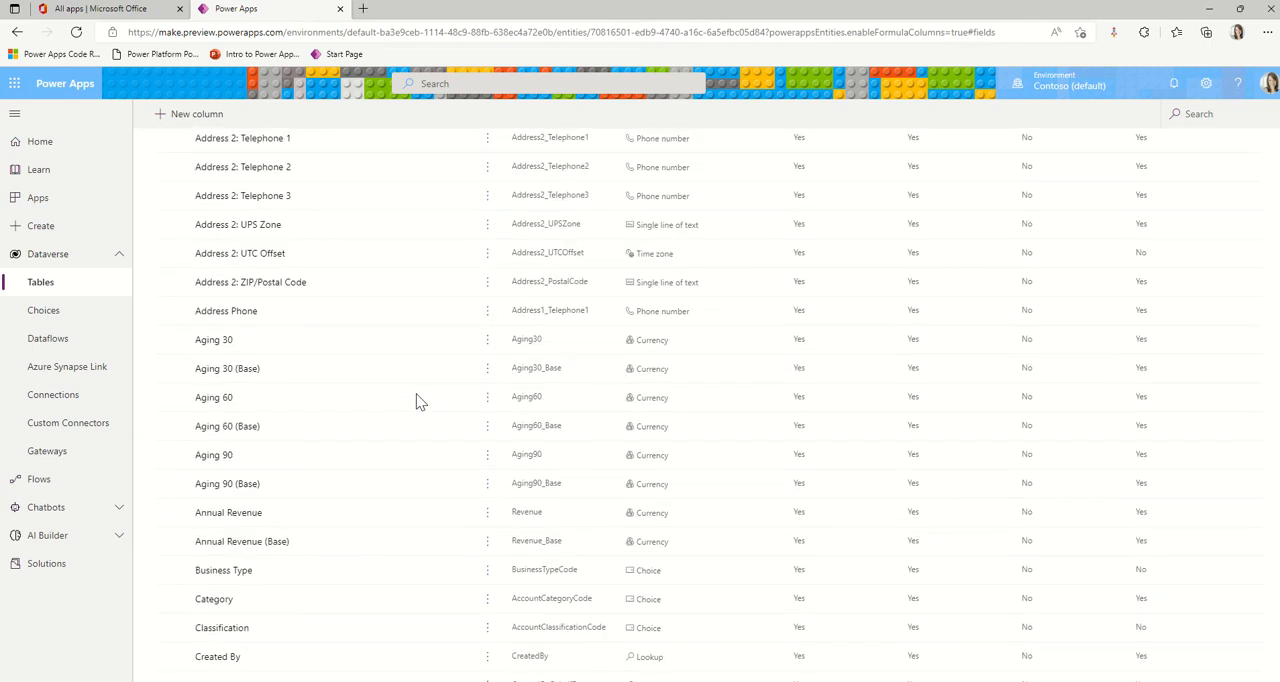
pyautogui.scroll(3)
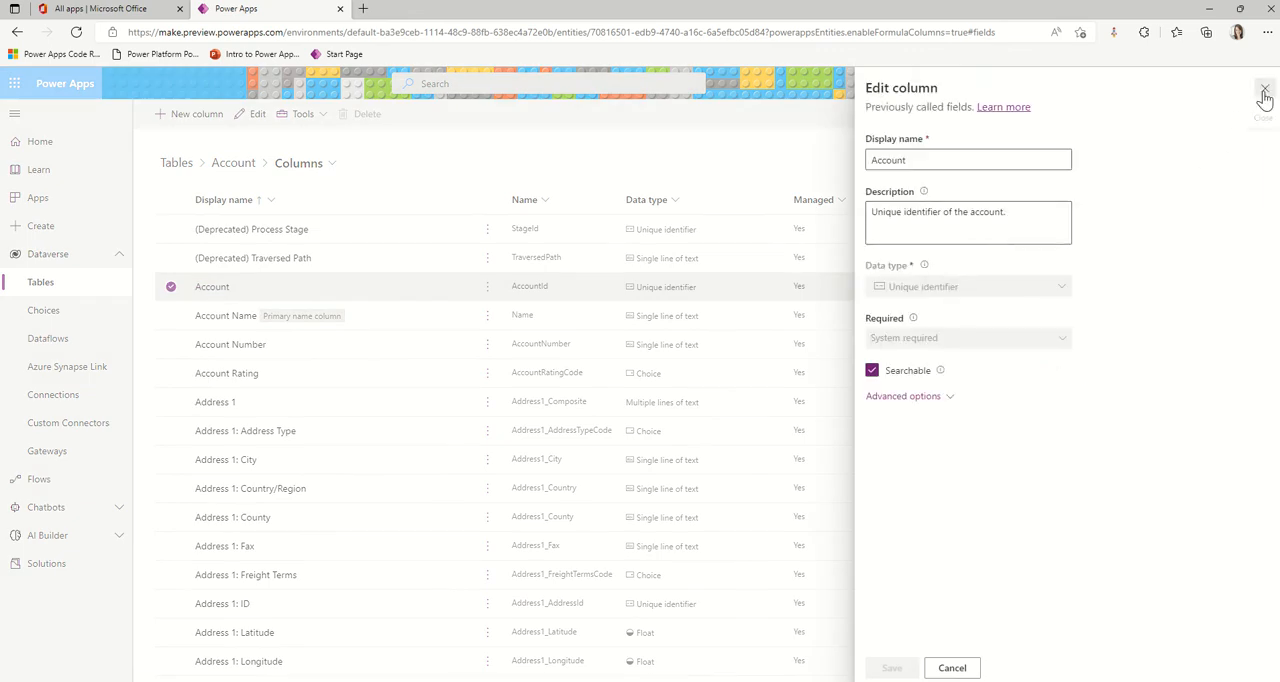
# Close the Account column's edit panel without changes.
pyautogui.click(1264, 90)
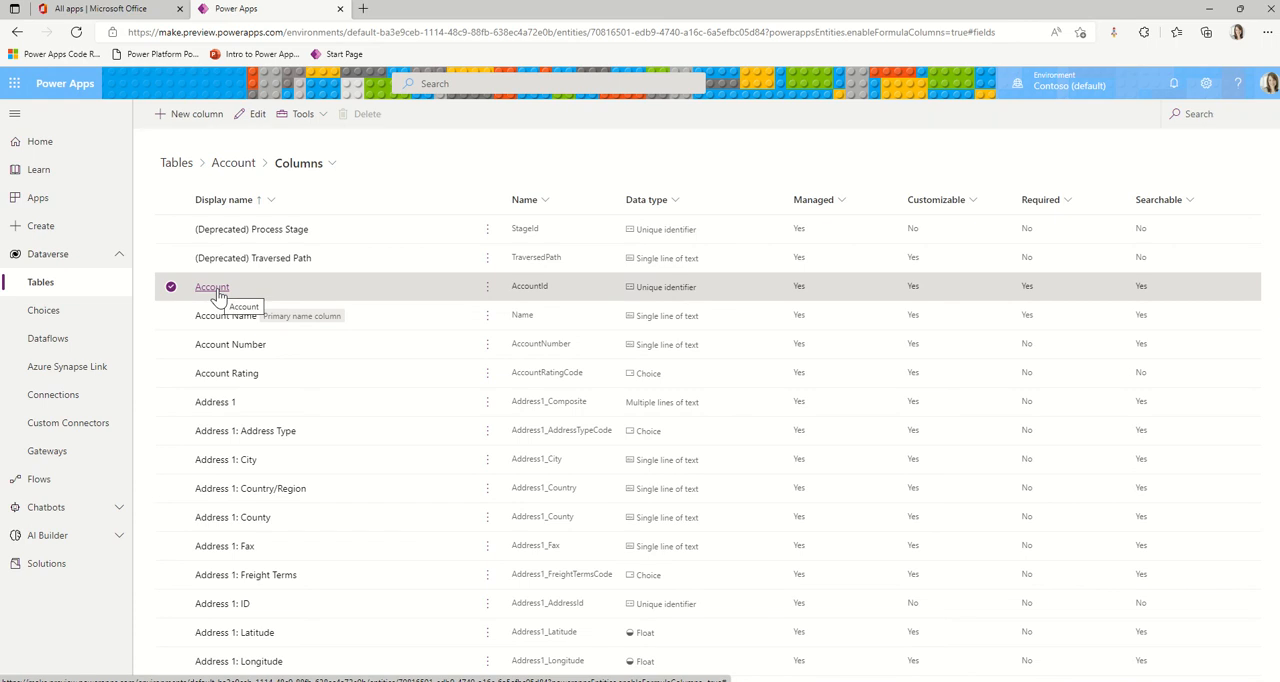
pyautogui.moveTo(260, 292)
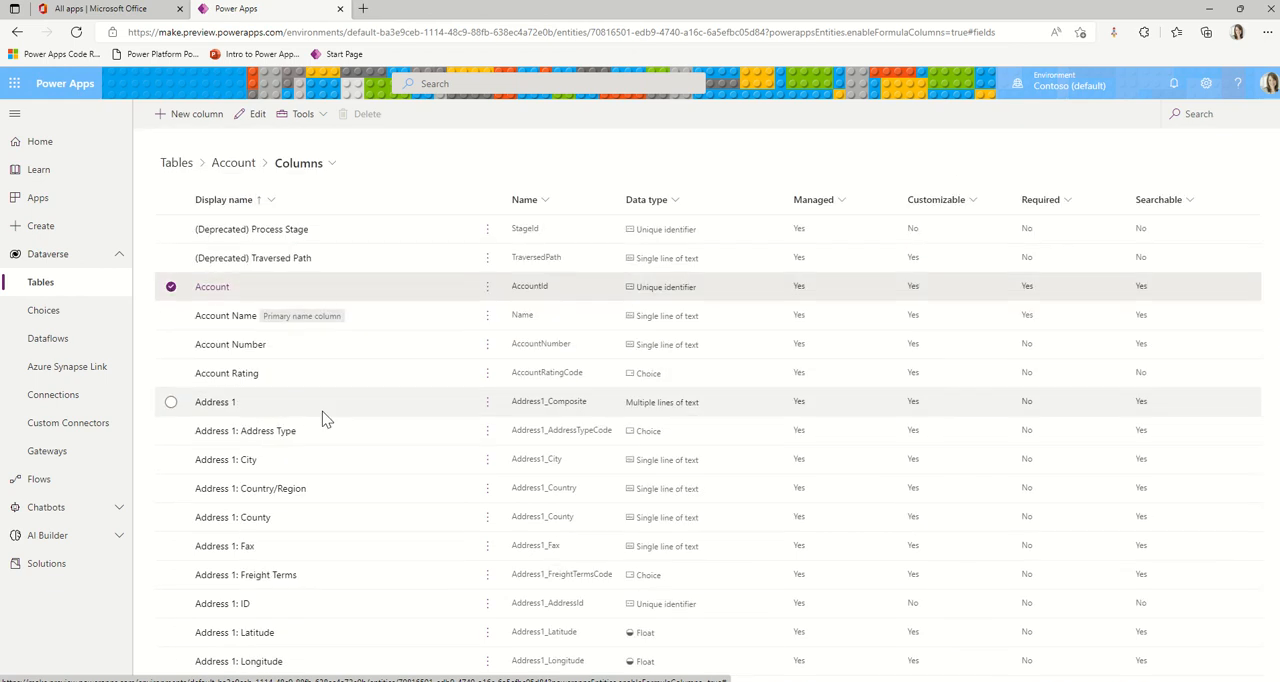
# Search the Account columns for "meta" to narrow the list to the MetaData column.
pyautogui.click(1216, 112)
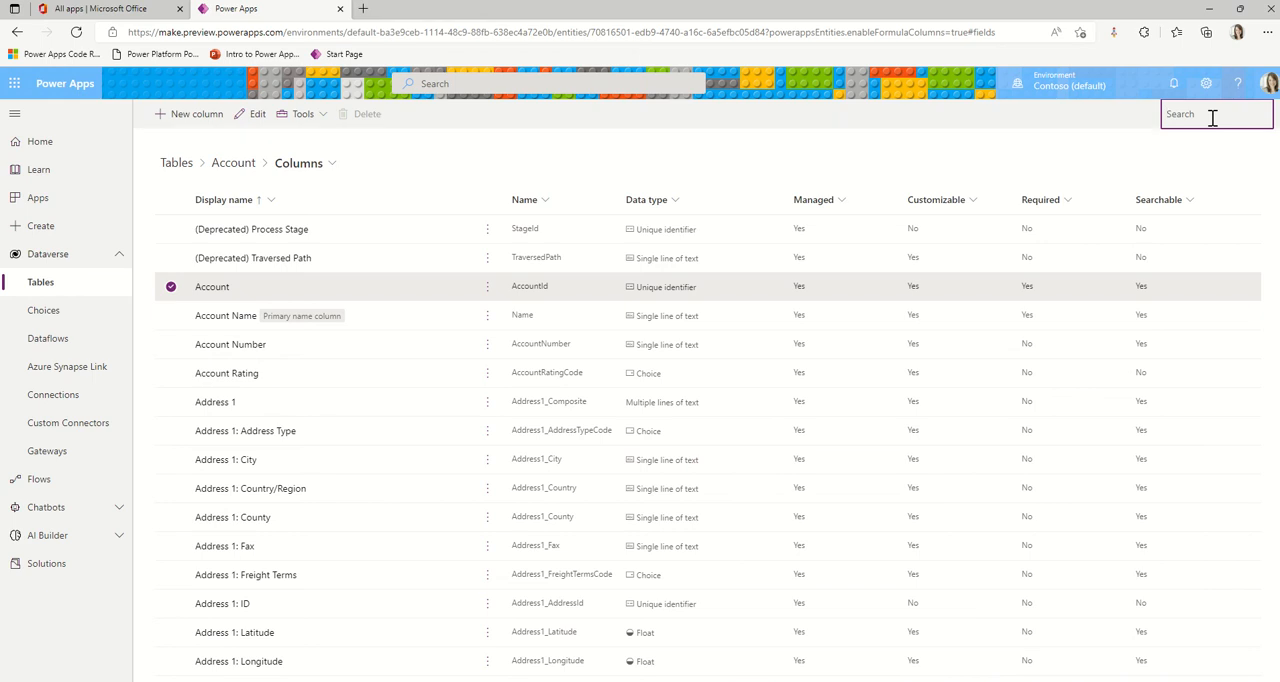
pyautogui.write('meta d')
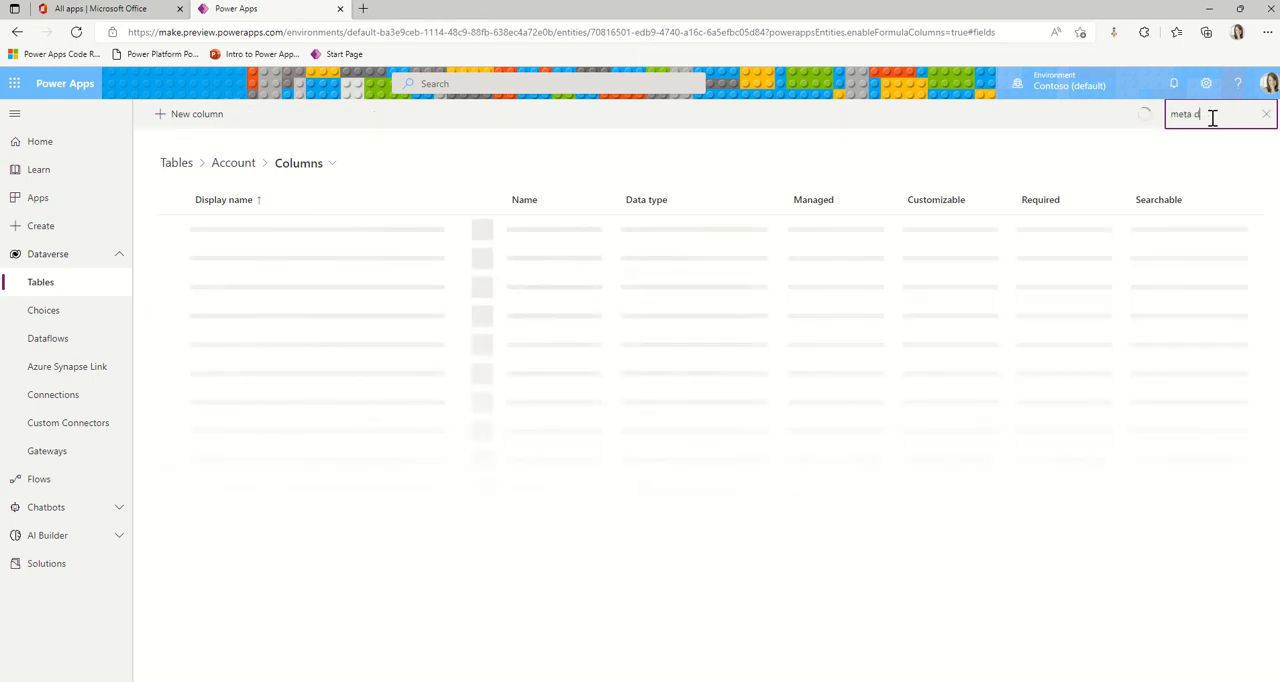
pyautogui.press('Backspace')
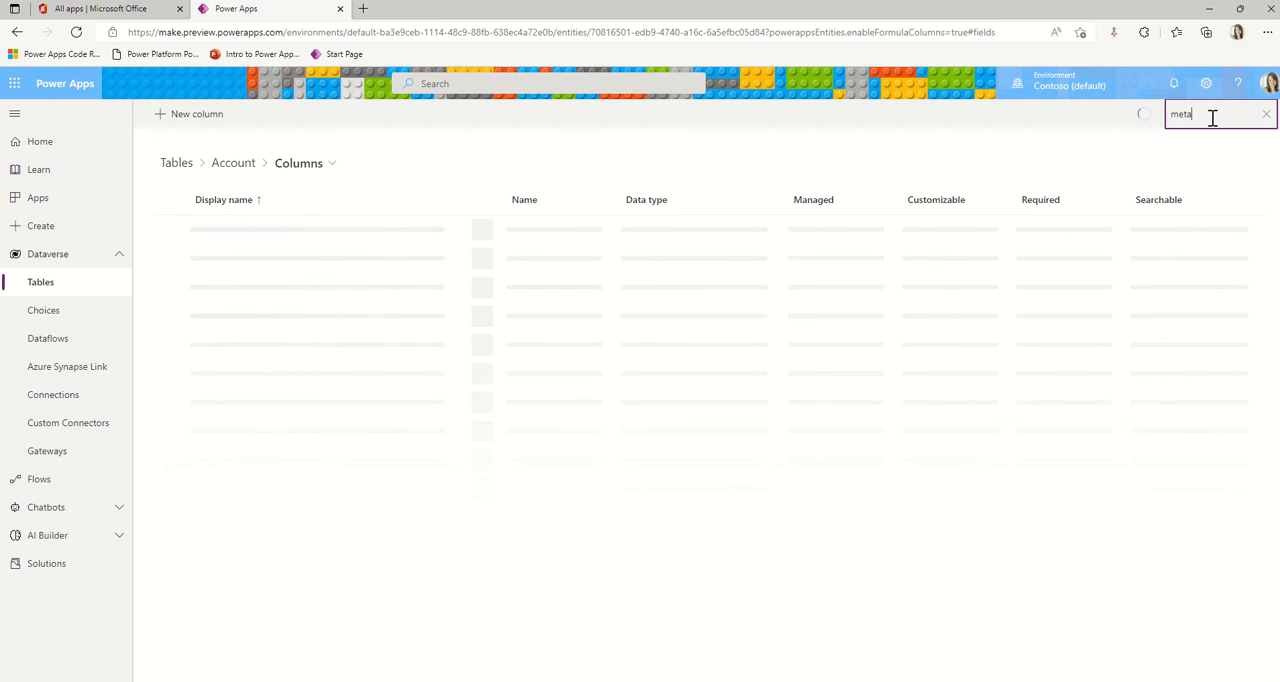
pyautogui.write('meta')
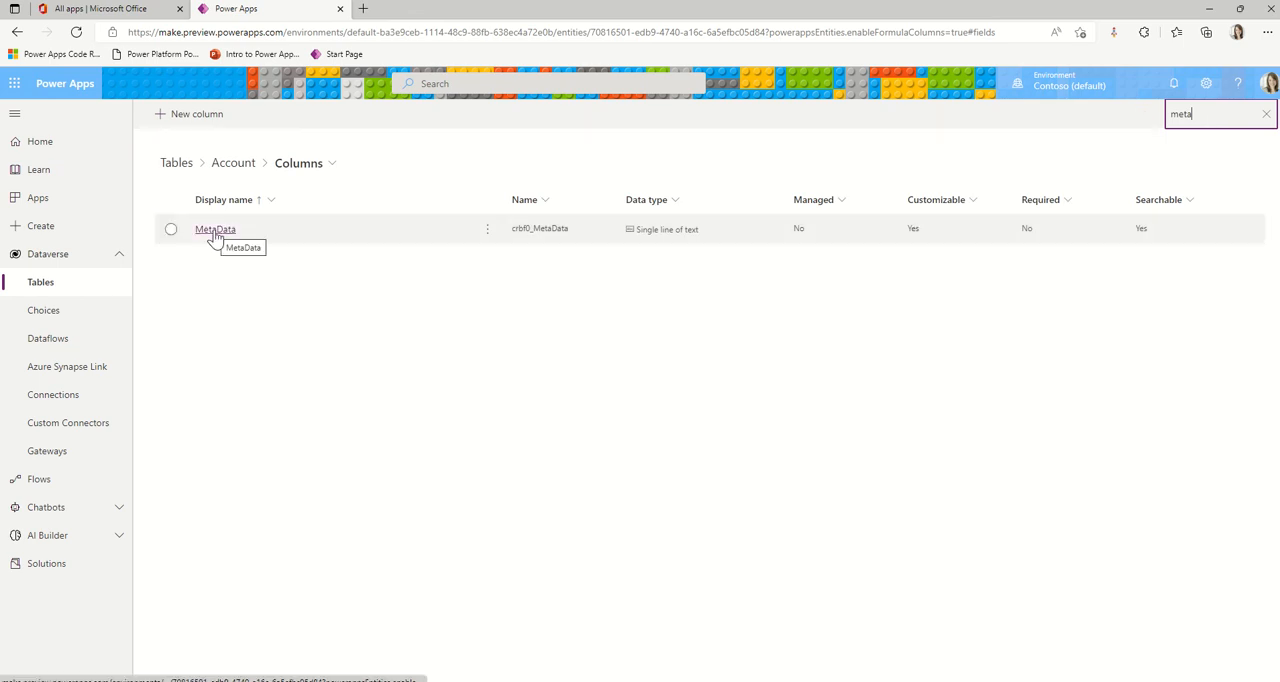
pyautogui.moveTo(530, 230)
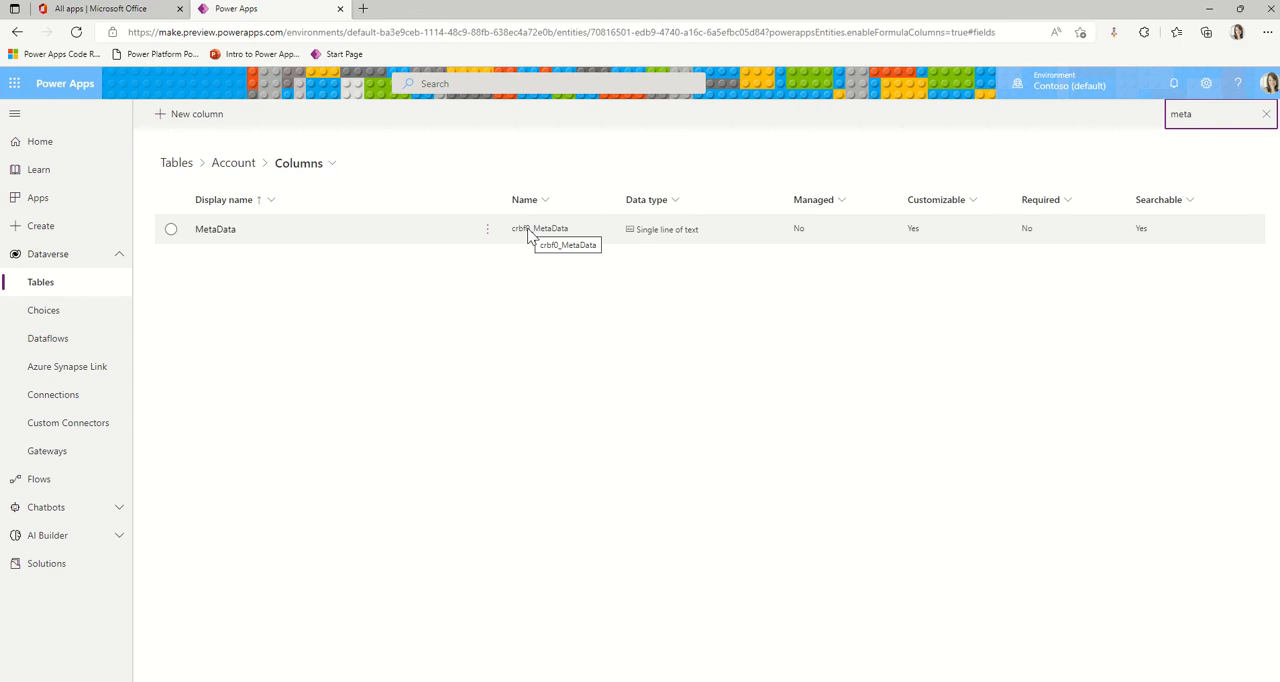
pyautogui.moveTo(216, 228)
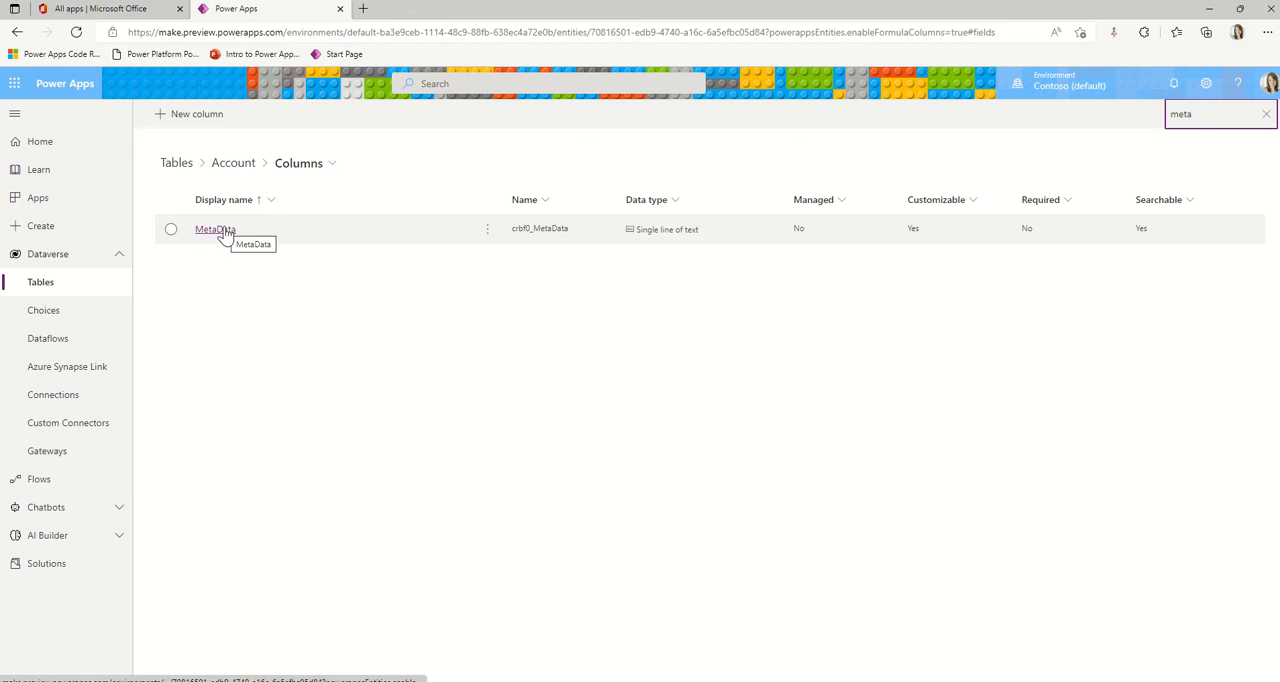
# Review the MetaData column's data type, then return to the Account table overview.
pyautogui.click(216, 228)
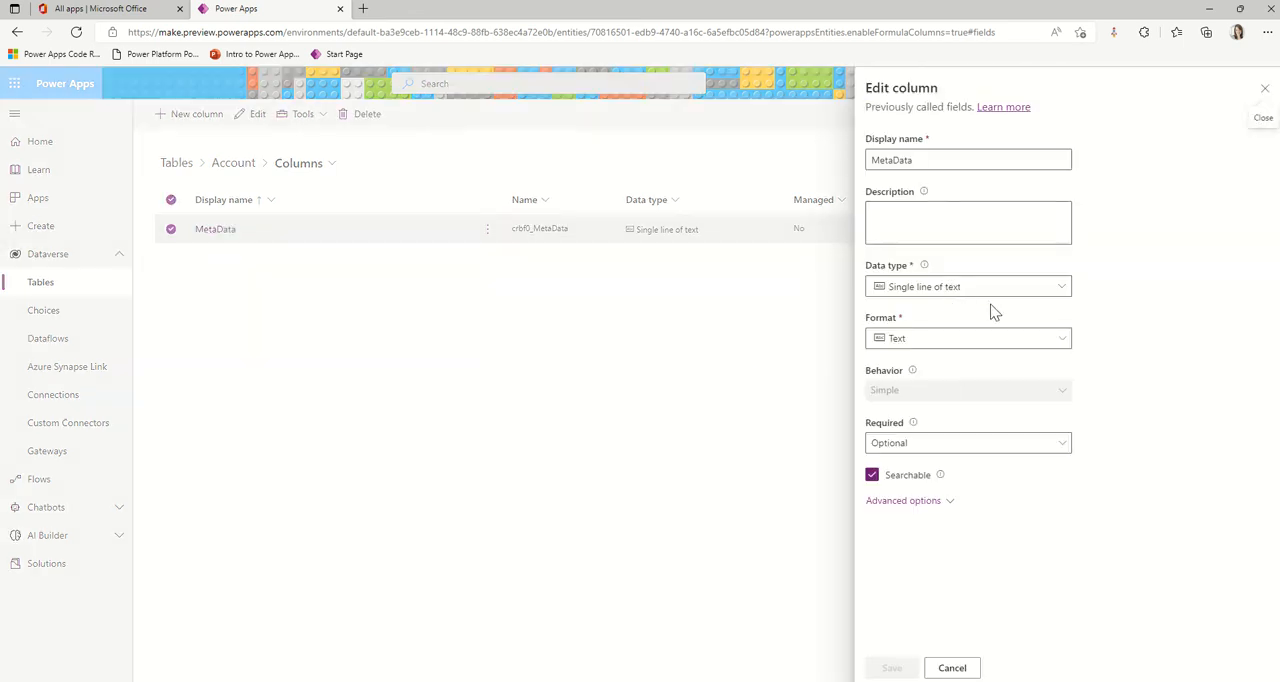
pyautogui.moveTo(1108, 296)
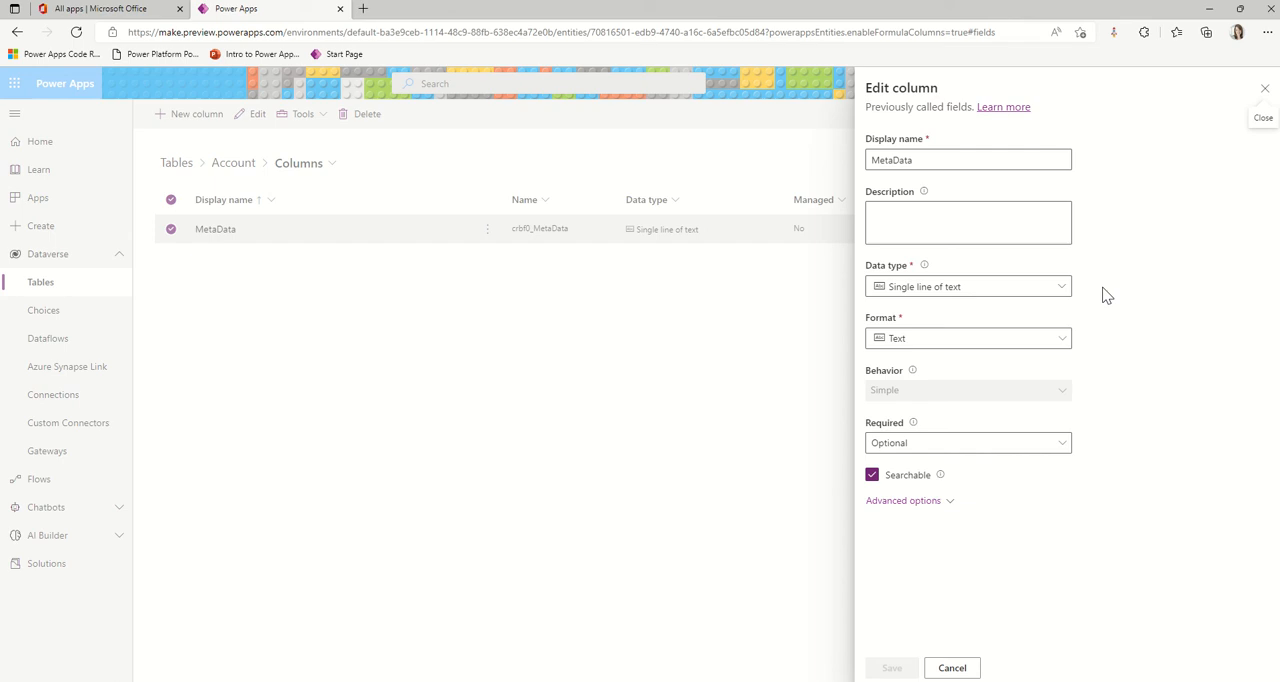
pyautogui.moveTo(928, 290)
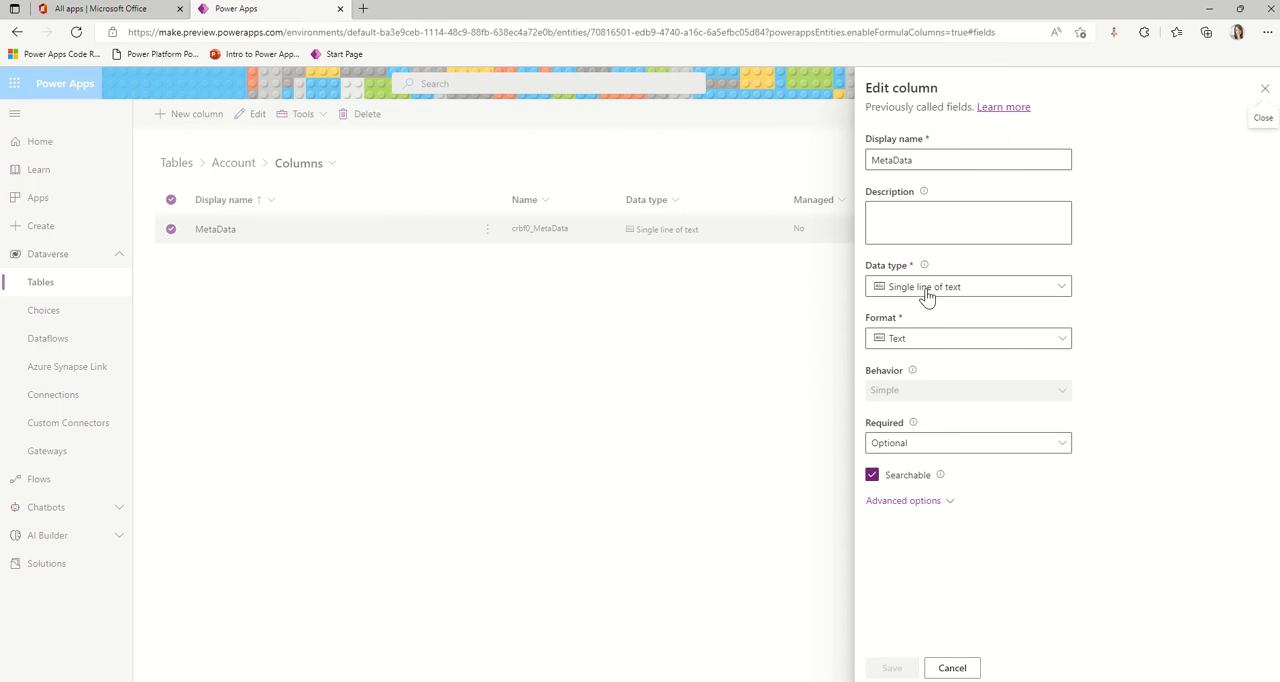
pyautogui.click(952, 668)
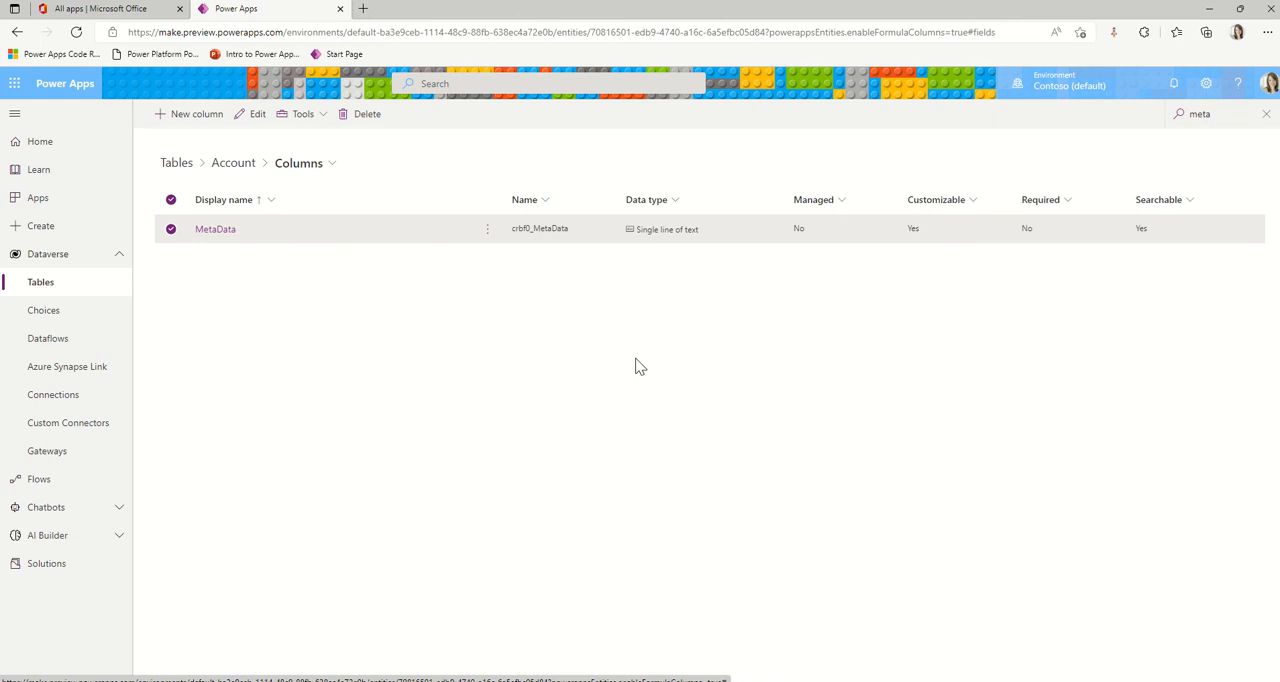
pyautogui.moveTo(90, 282)
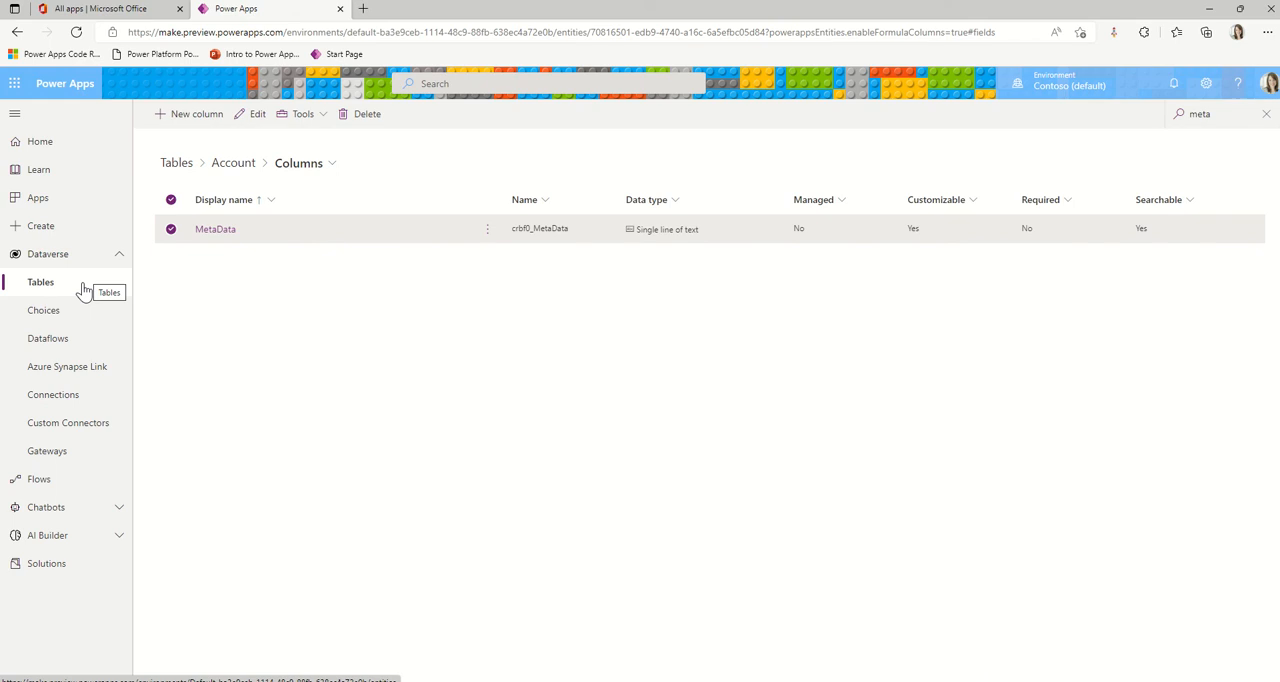
pyautogui.click(232, 162)
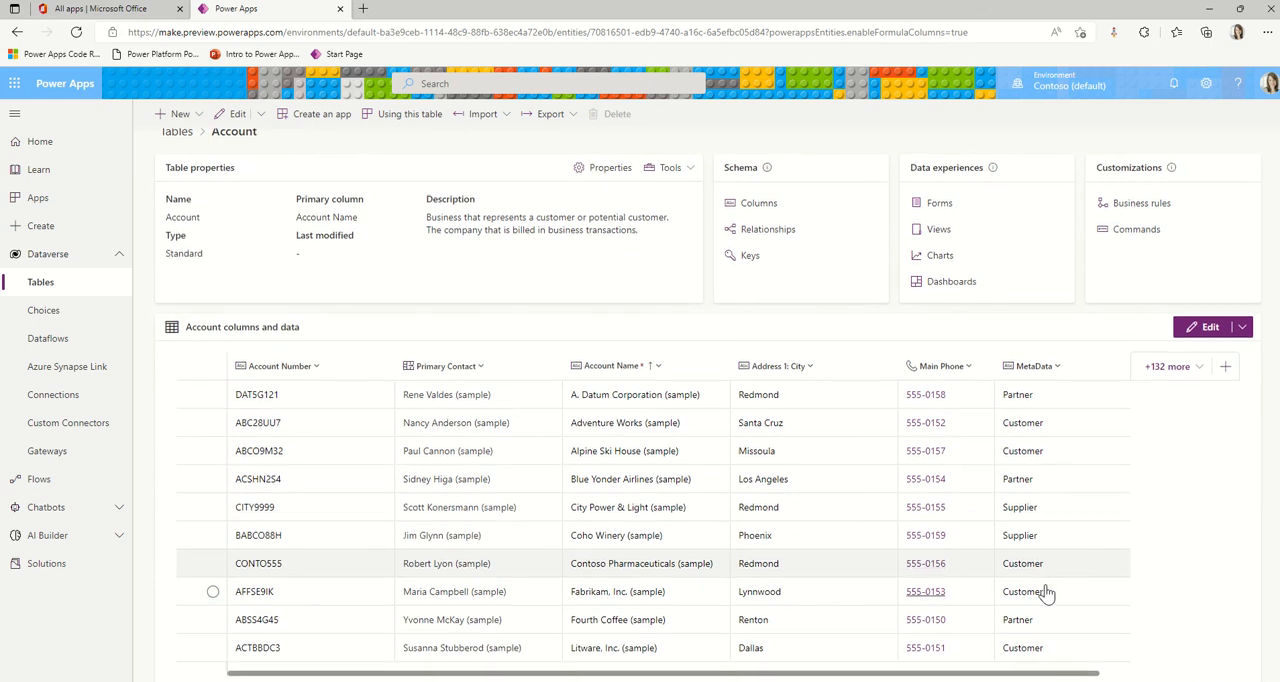
# Browse the Account sample rows showing Partner, Customer and Supplier MetaData values.
pyautogui.scroll(-3)
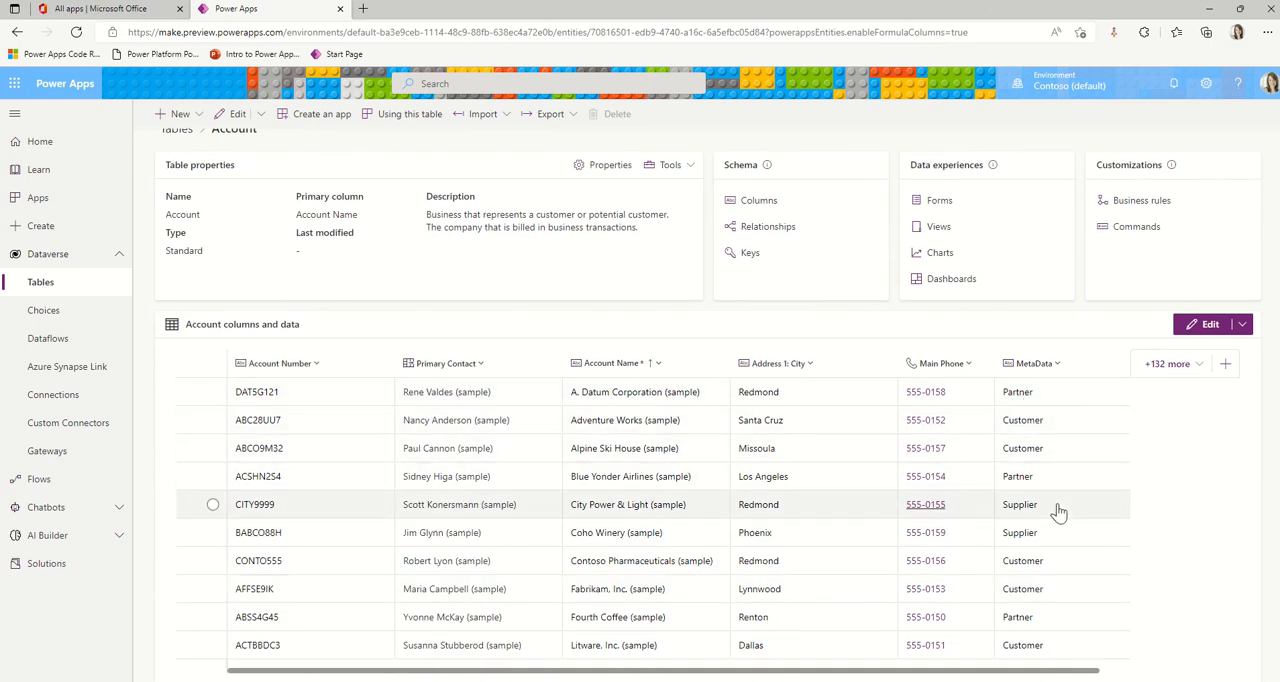
pyautogui.moveTo(1072, 496)
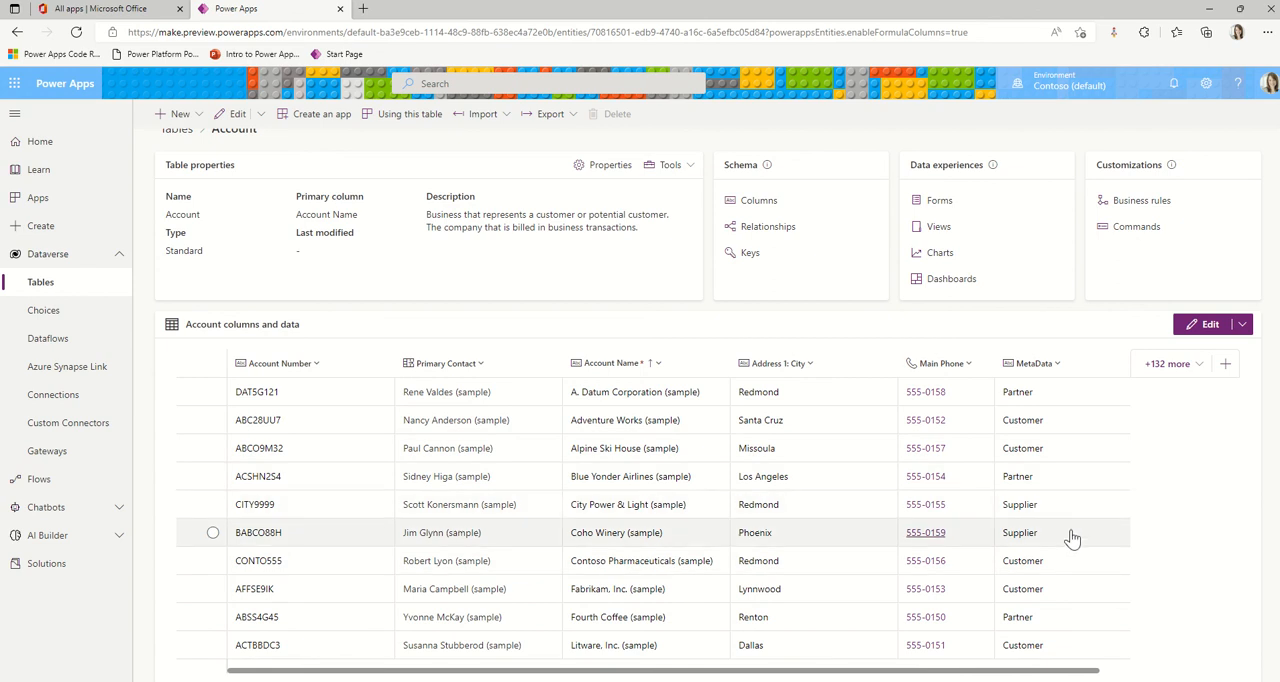
pyautogui.moveTo(1064, 640)
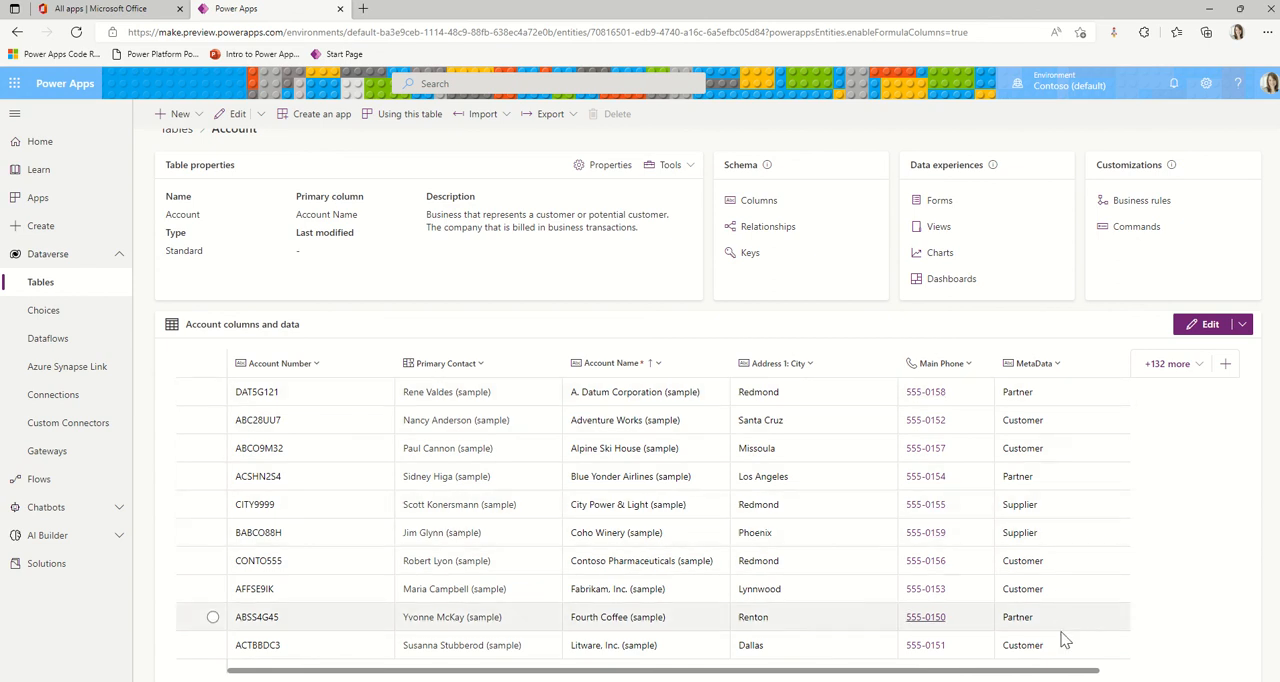
pyautogui.moveTo(1052, 404)
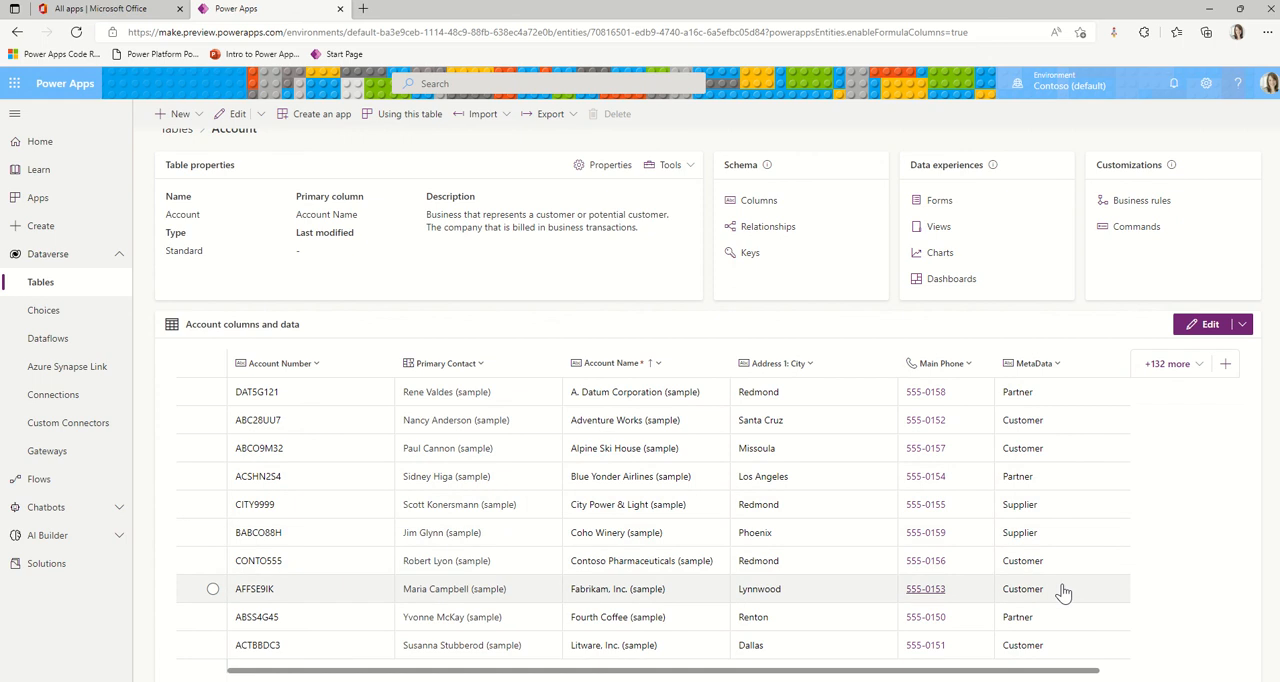
pyautogui.moveTo(1056, 392)
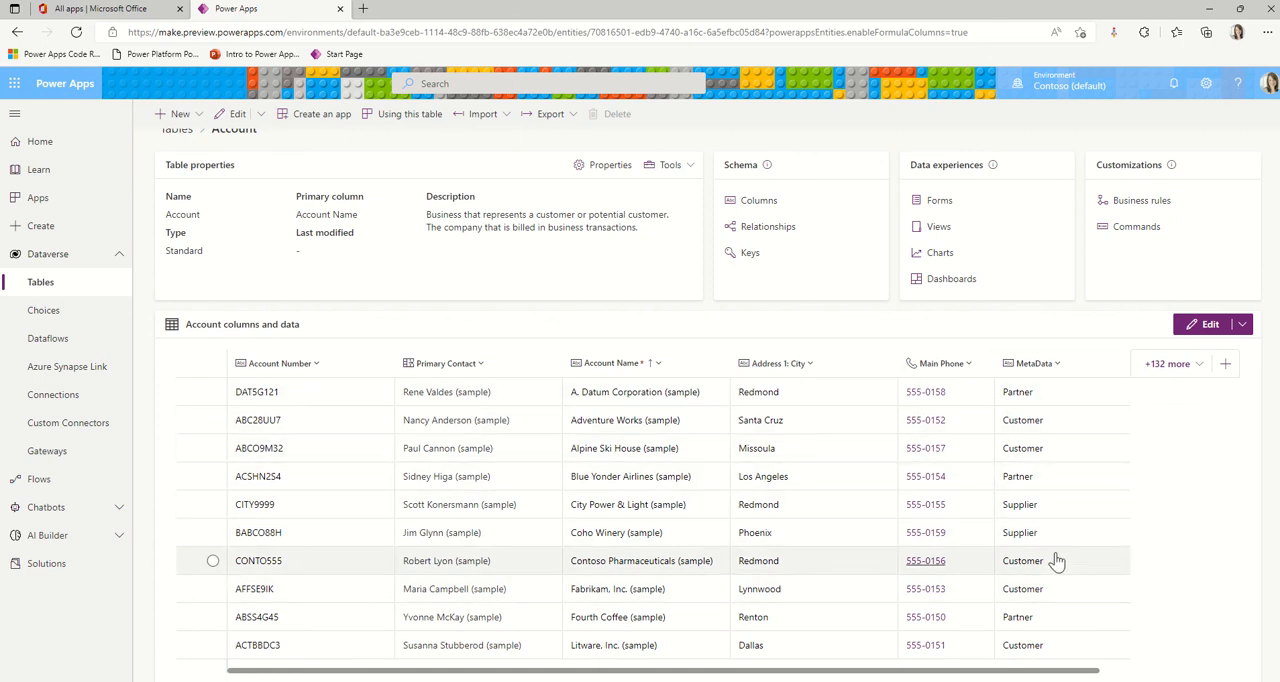
pyautogui.moveTo(314, 320)
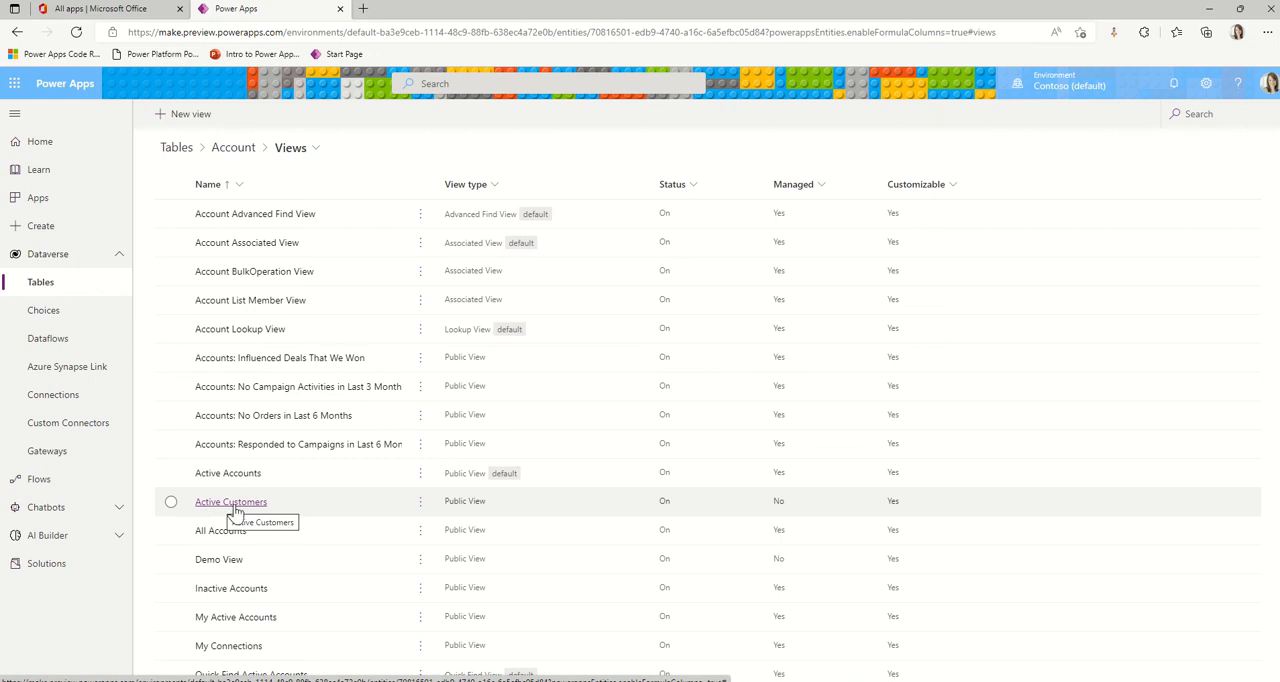
# Open the Active Accounts view in the view editor.
pyautogui.click(420, 472)
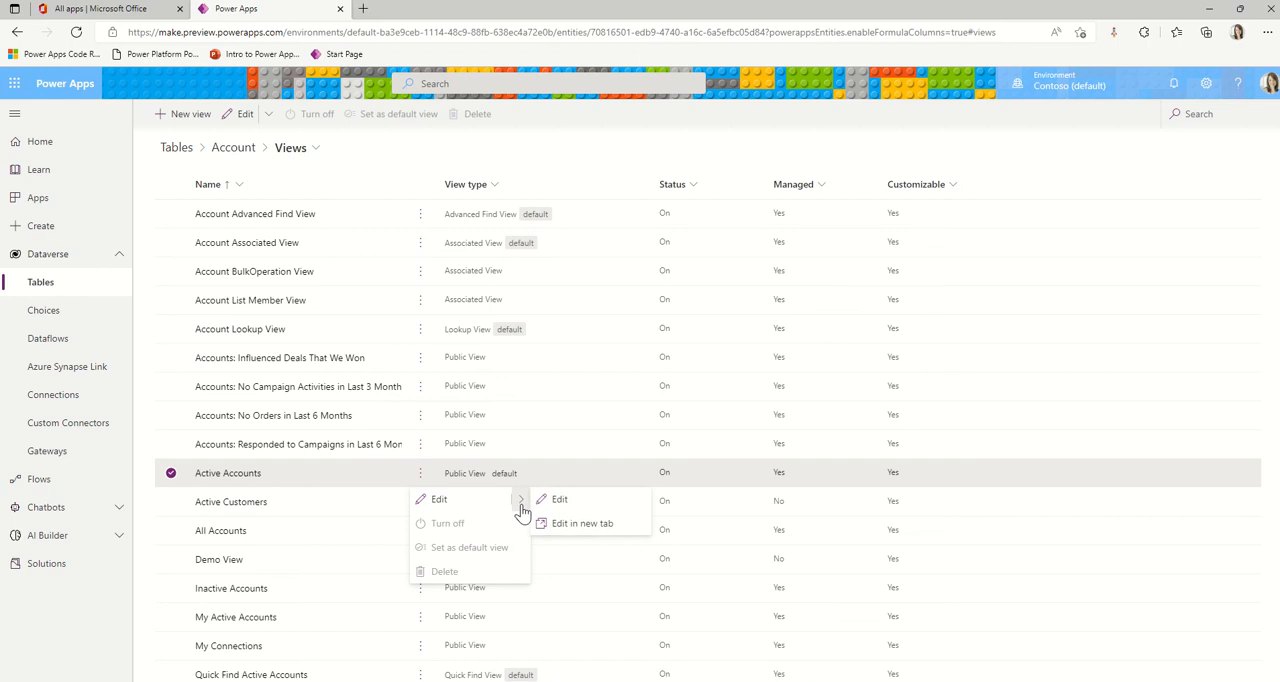
pyautogui.click(560, 500)
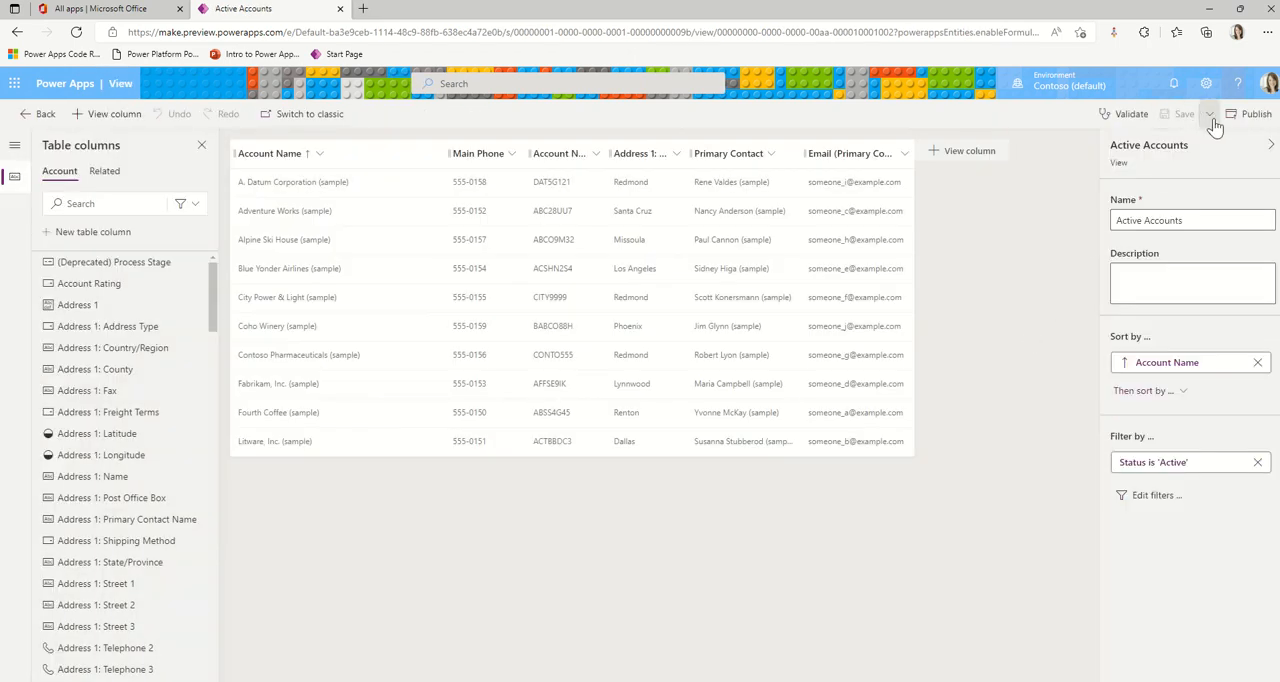
pyautogui.moveTo(1184, 112)
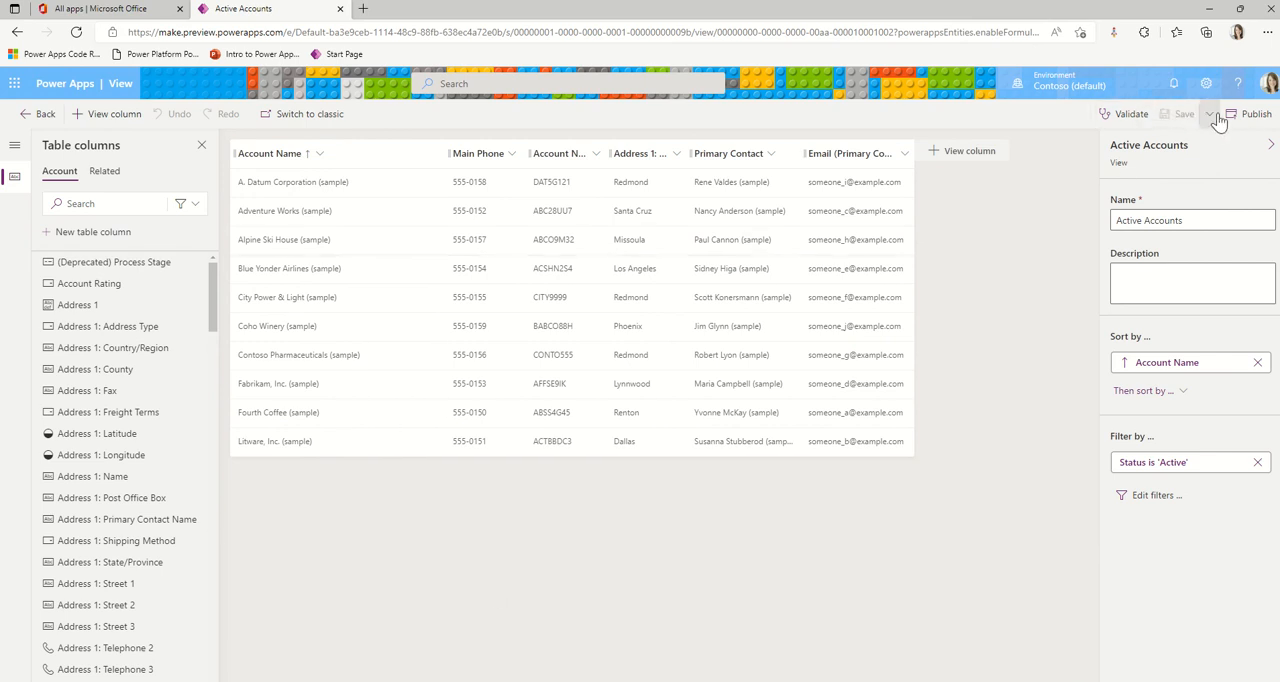
# Try Save as for the view, cancel it, and start editing the view's name instead.
pyautogui.click(1208, 112)
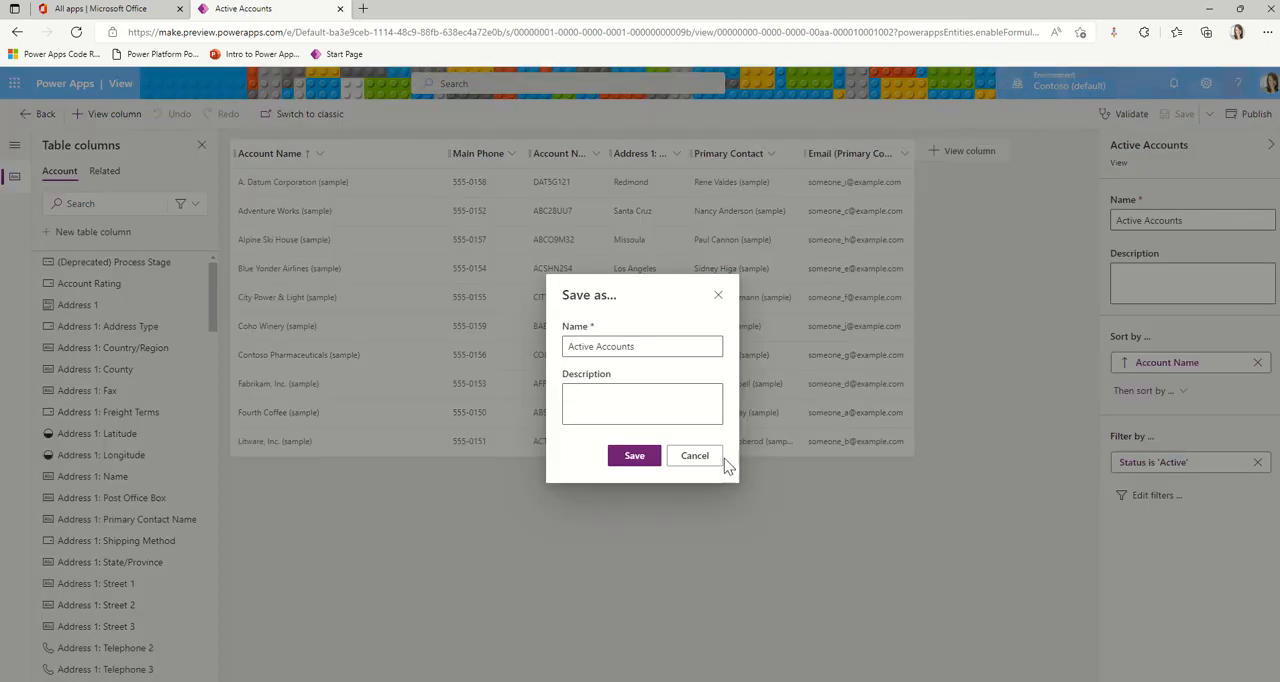
pyautogui.doubleClick(600, 346)
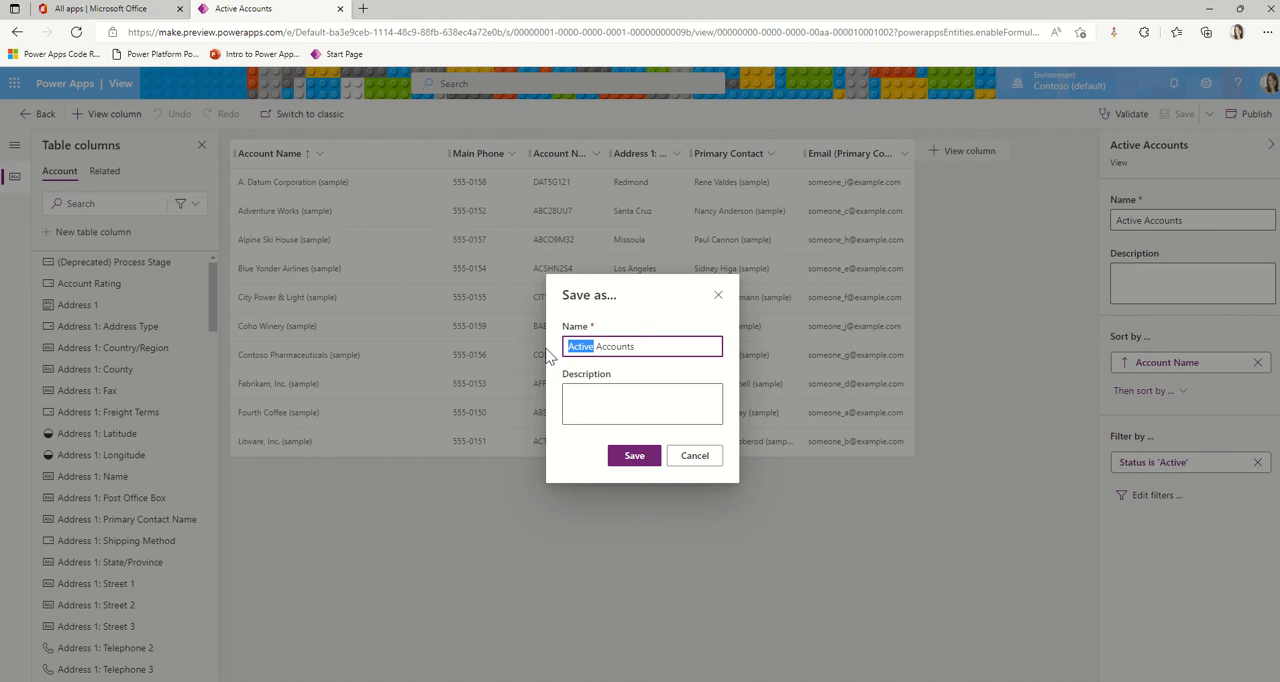
pyautogui.click(694, 456)
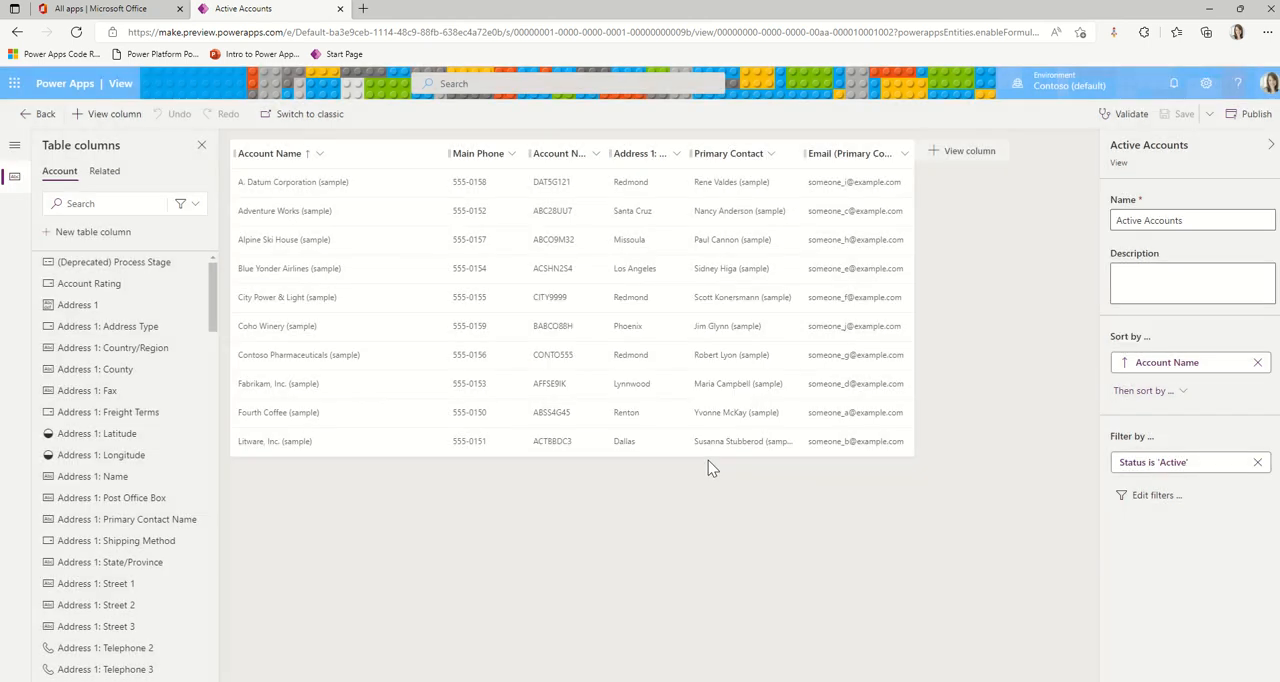
pyautogui.click(1192, 220)
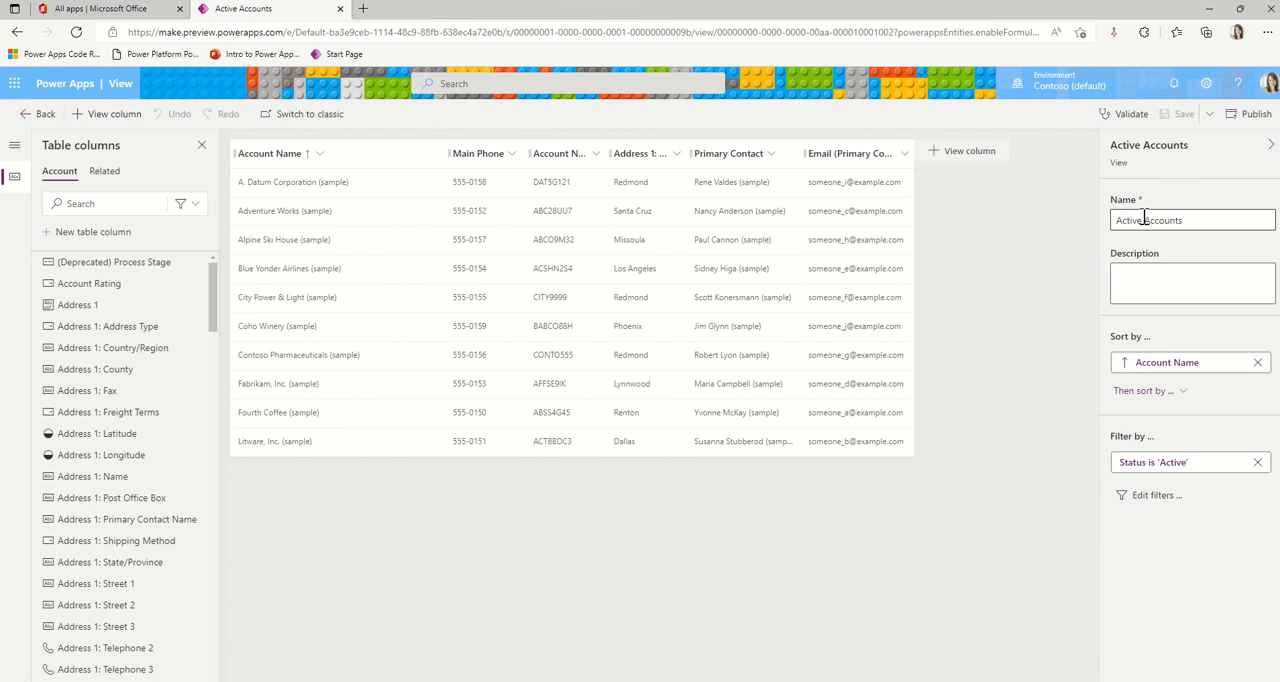
# Add a filter row MetaData Equals Customer alongside Status Equals Active.
pyautogui.click(1156, 496)
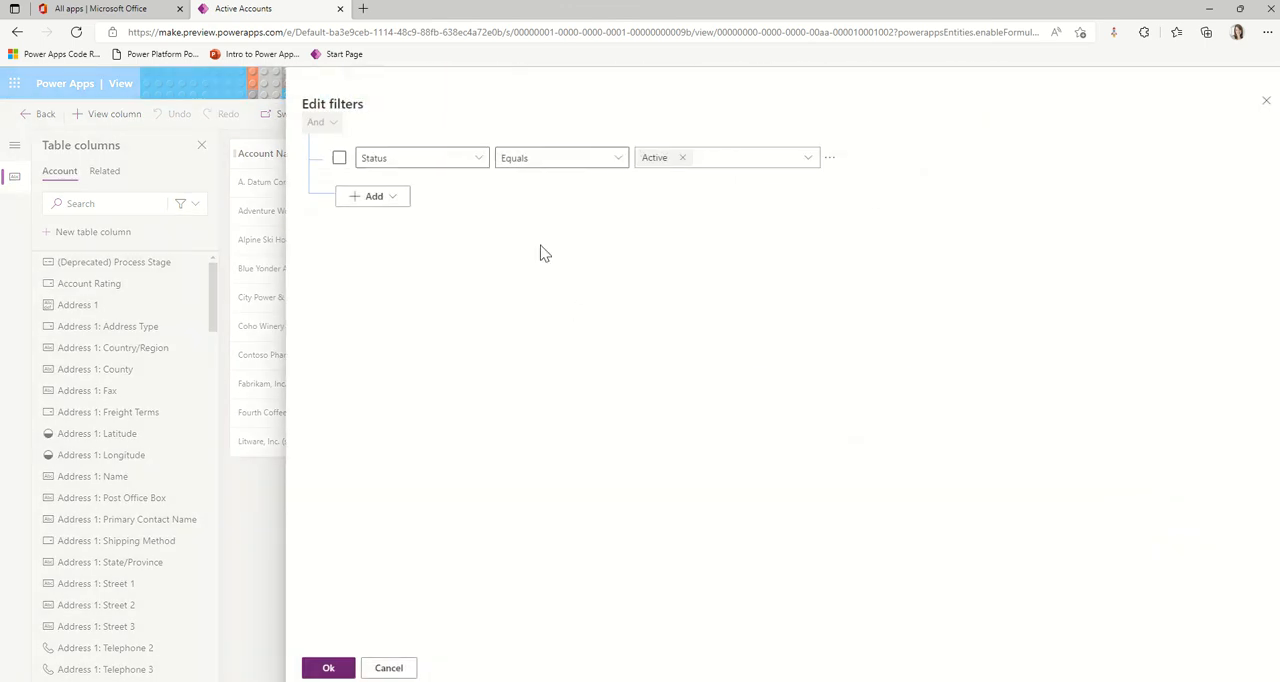
pyautogui.click(372, 196)
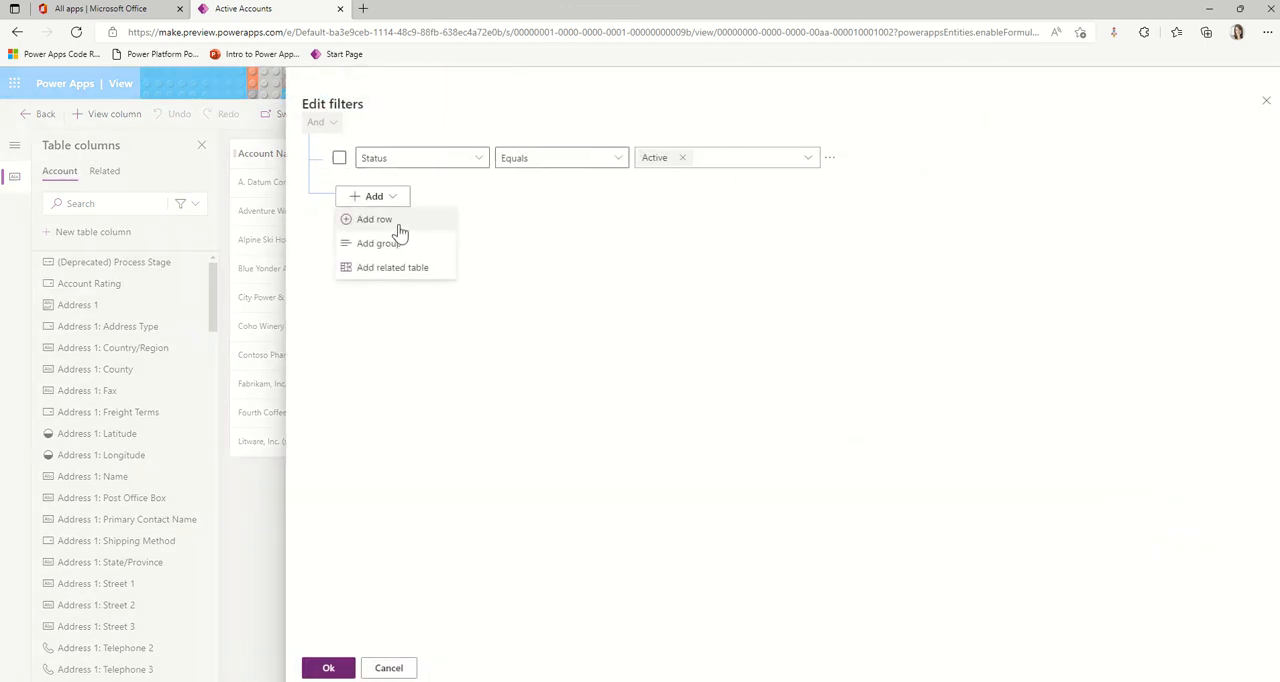
pyautogui.click(374, 220)
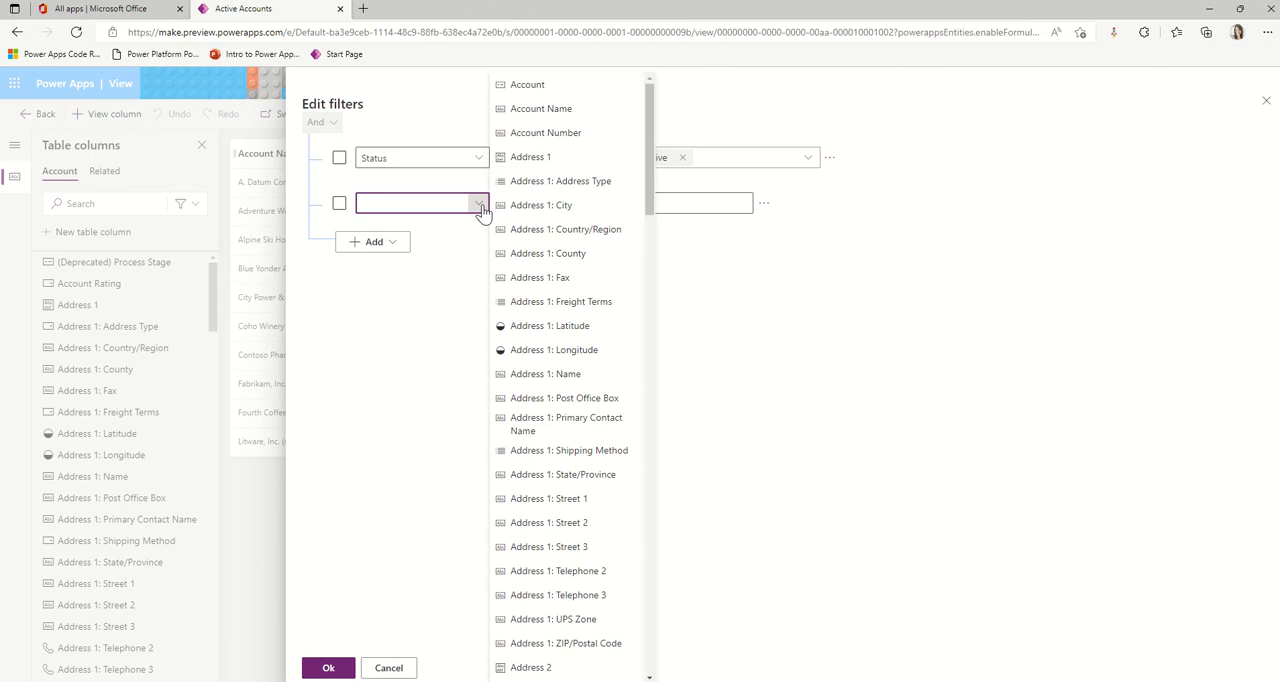
pyautogui.write('MetaData')
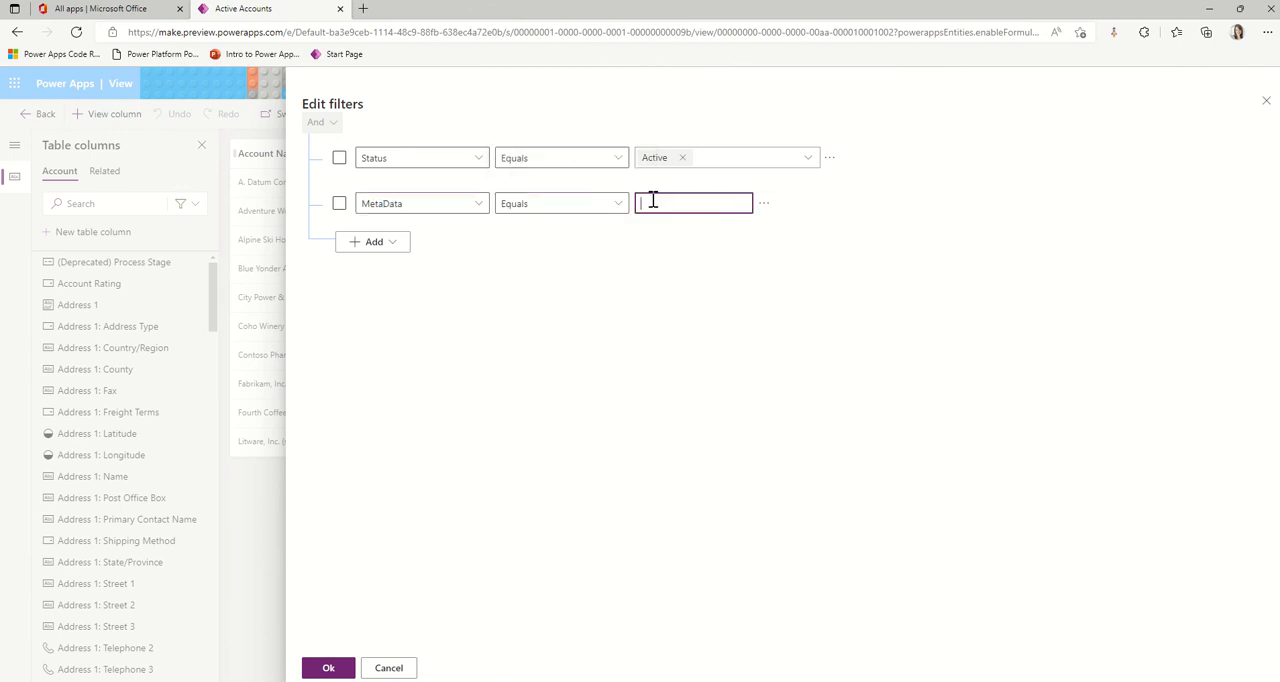
pyautogui.write('Customer')
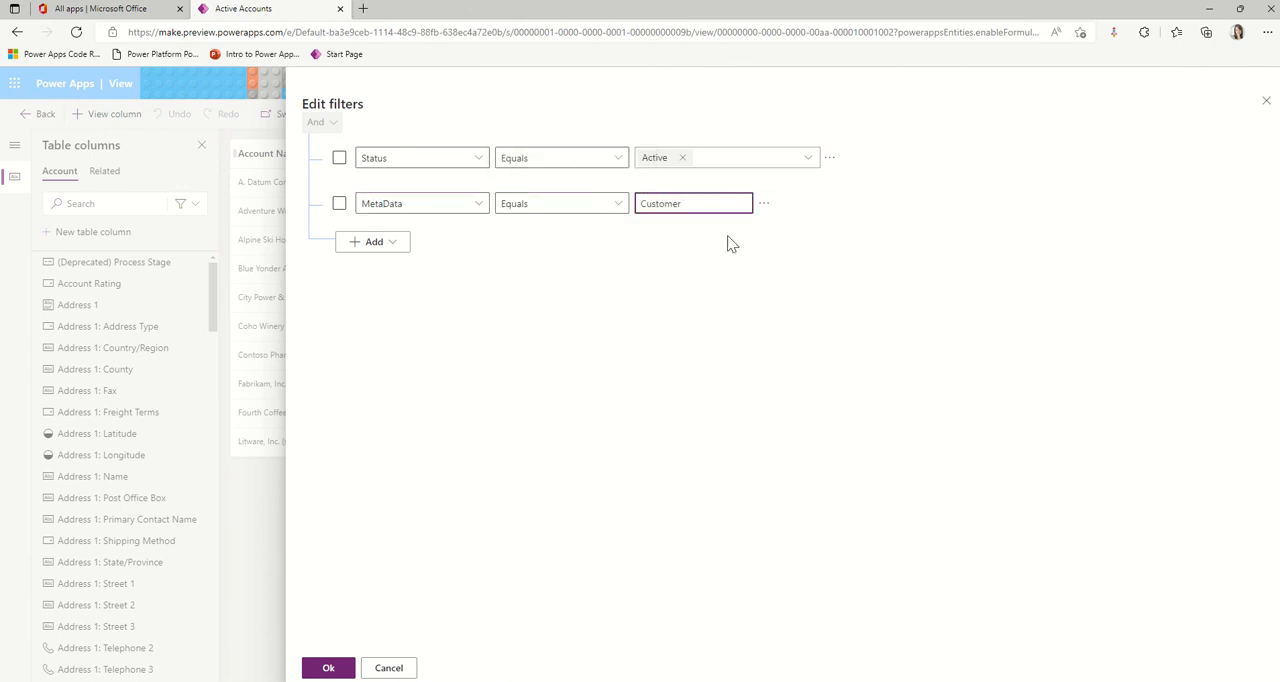
pyautogui.write('s')
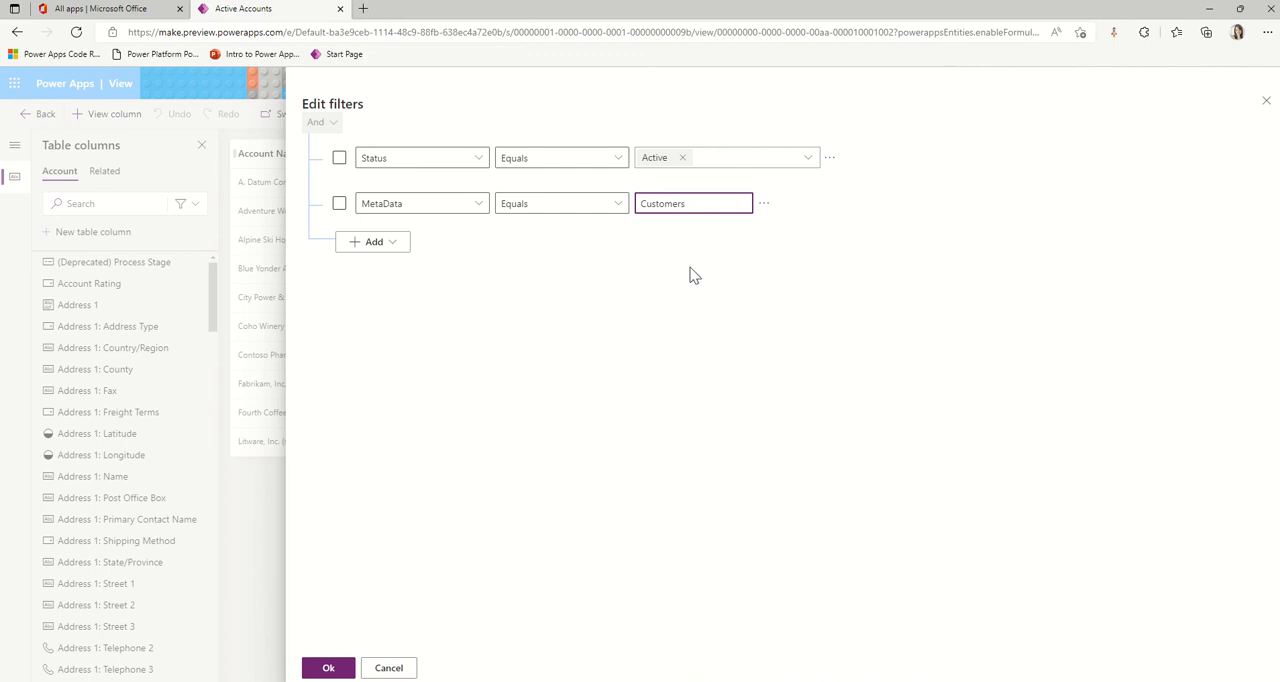
pyautogui.press('Backspace')
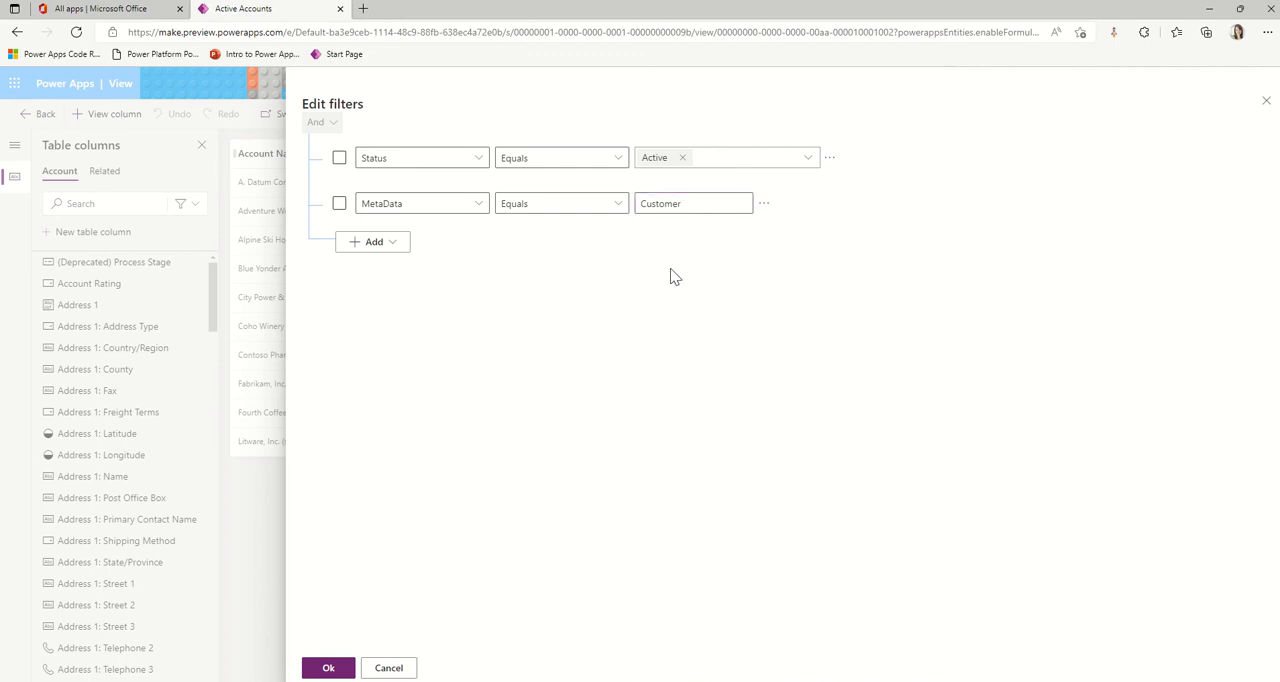
pyautogui.moveTo(296, 328)
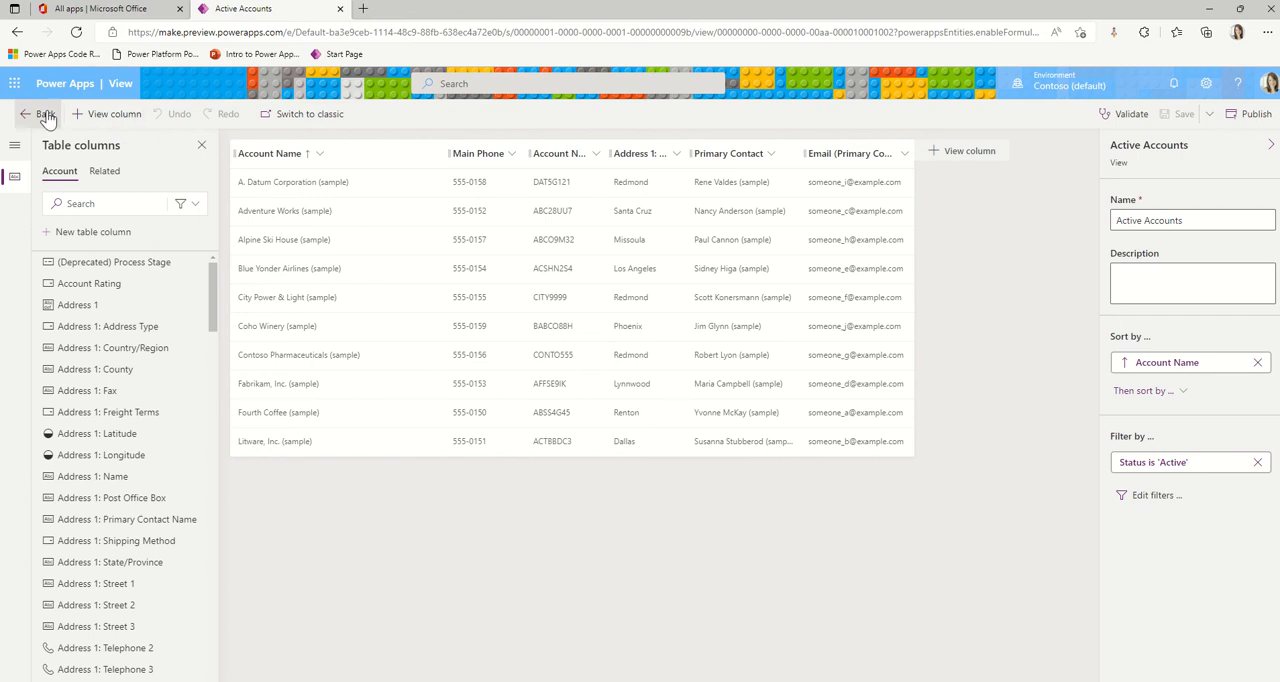
# Leave the view editor and navigate via Apps and Tables back to the Account table overview.
pyautogui.click(44, 112)
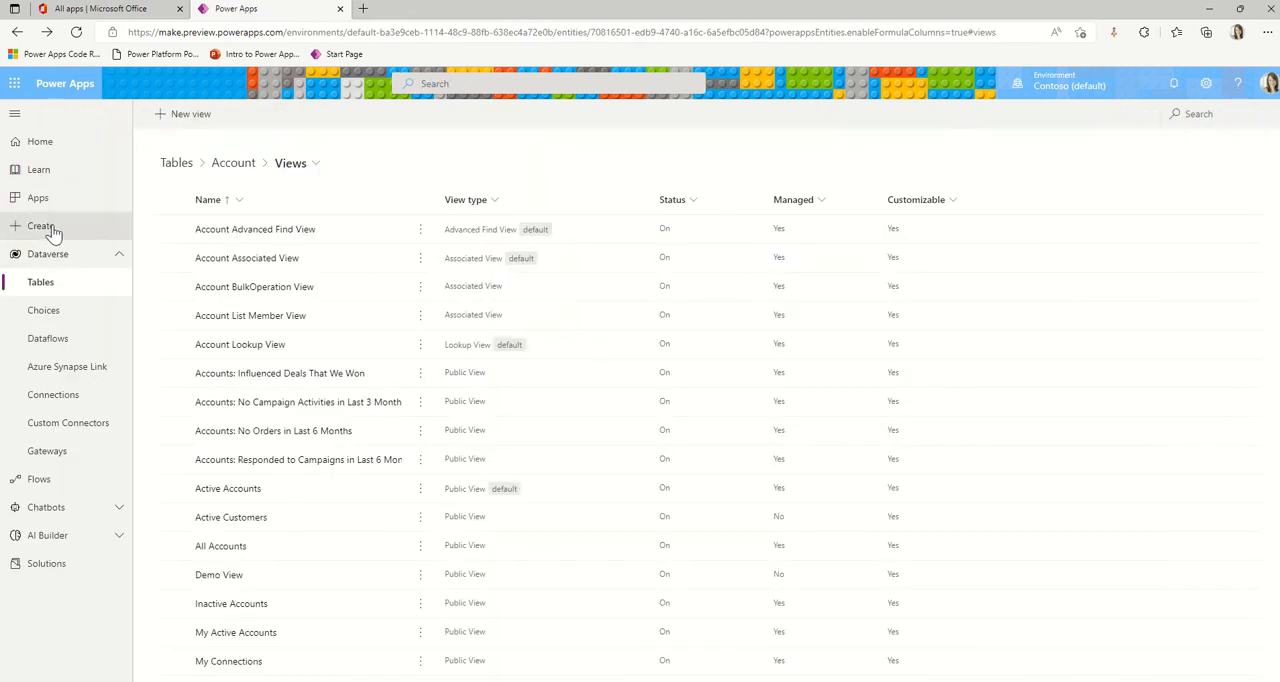
pyautogui.click(38, 198)
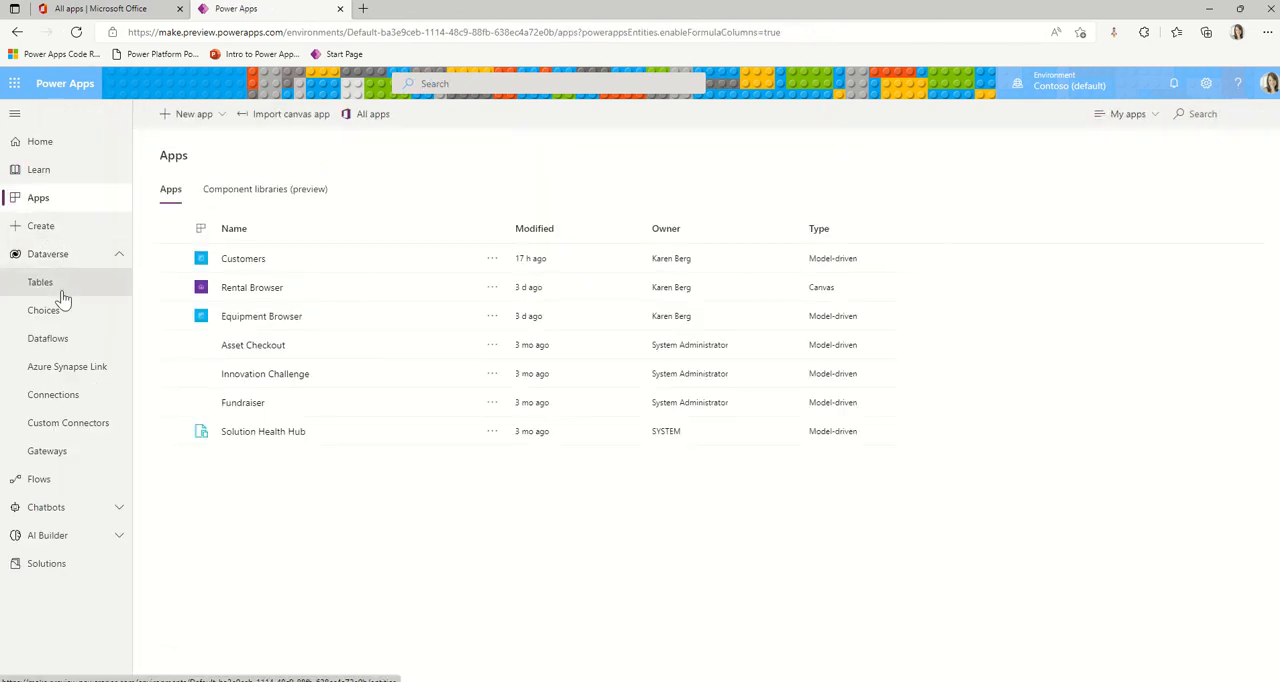
pyautogui.click(40, 282)
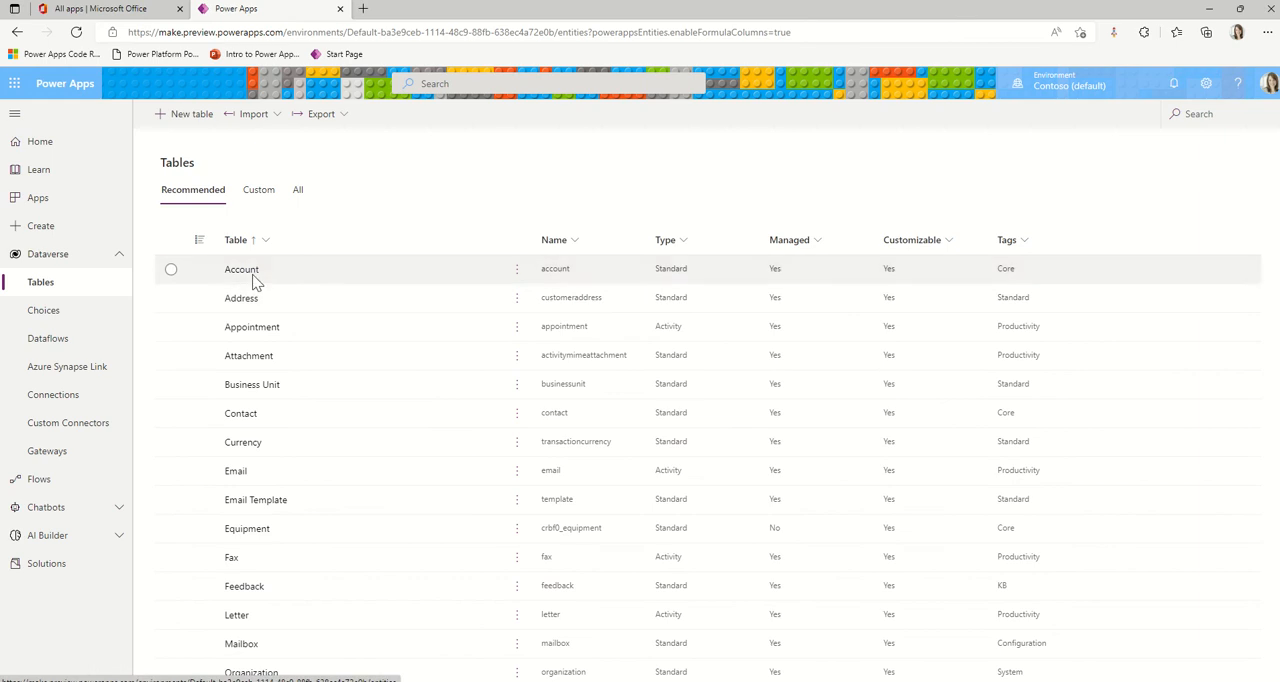
pyautogui.click(240, 268)
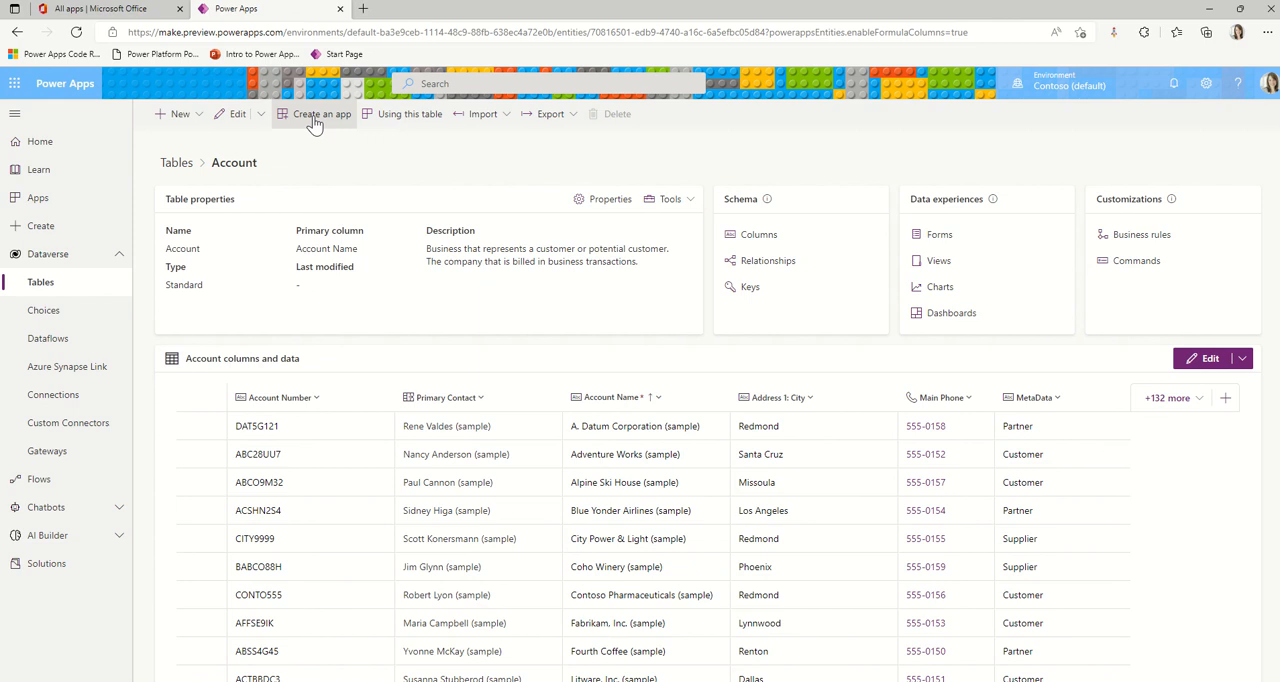
pyautogui.moveTo(56, 280)
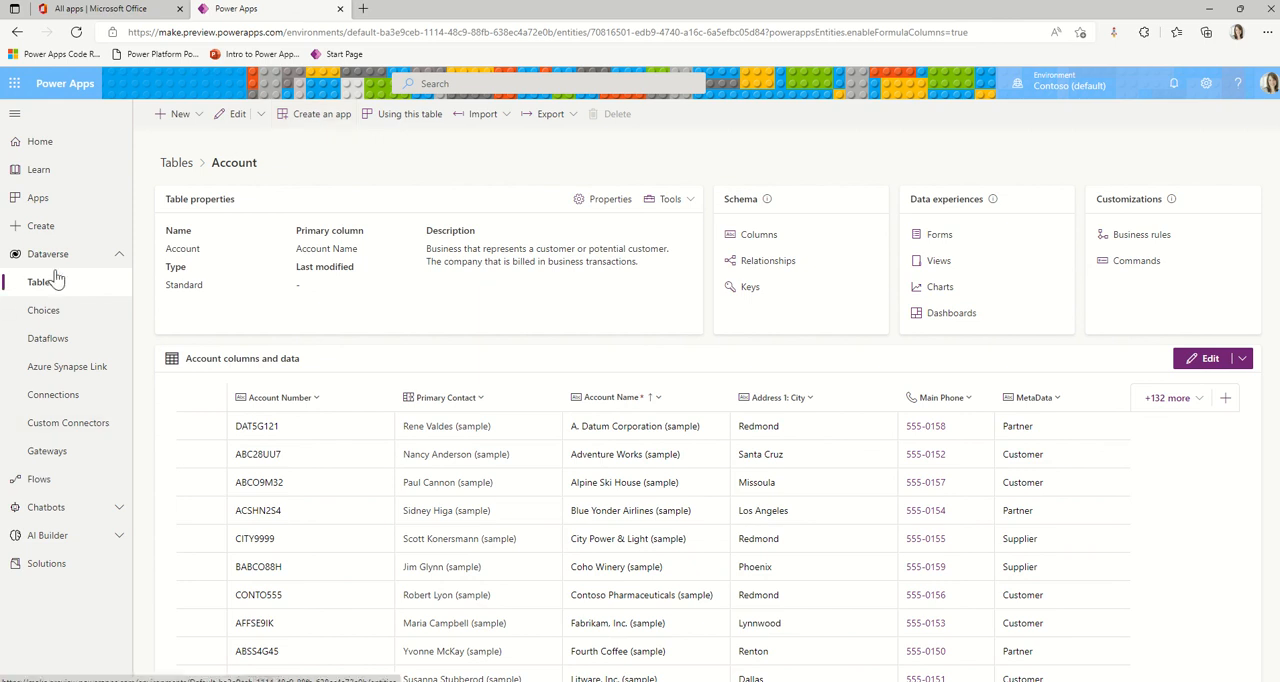
# Review the Create dialog's blank app choices and dismiss it without creating anything.
pyautogui.click(40, 224)
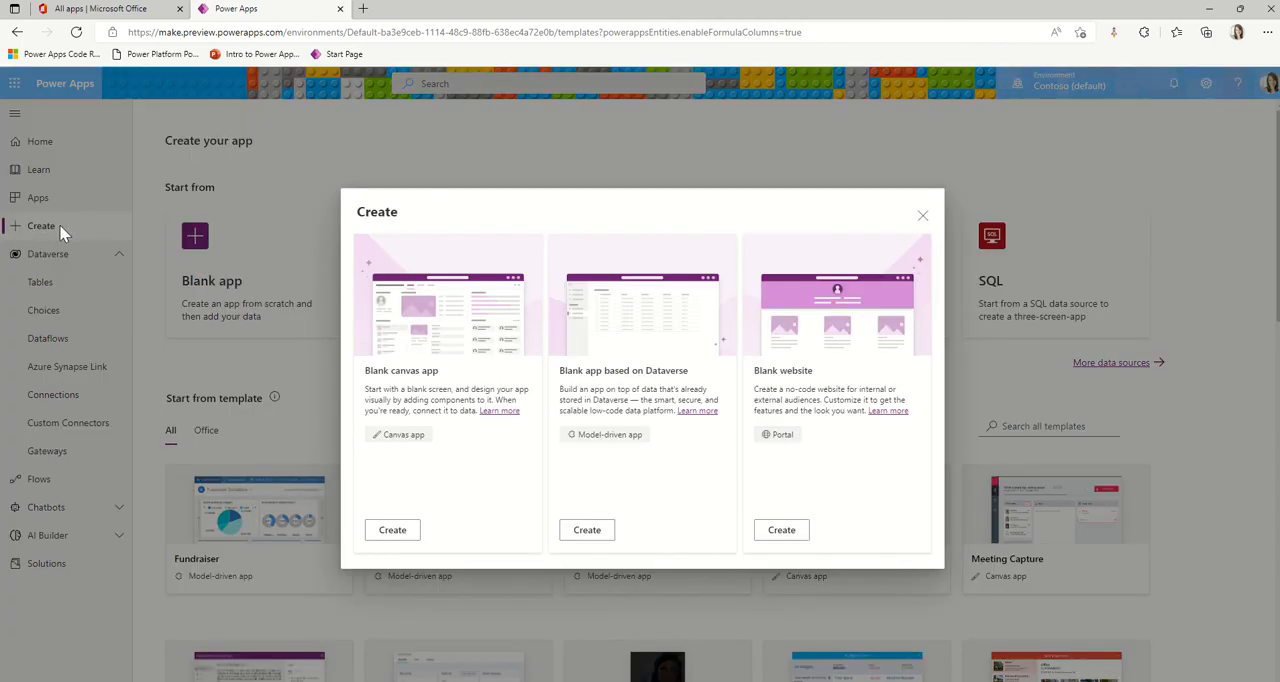
pyautogui.moveTo(604, 564)
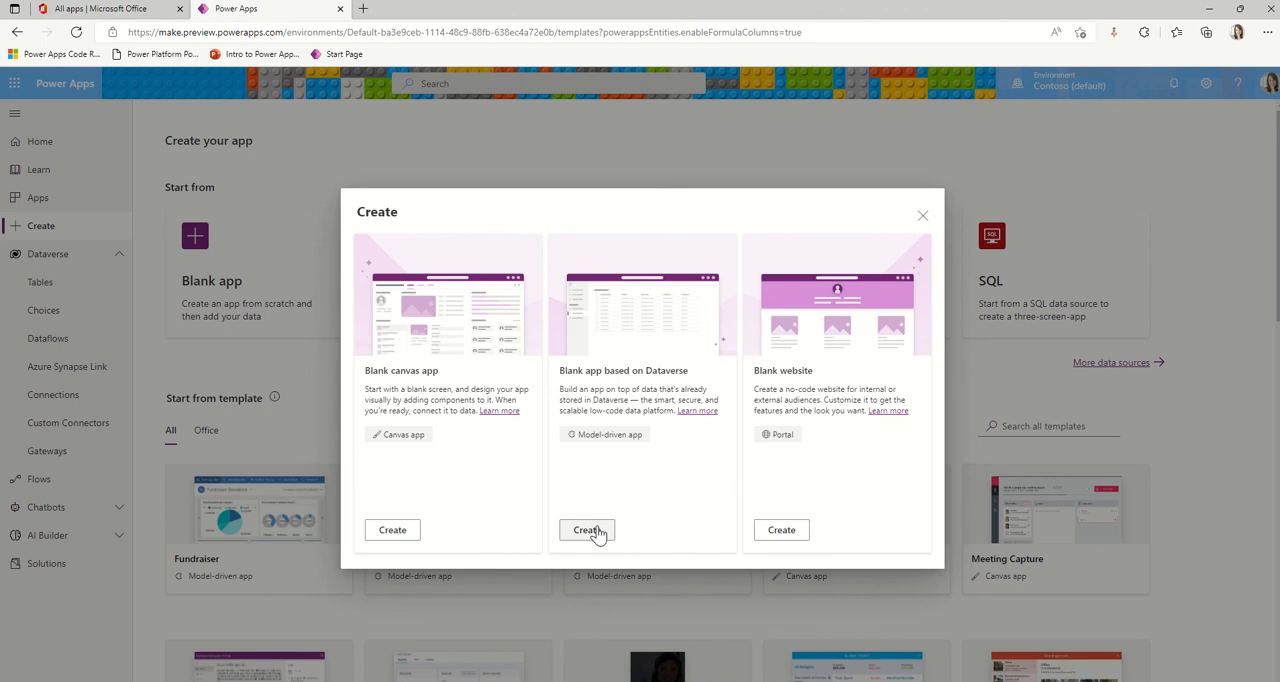
pyautogui.moveTo(648, 504)
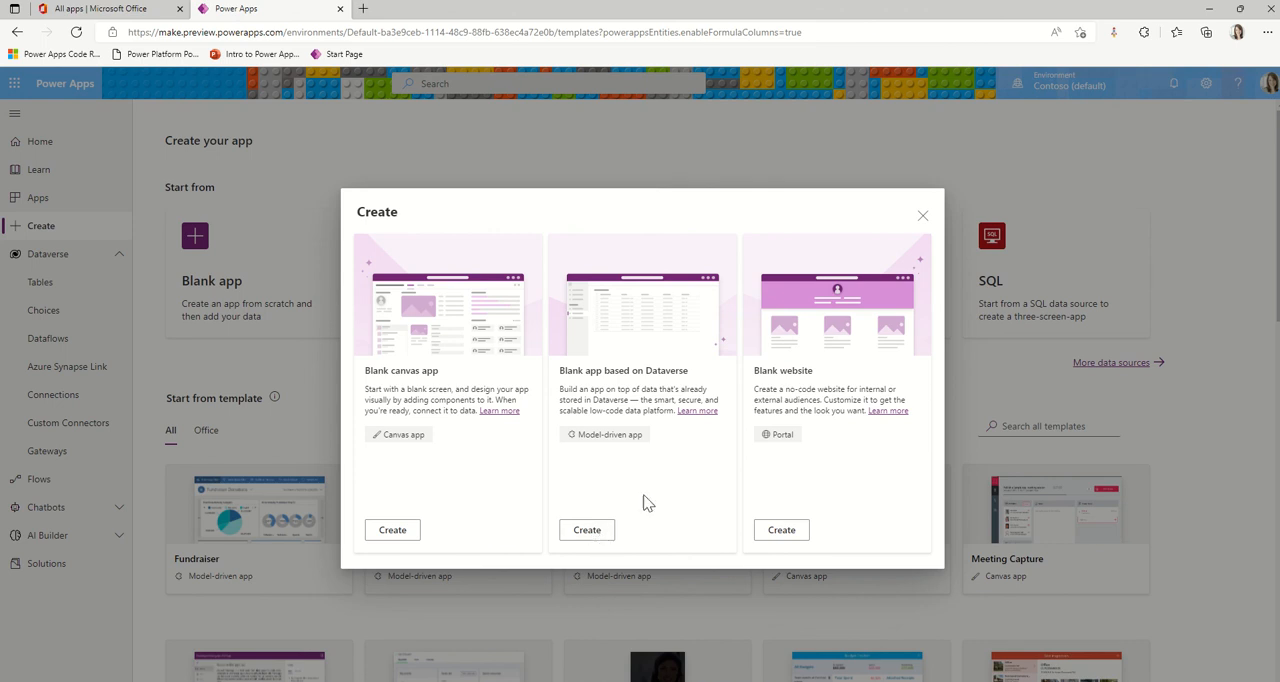
pyautogui.moveTo(588, 530)
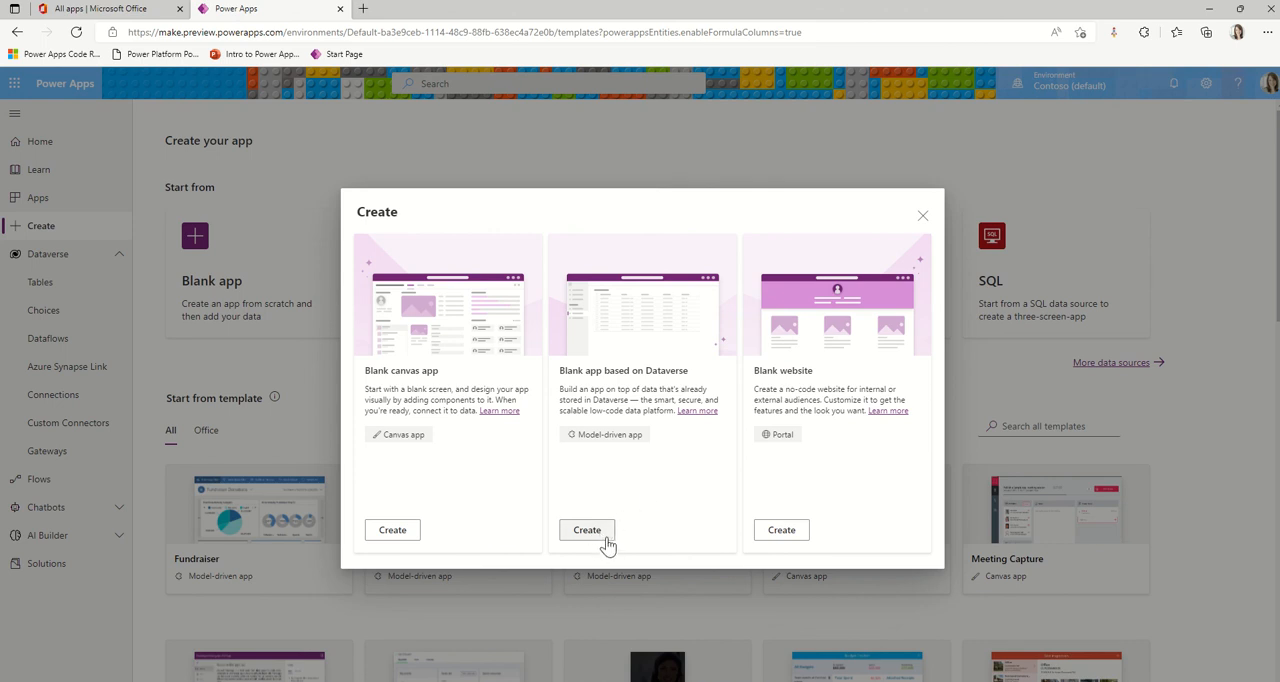
pyautogui.moveTo(576, 544)
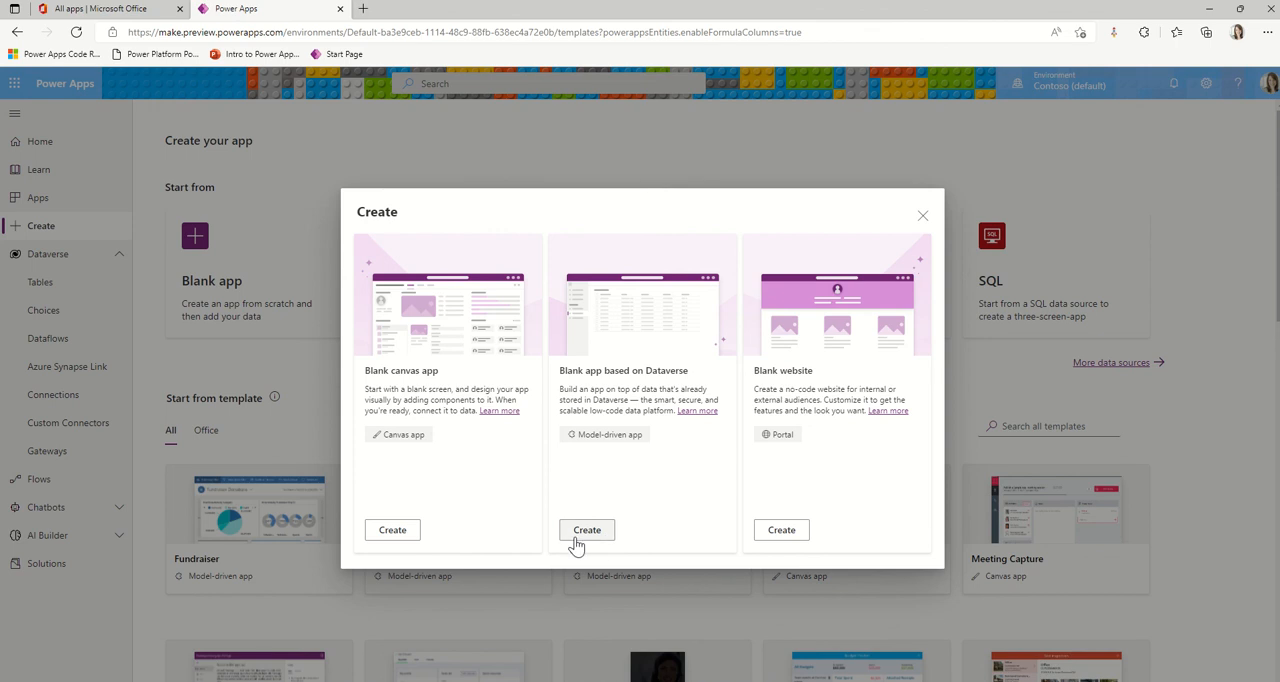
pyautogui.moveTo(588, 532)
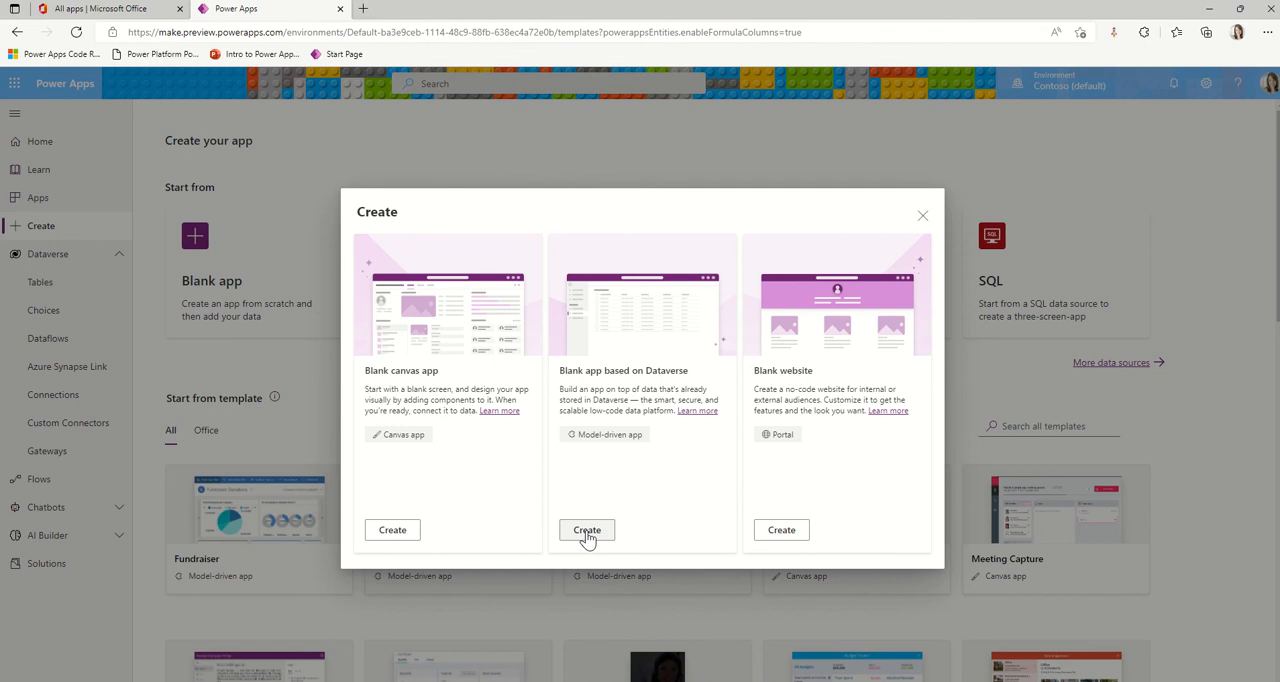
pyautogui.moveTo(924, 218)
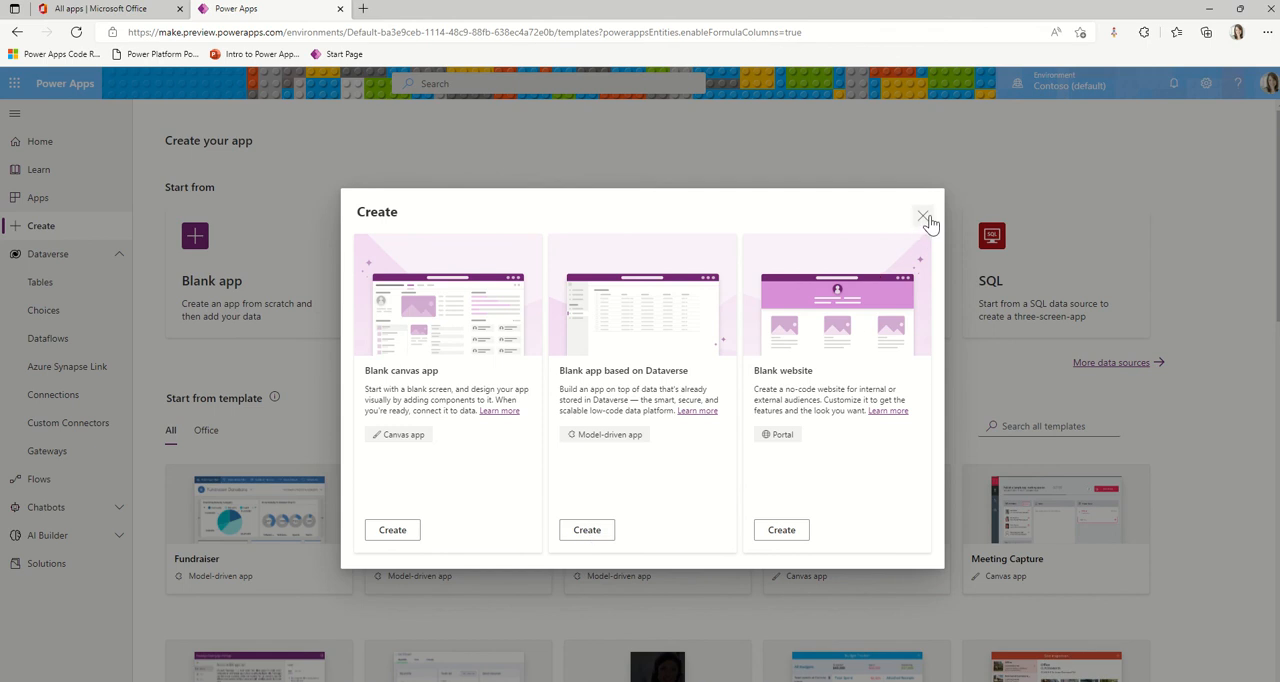
pyautogui.click(922, 216)
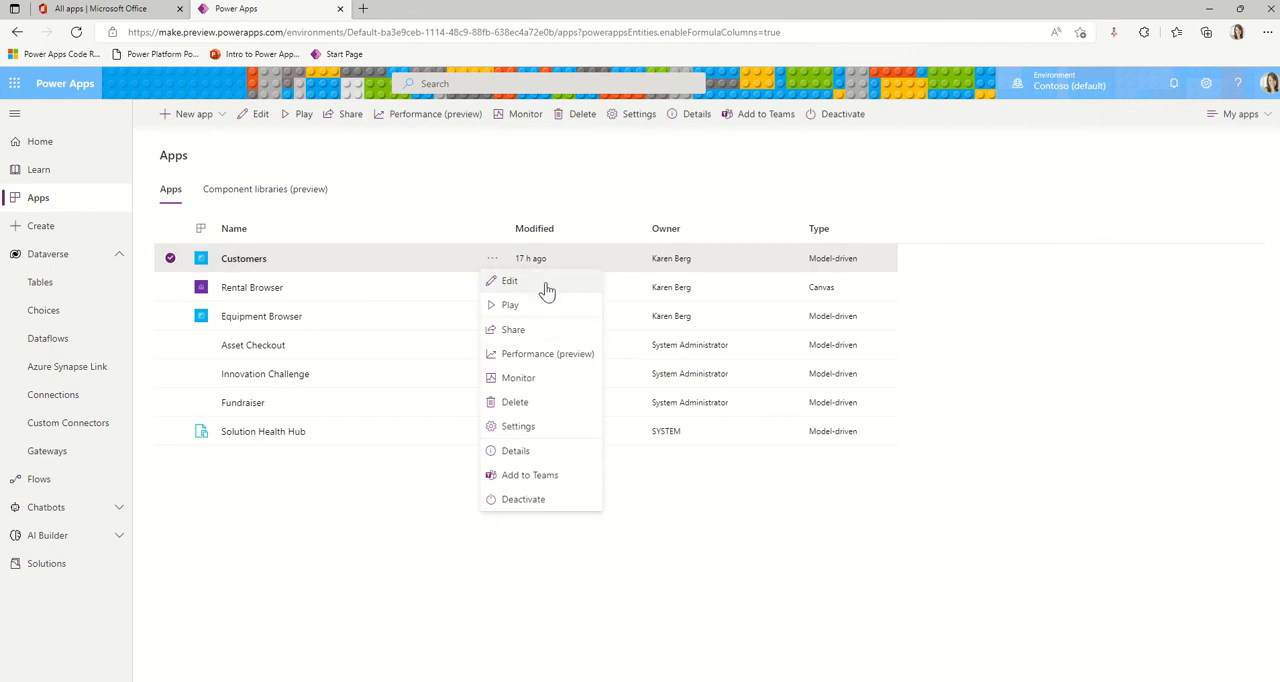
# Edit the Customers app and check its view selector offers only Active Customers.
pyautogui.click(510, 280)
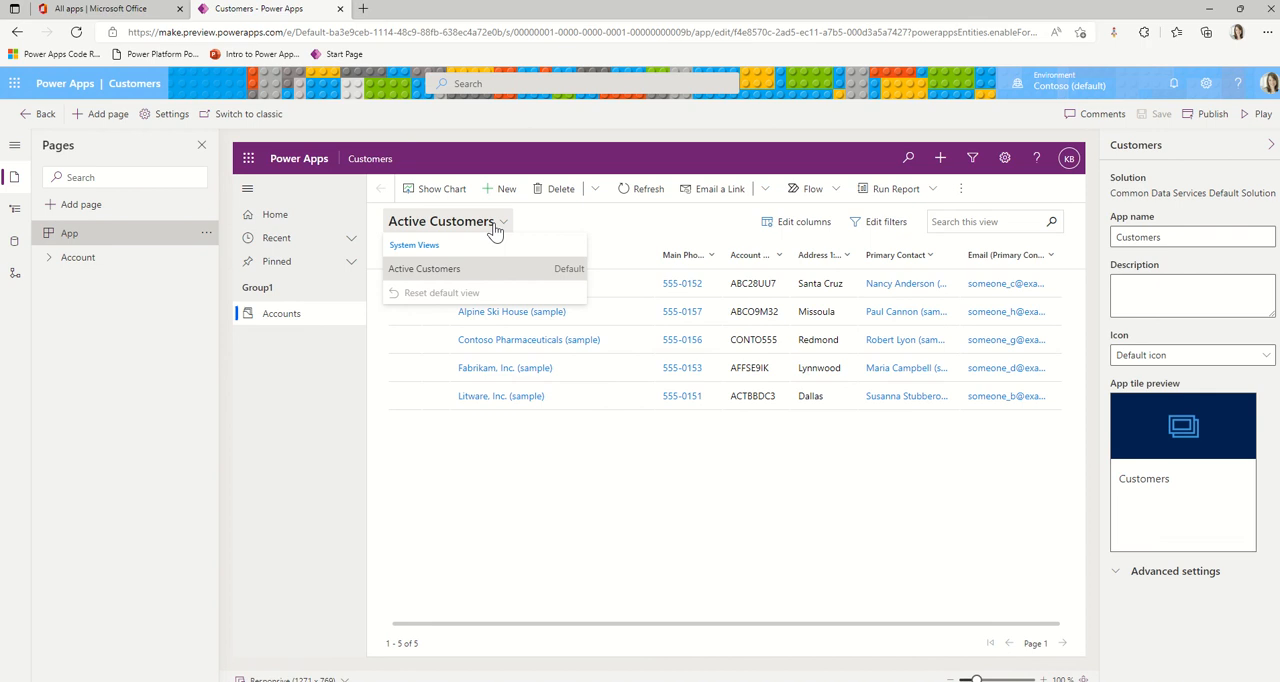
pyautogui.moveTo(496, 282)
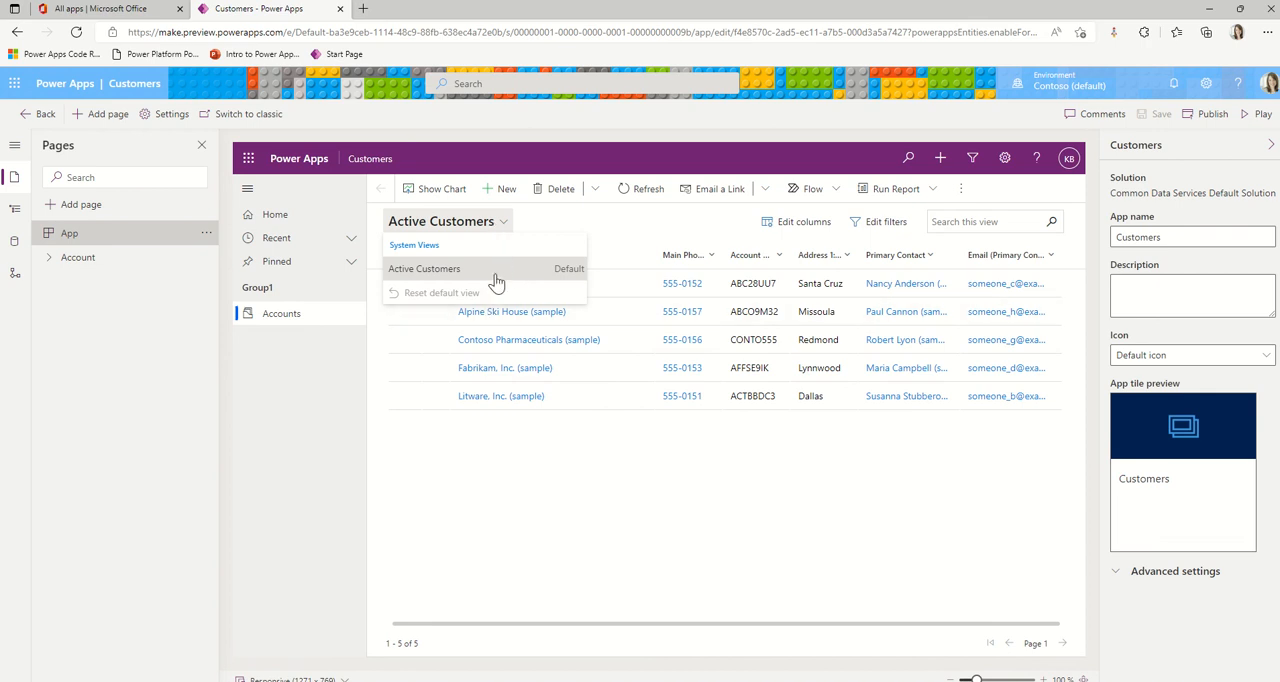
pyautogui.moveTo(492, 280)
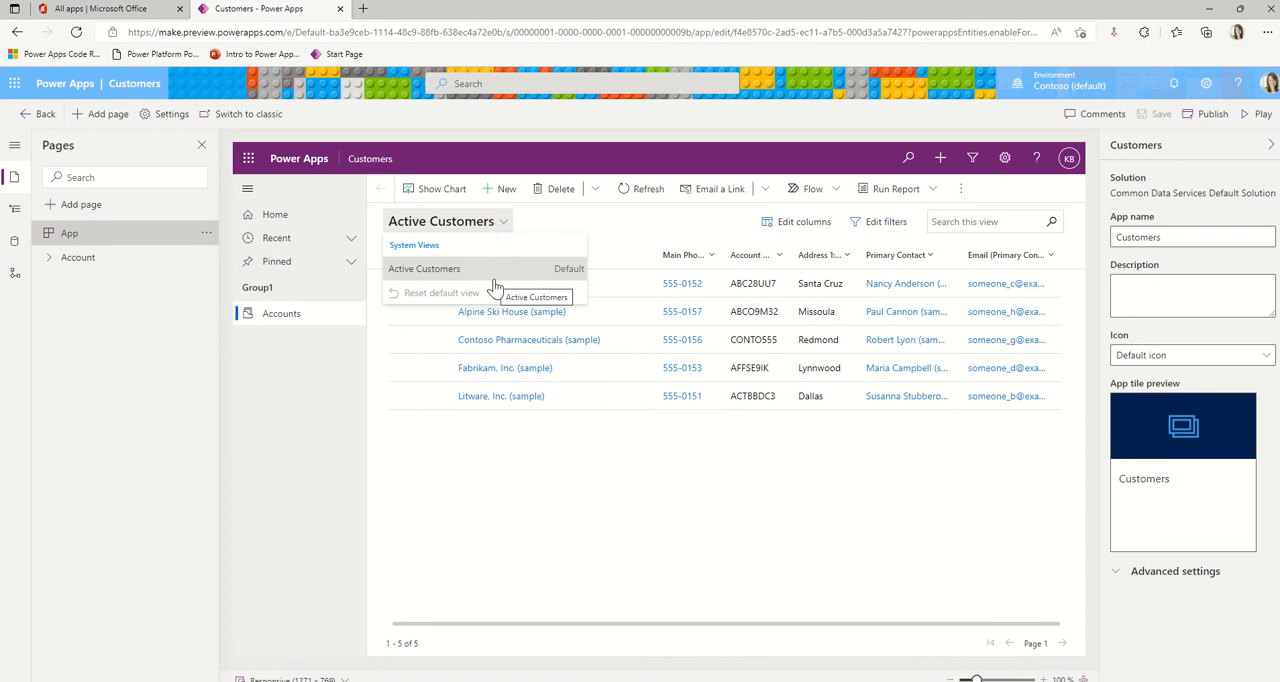
pyautogui.moveTo(500, 224)
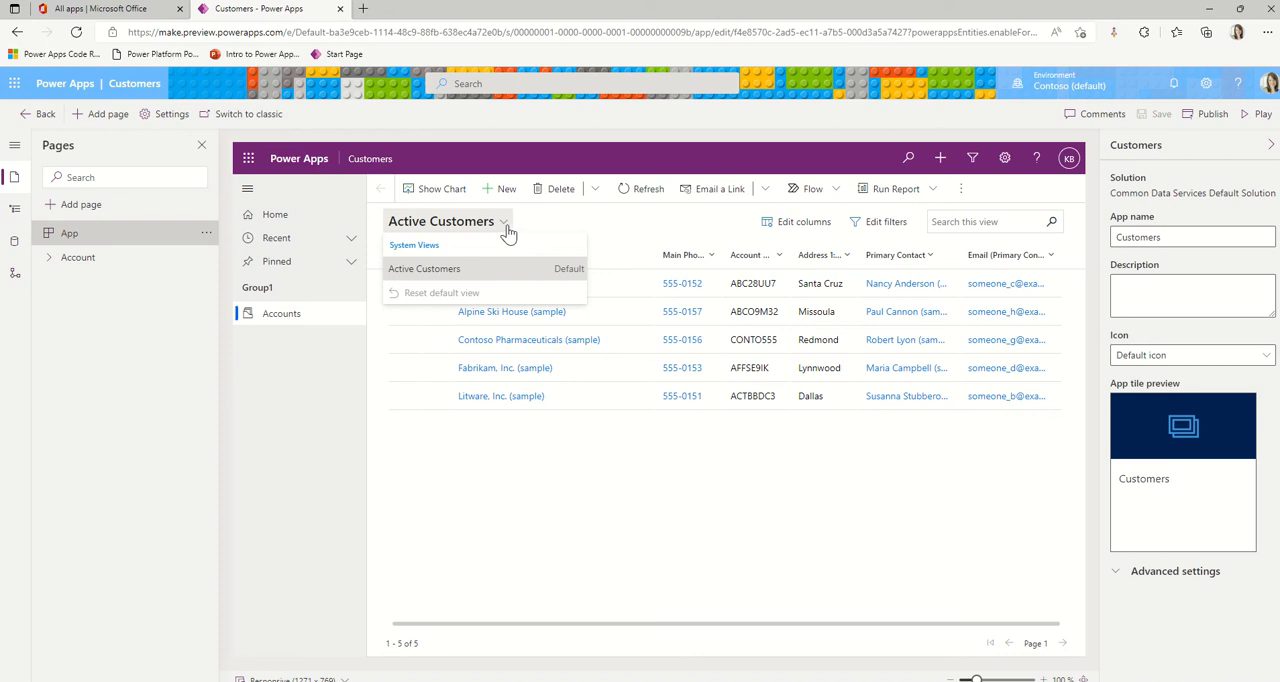
pyautogui.click(424, 268)
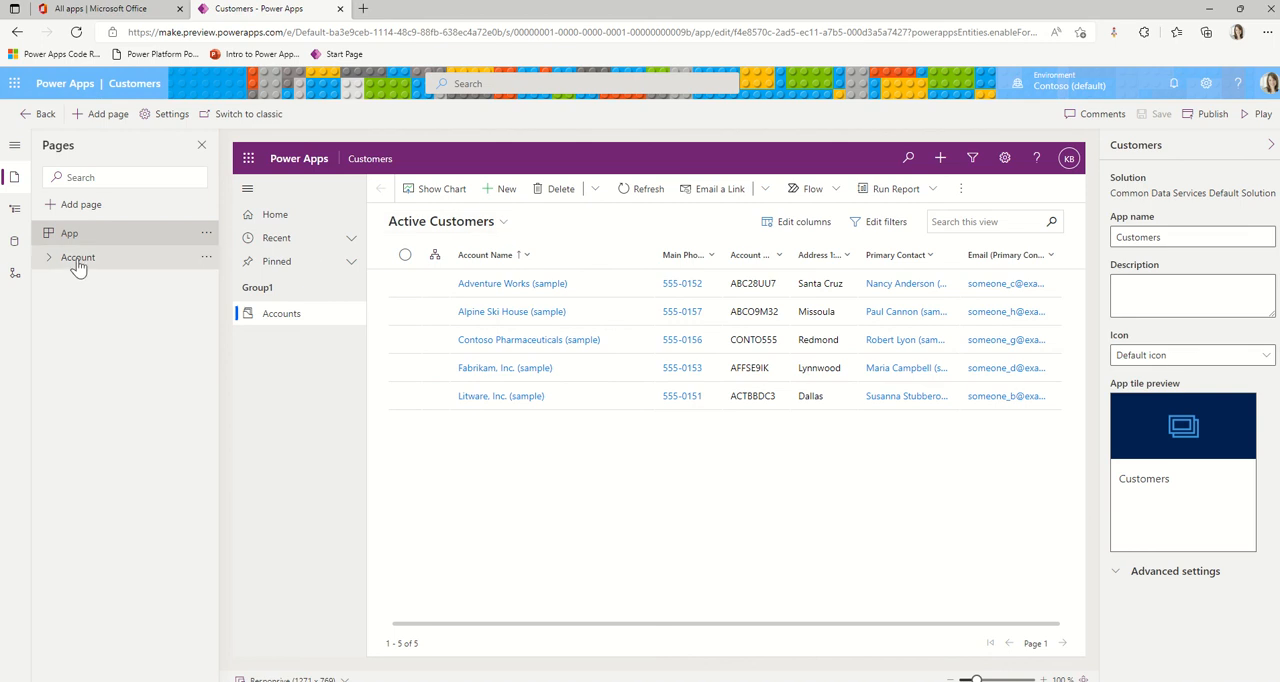
# Show the Account view properties pane, zooming the browser out so it fits.
pyautogui.click(48, 256)
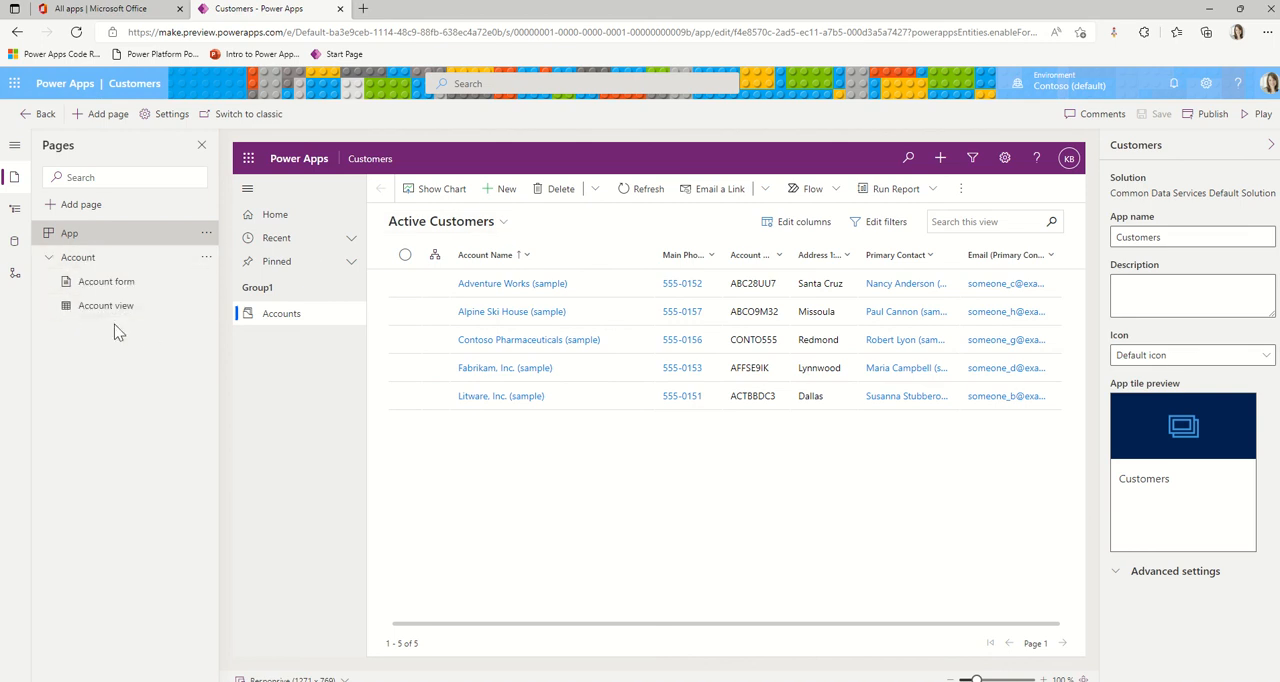
pyautogui.click(104, 304)
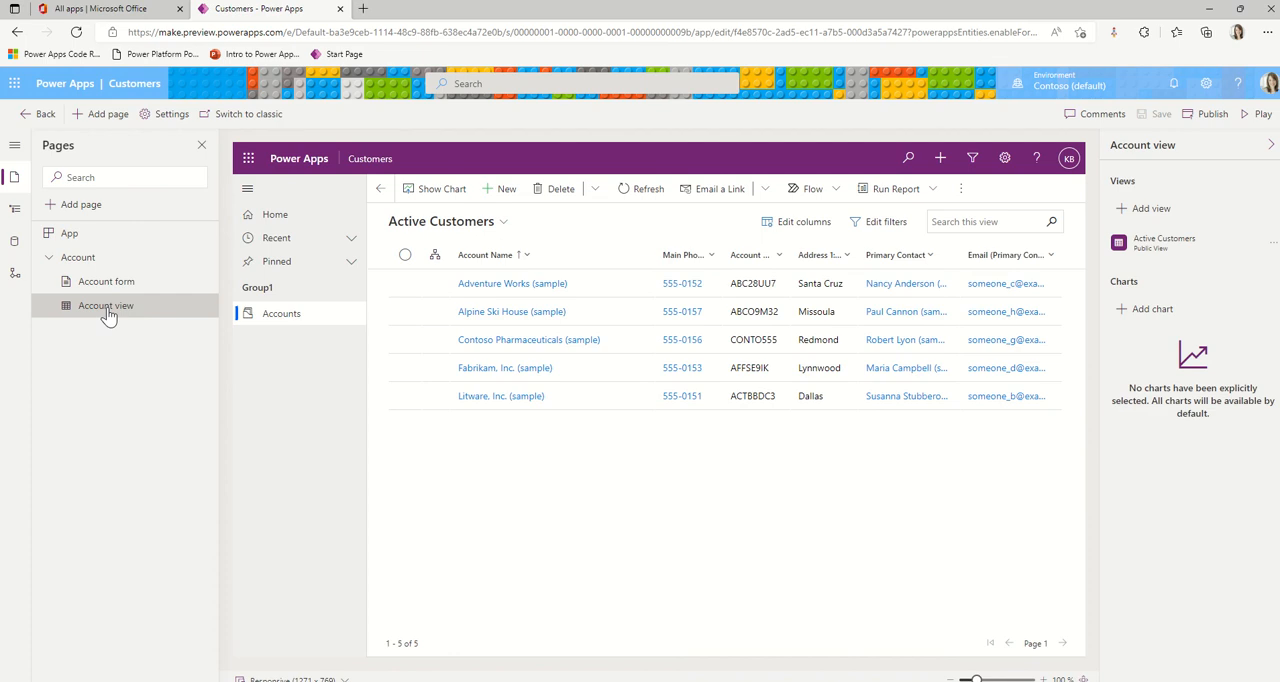
pyautogui.moveTo(112, 318)
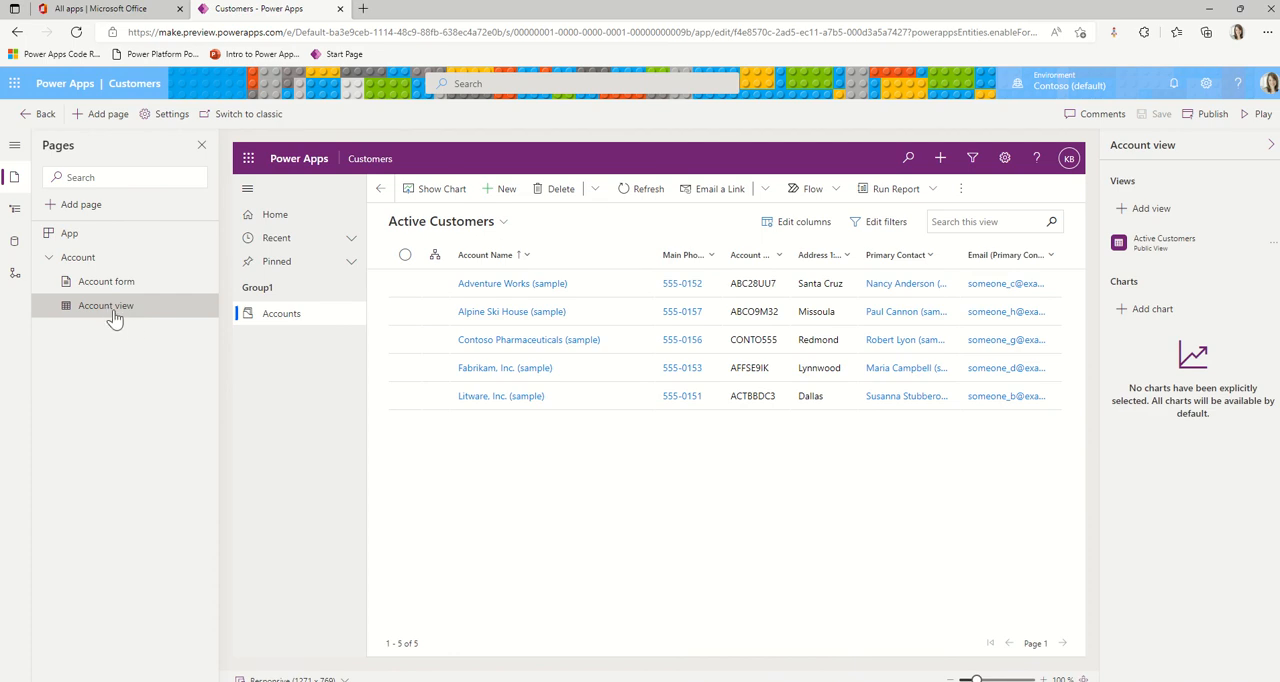
pyautogui.moveTo(1164, 268)
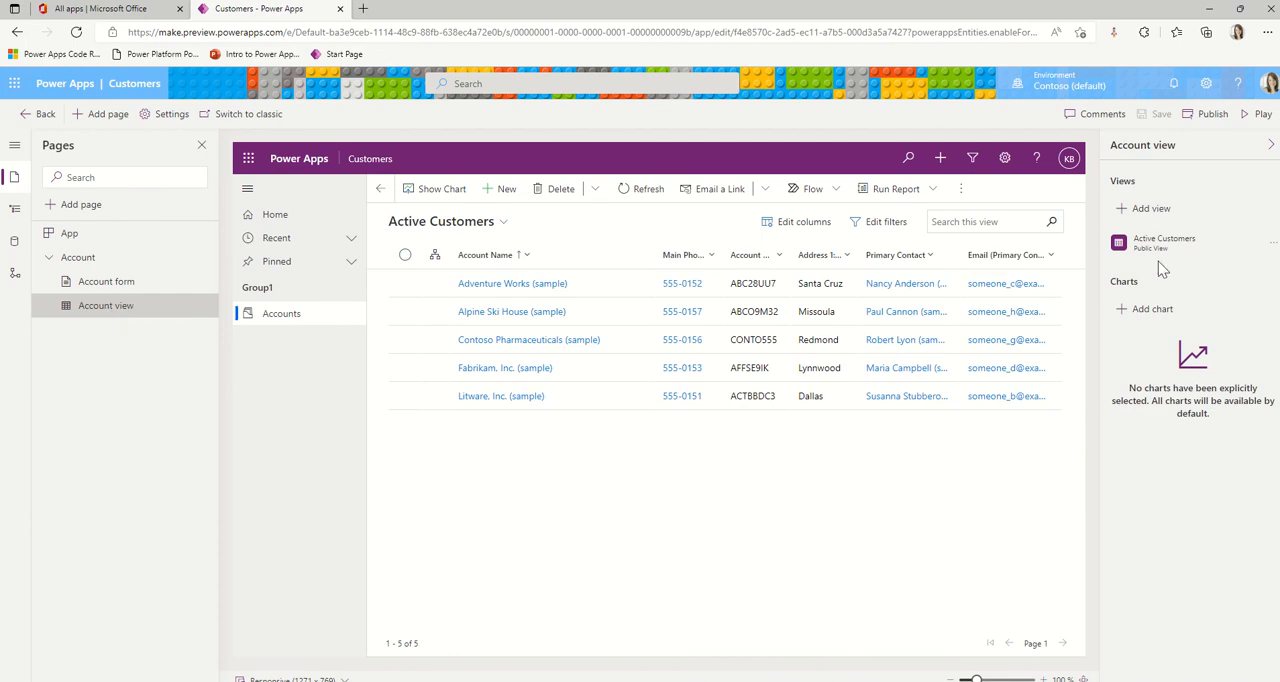
pyautogui.moveTo(1158, 288)
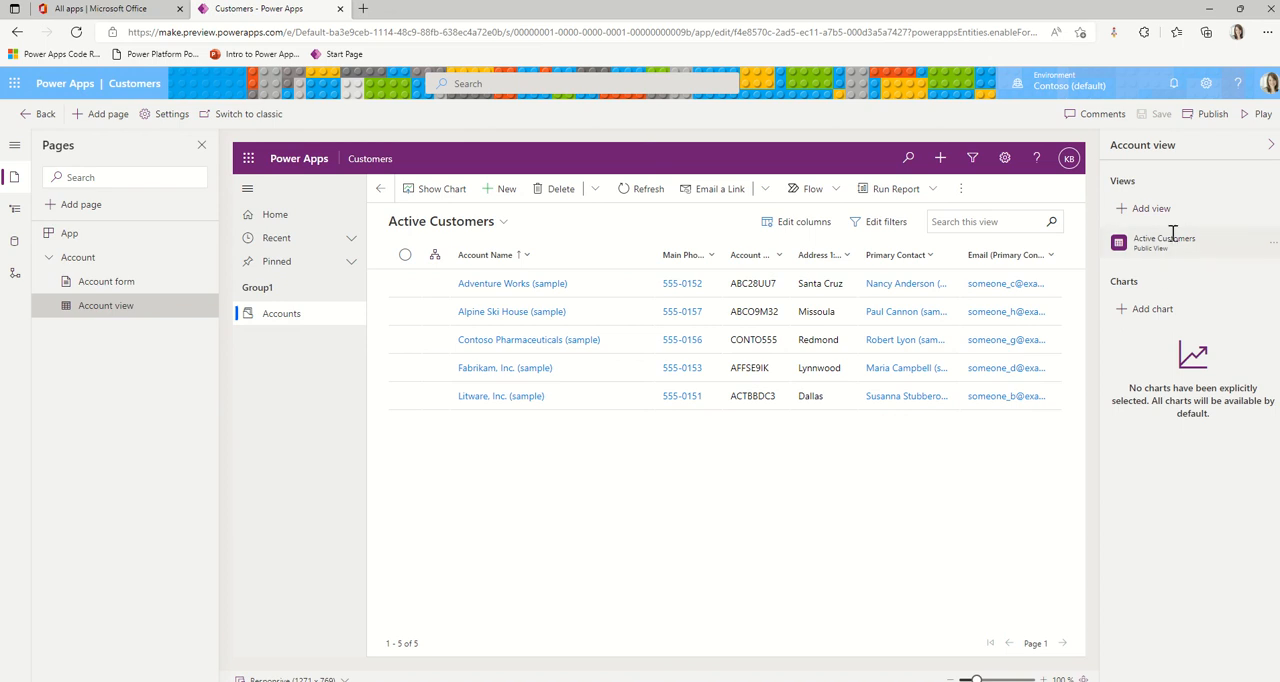
pyautogui.click(1268, 32)
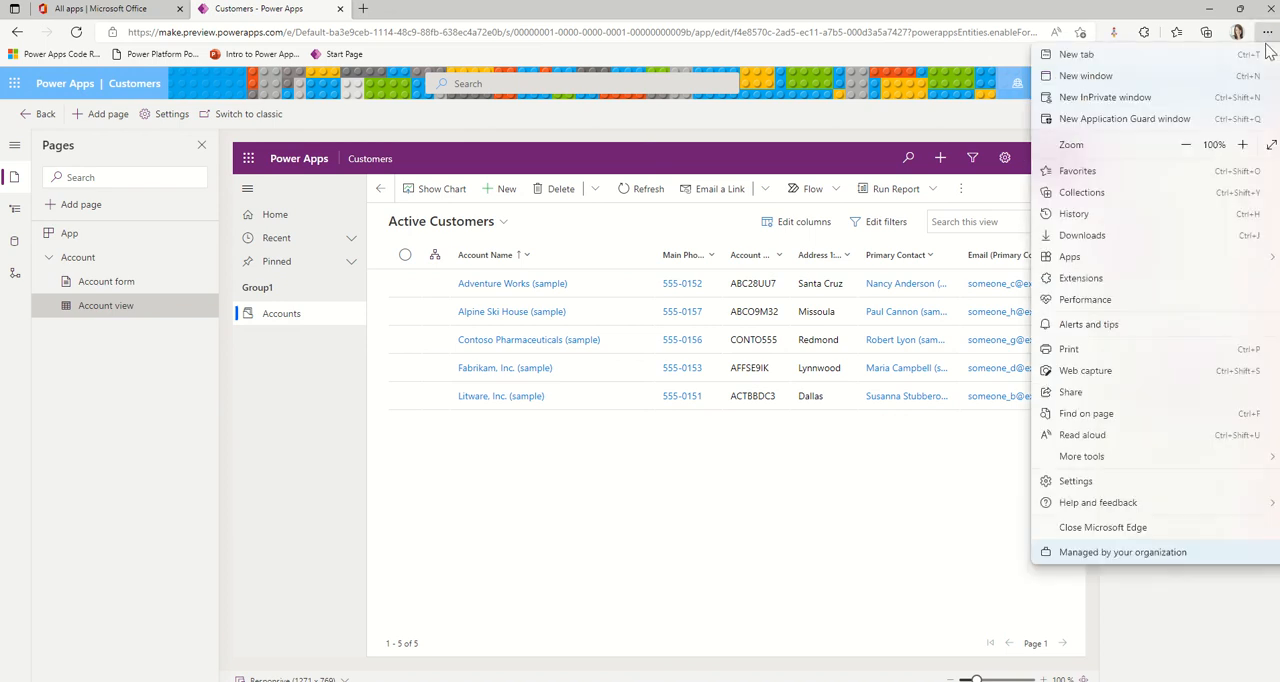
pyautogui.click(1244, 144)
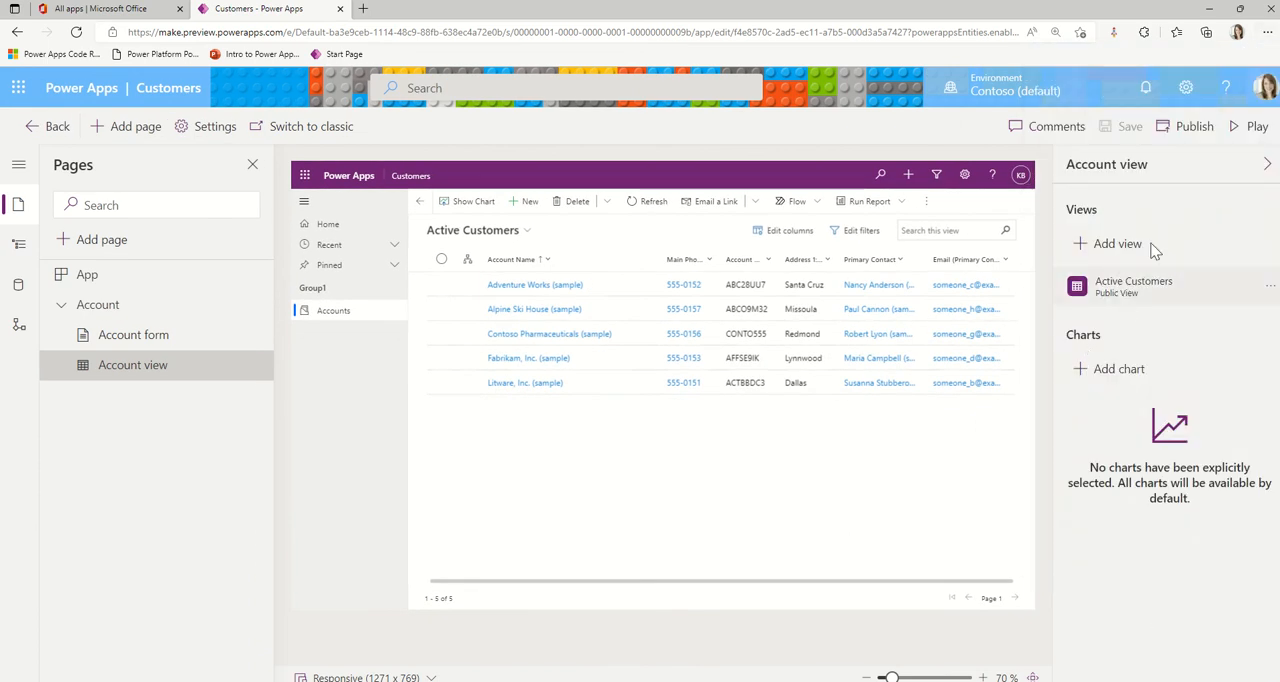
pyautogui.moveTo(1150, 296)
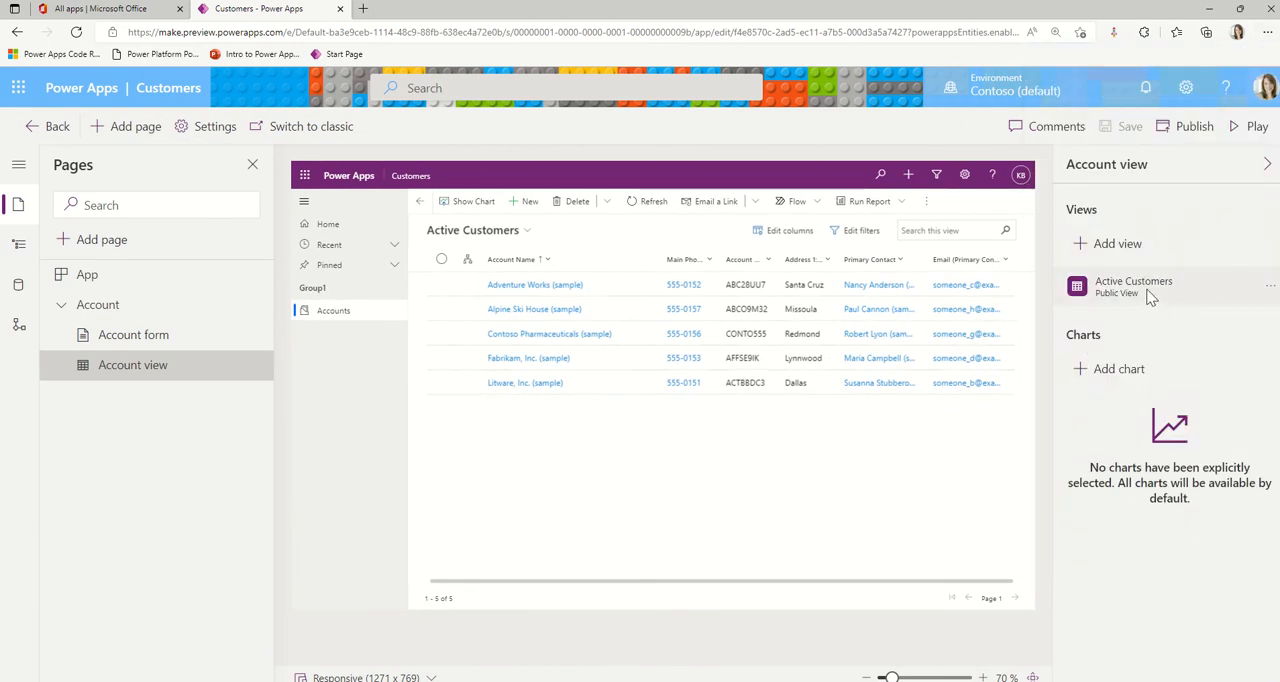
# Browse the Add view list of other Account views without adding any.
pyautogui.click(1116, 244)
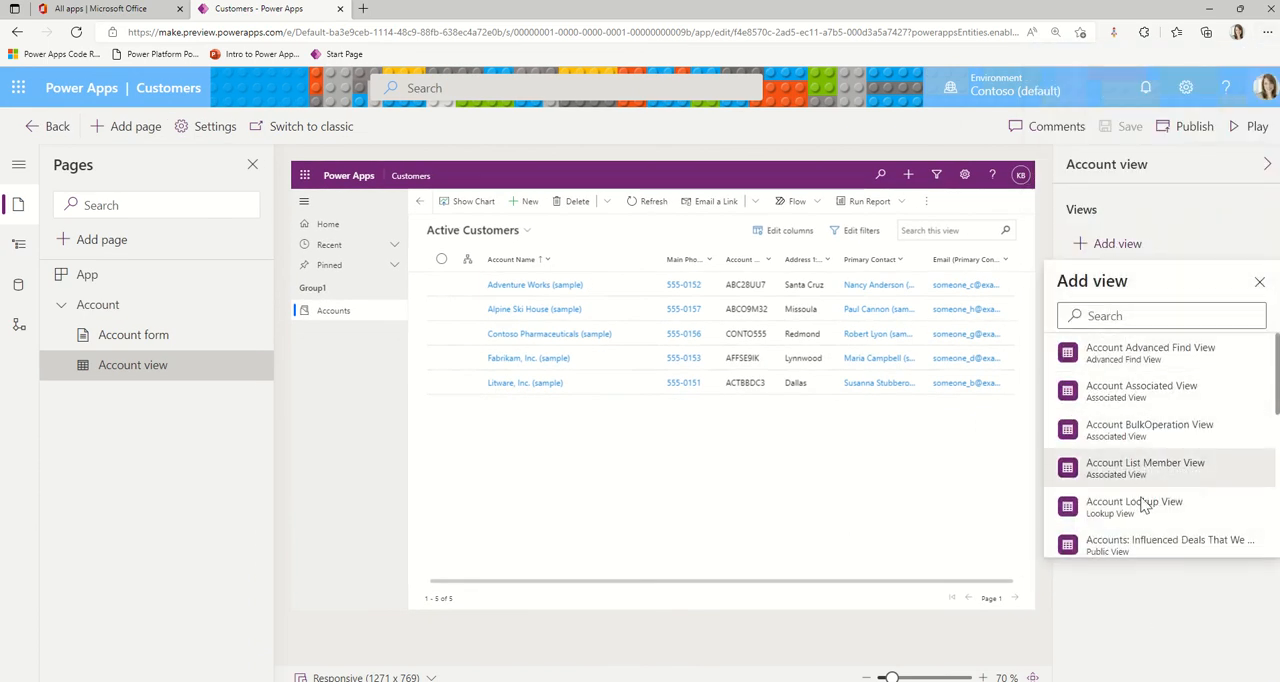
pyautogui.moveTo(1136, 500)
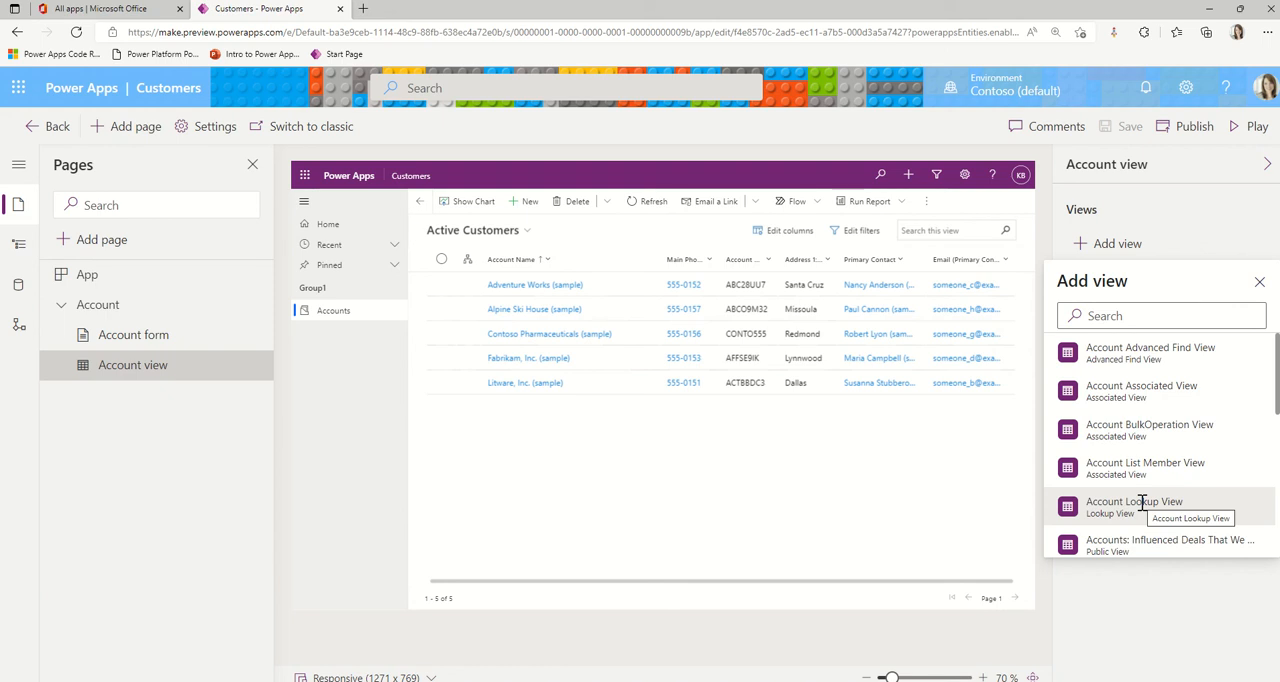
pyautogui.moveTo(1262, 232)
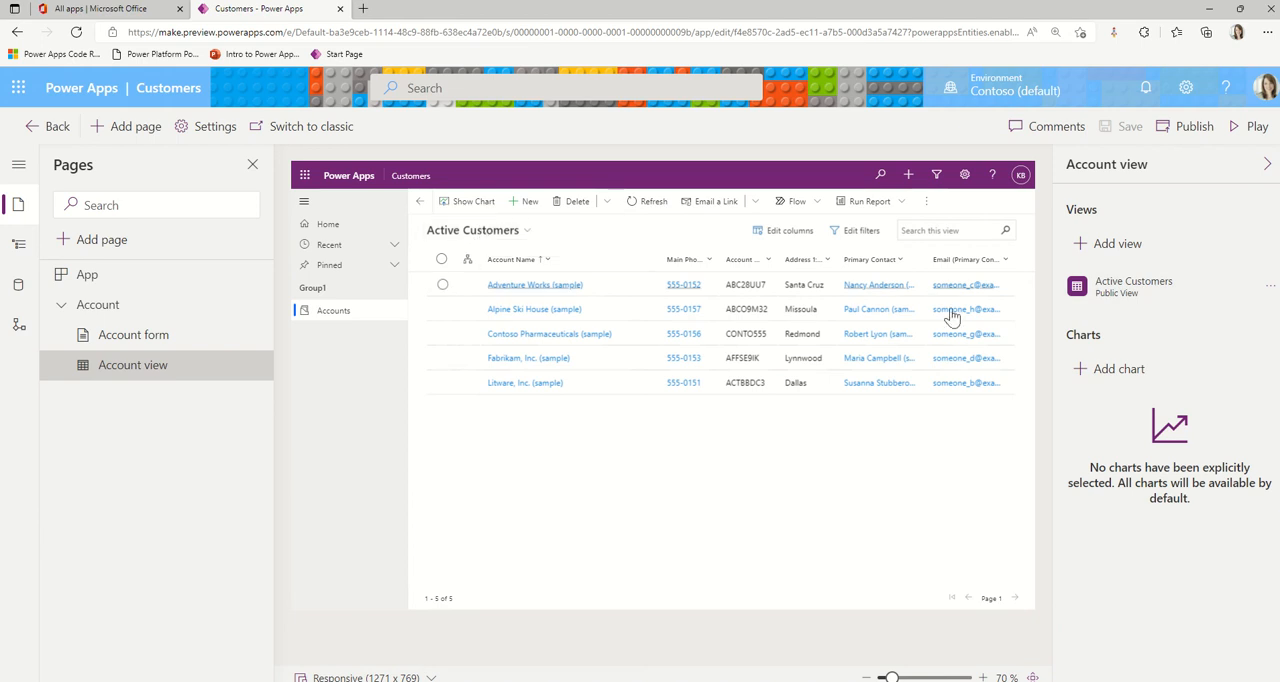
pyautogui.moveTo(1132, 286)
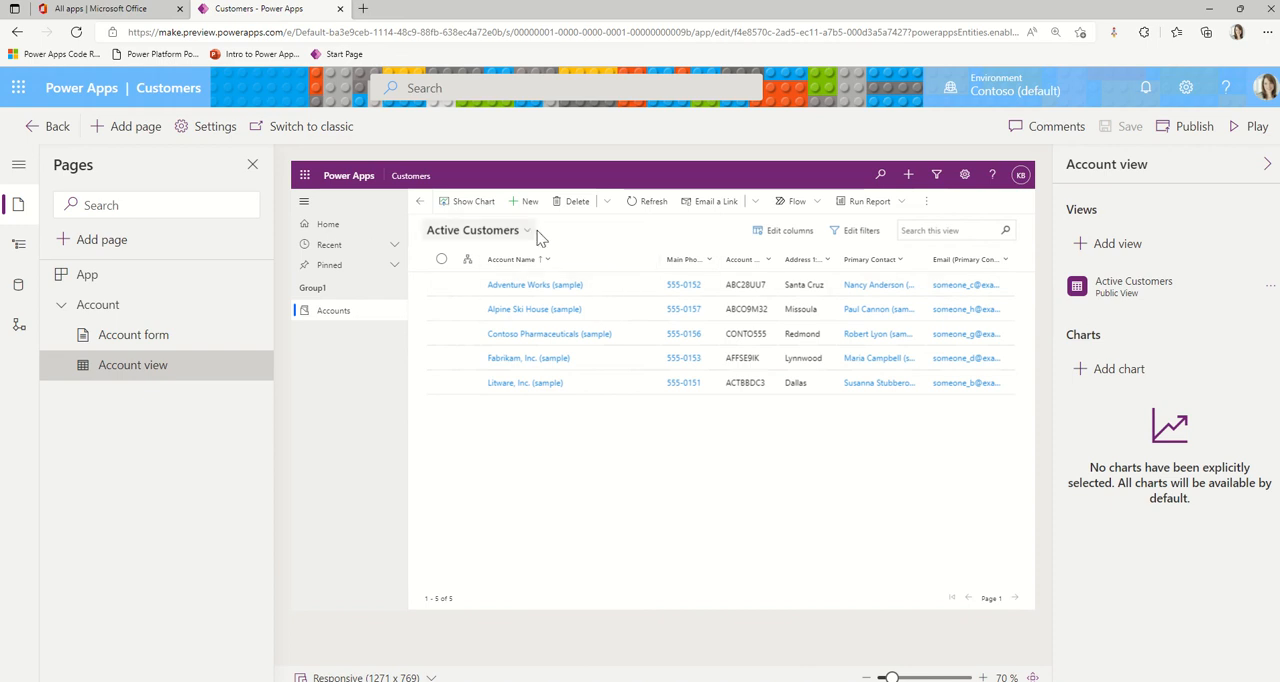
pyautogui.moveTo(662, 248)
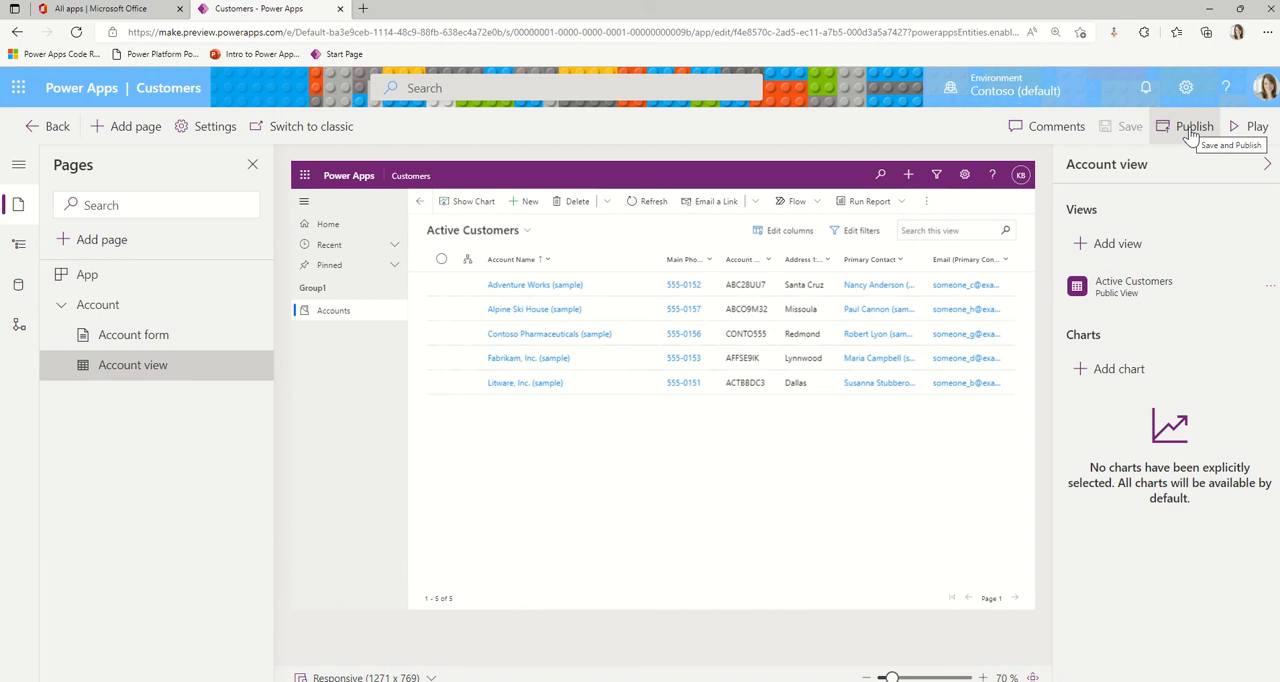
pyautogui.moveTo(604, 444)
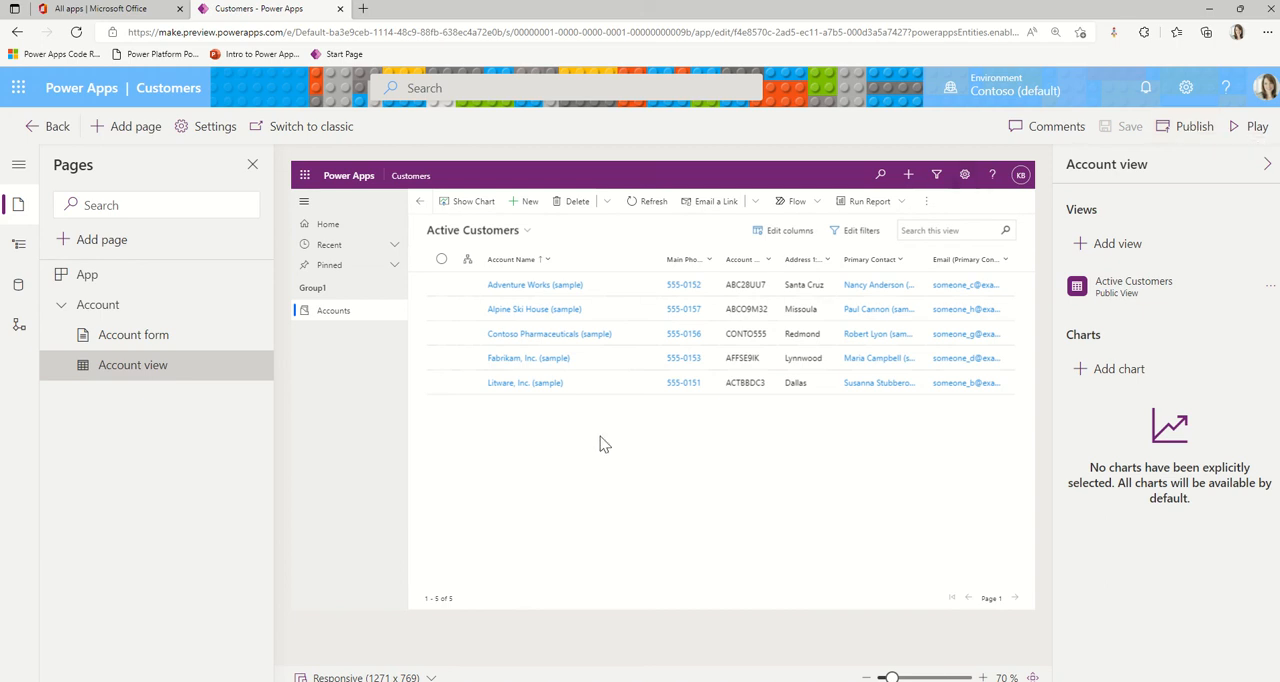
pyautogui.moveTo(404, 430)
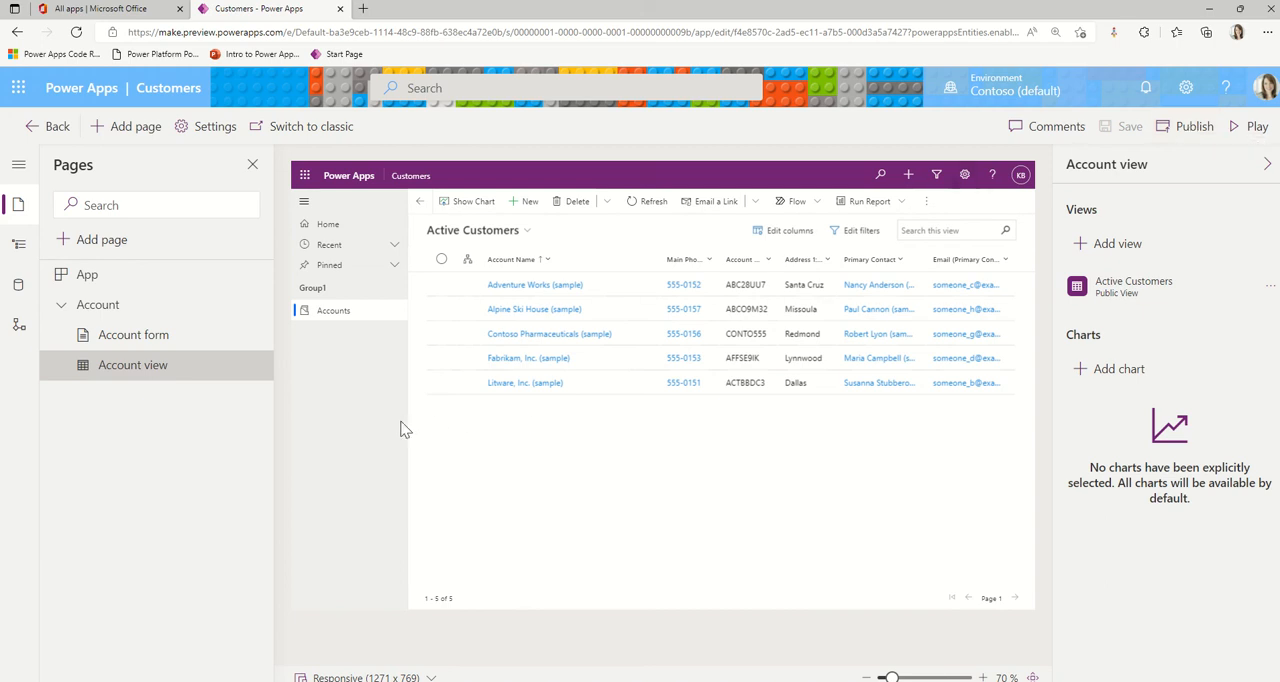
pyautogui.moveTo(668, 382)
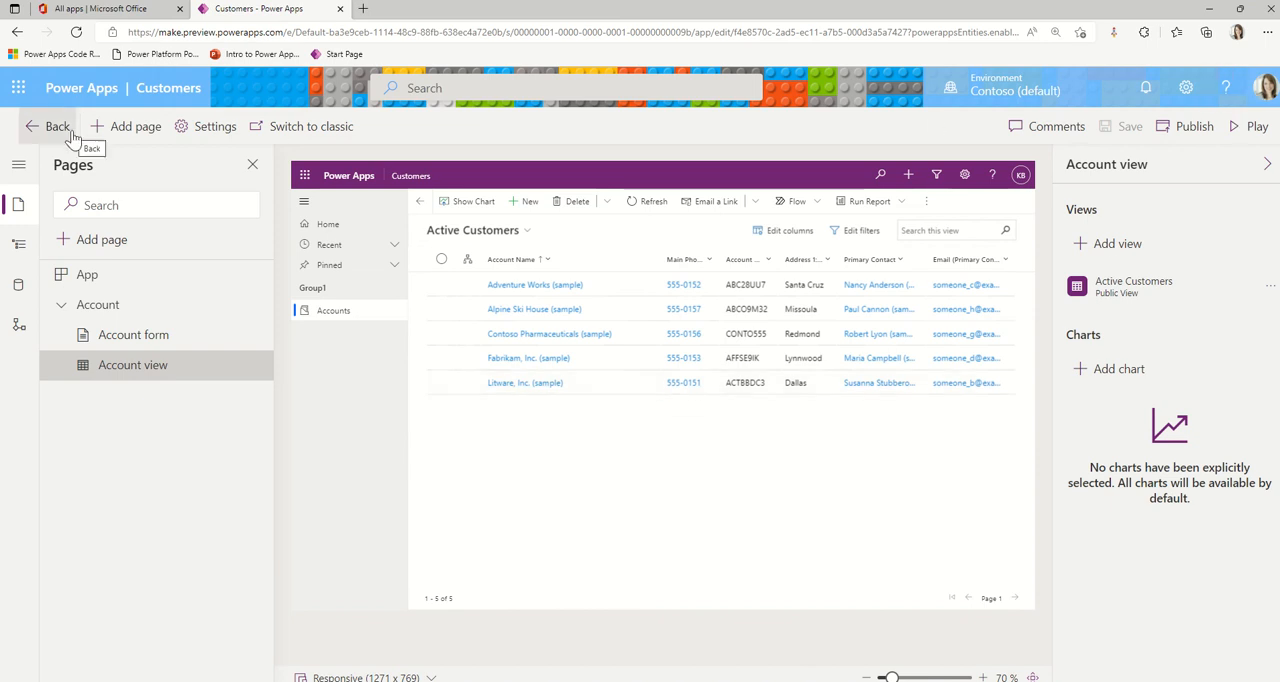
pyautogui.moveTo(1248, 152)
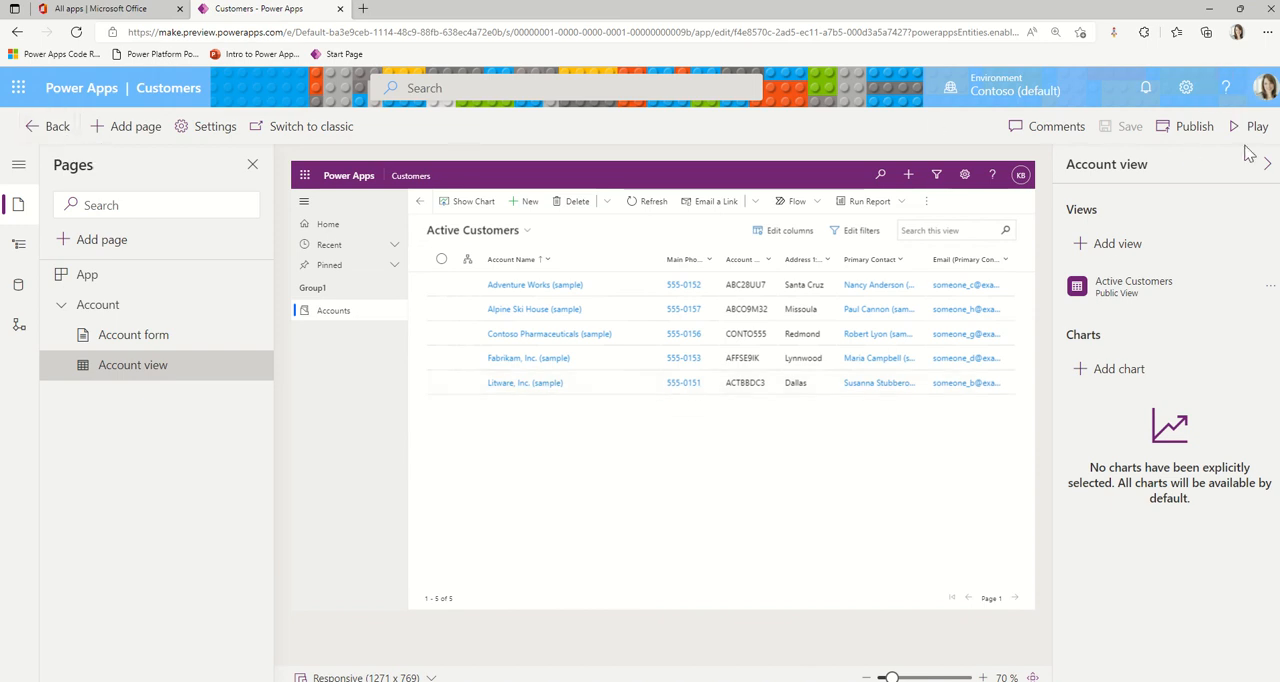
pyautogui.moveTo(476, 230)
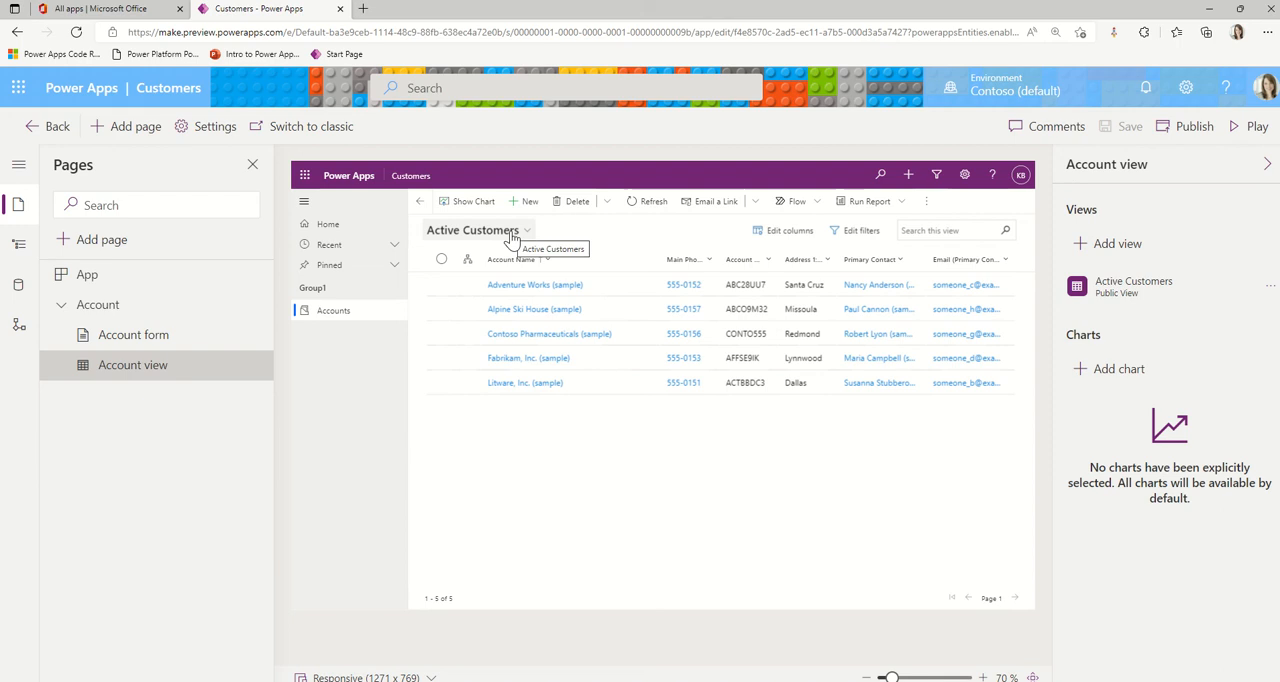
pyautogui.moveTo(764, 478)
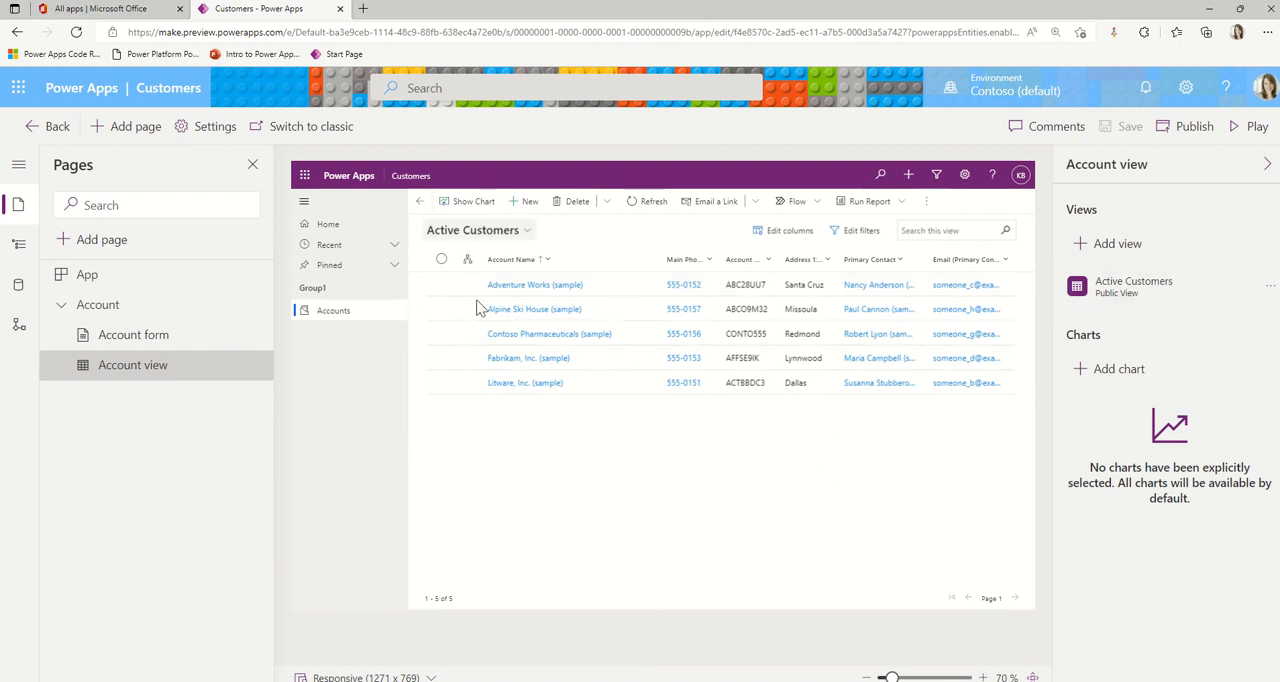
pyautogui.moveTo(1160, 164)
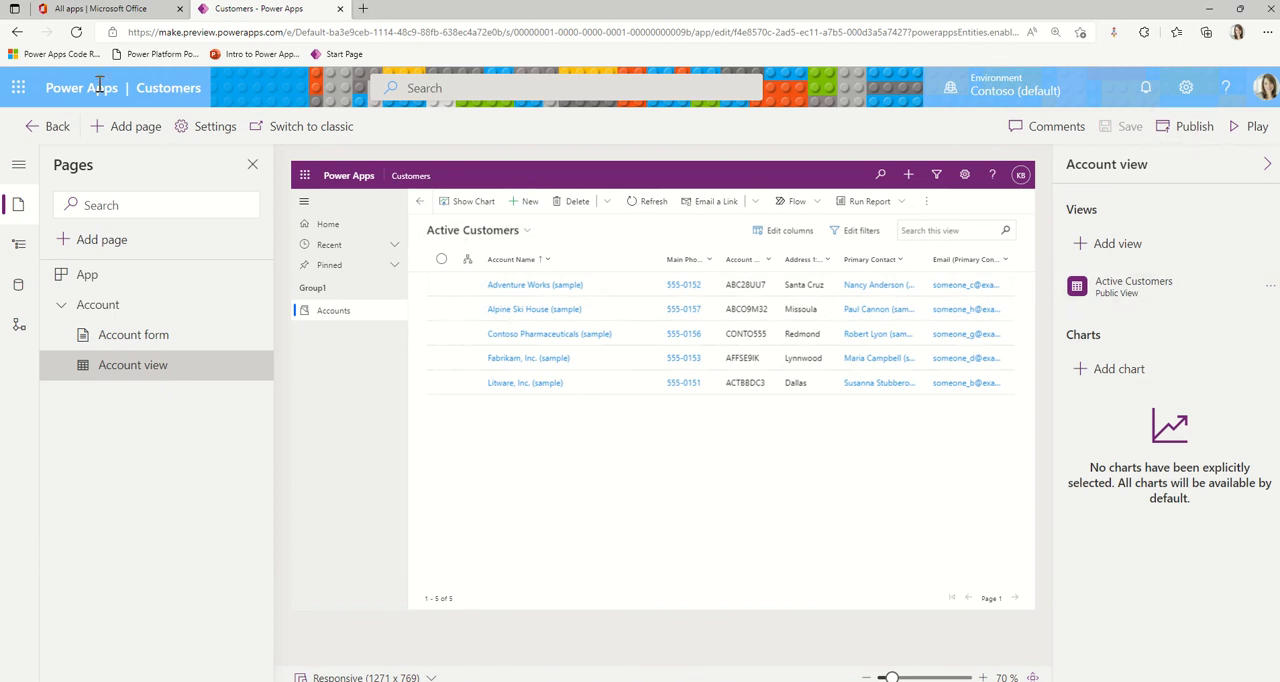
pyautogui.moveTo(16, 32)
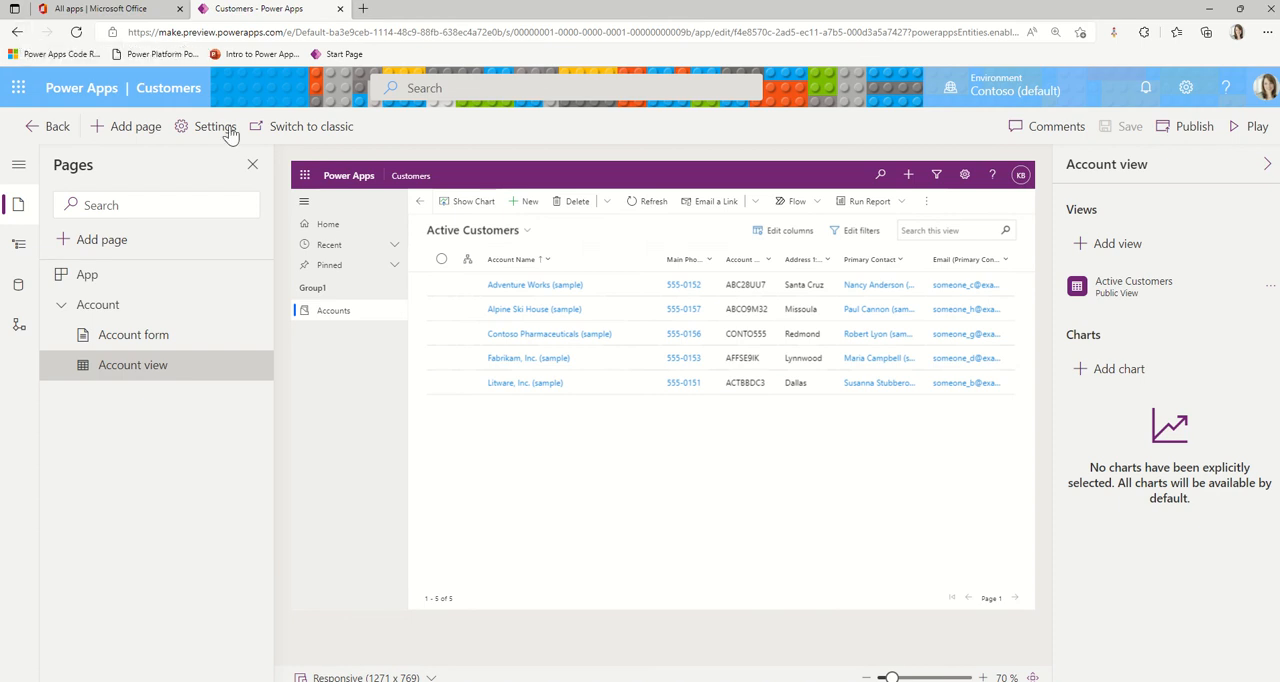
pyautogui.moveTo(364, 618)
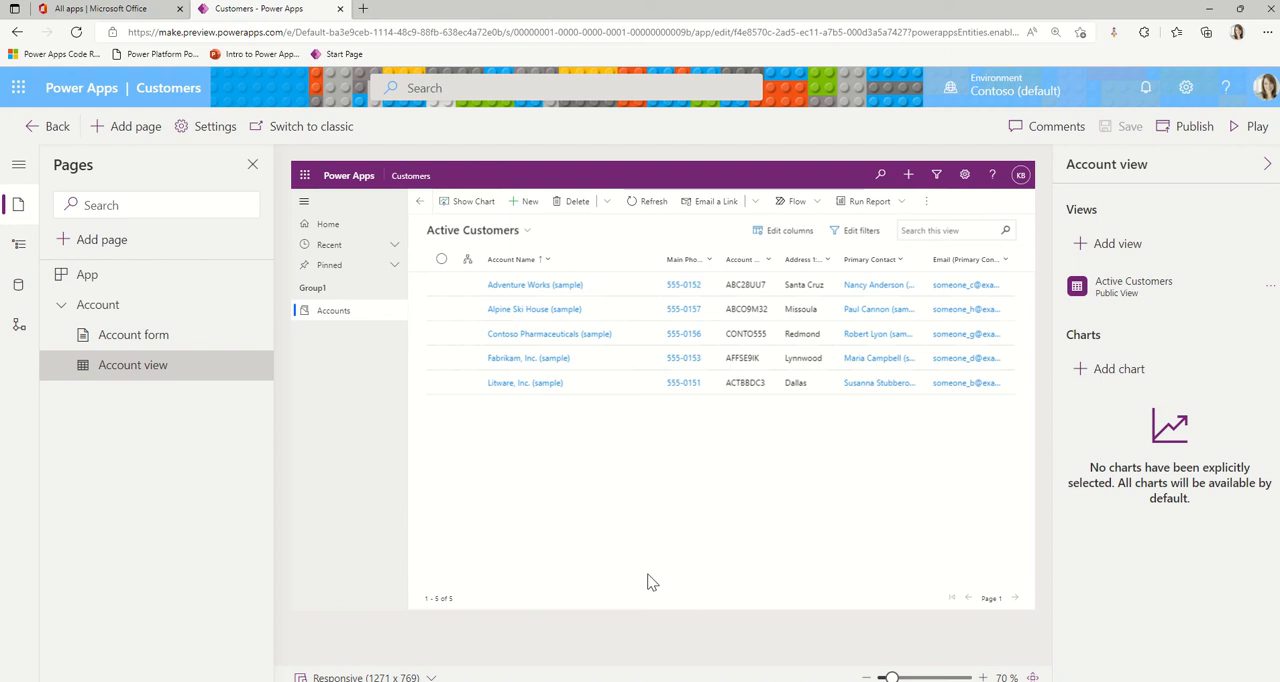
pyautogui.moveTo(490, 230)
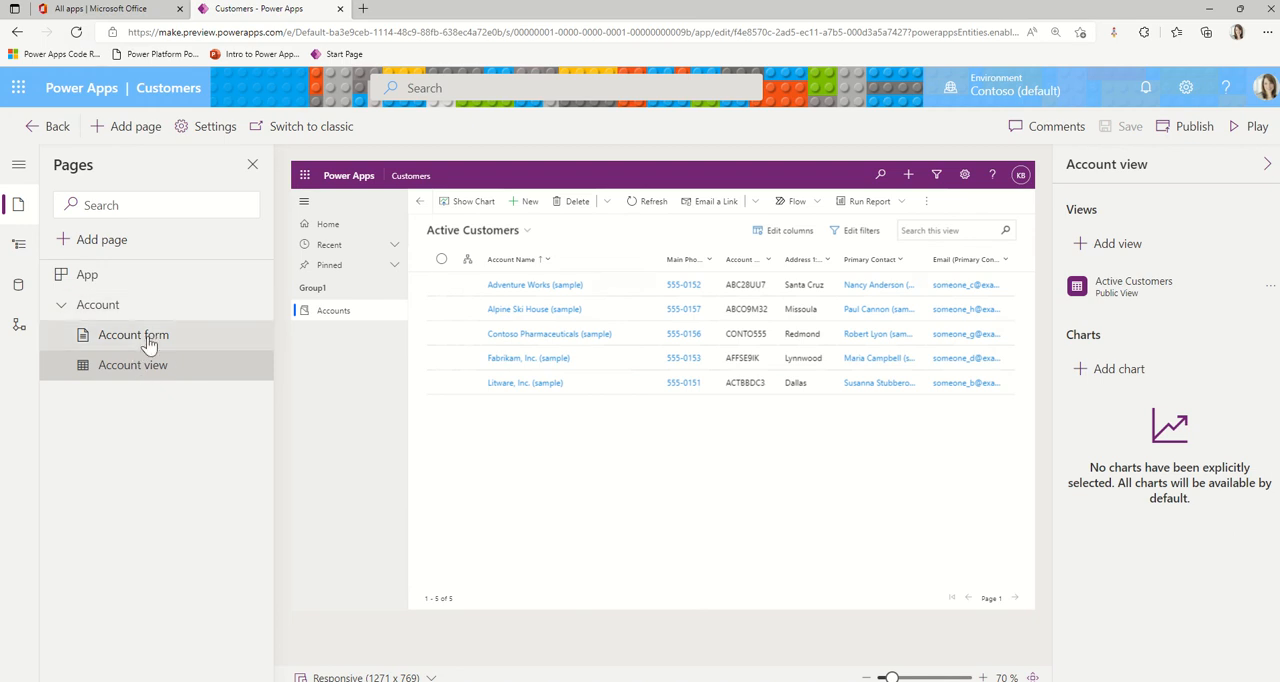
# Preview the Account form page with its fields, Timeline and Forms settings.
pyautogui.click(132, 334)
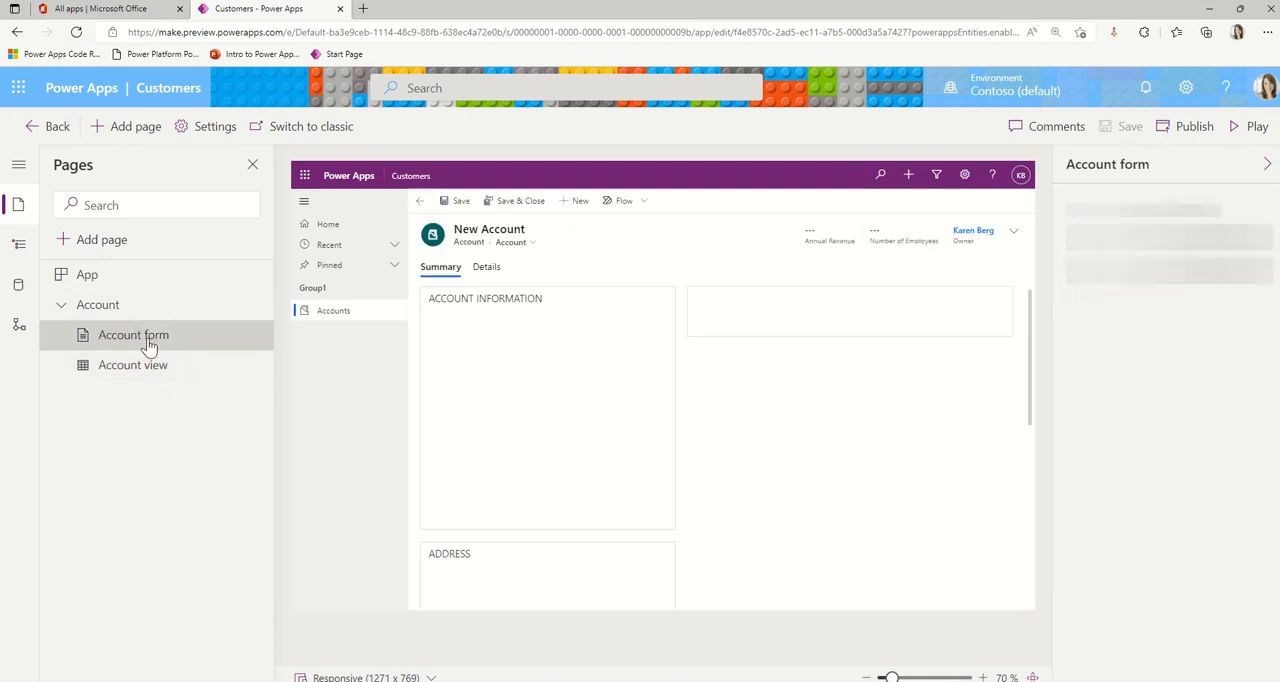
pyautogui.click(132, 336)
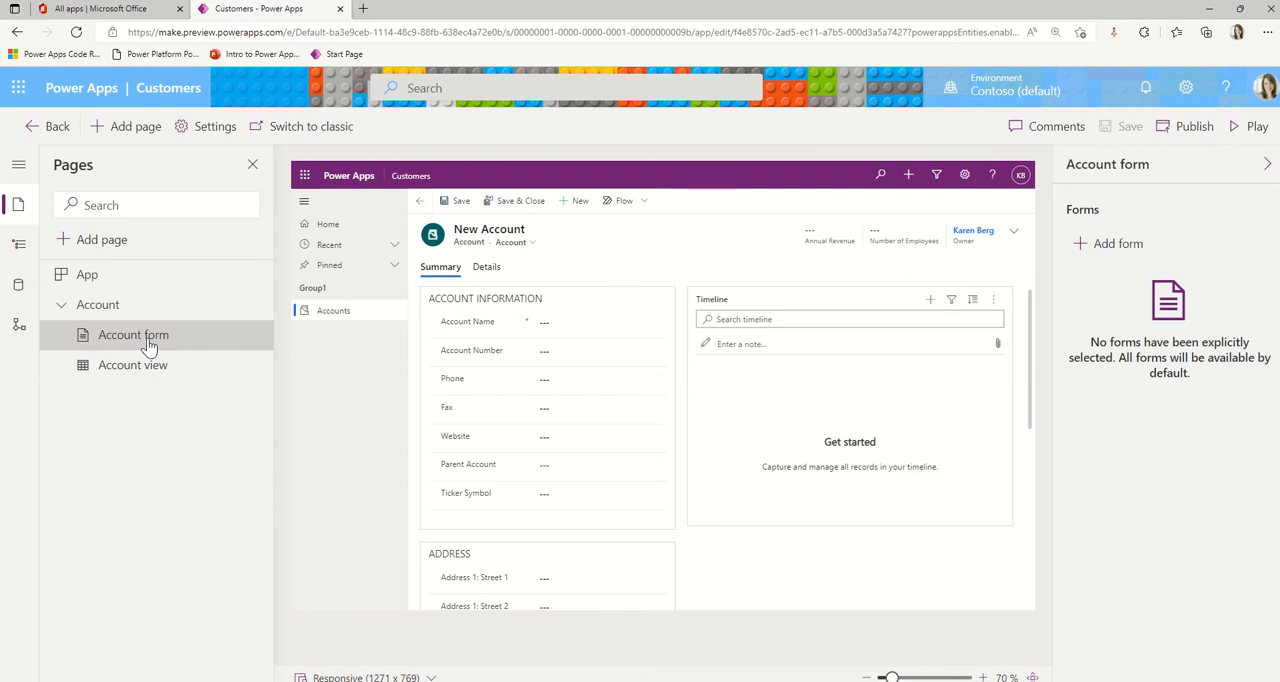
pyautogui.moveTo(1136, 252)
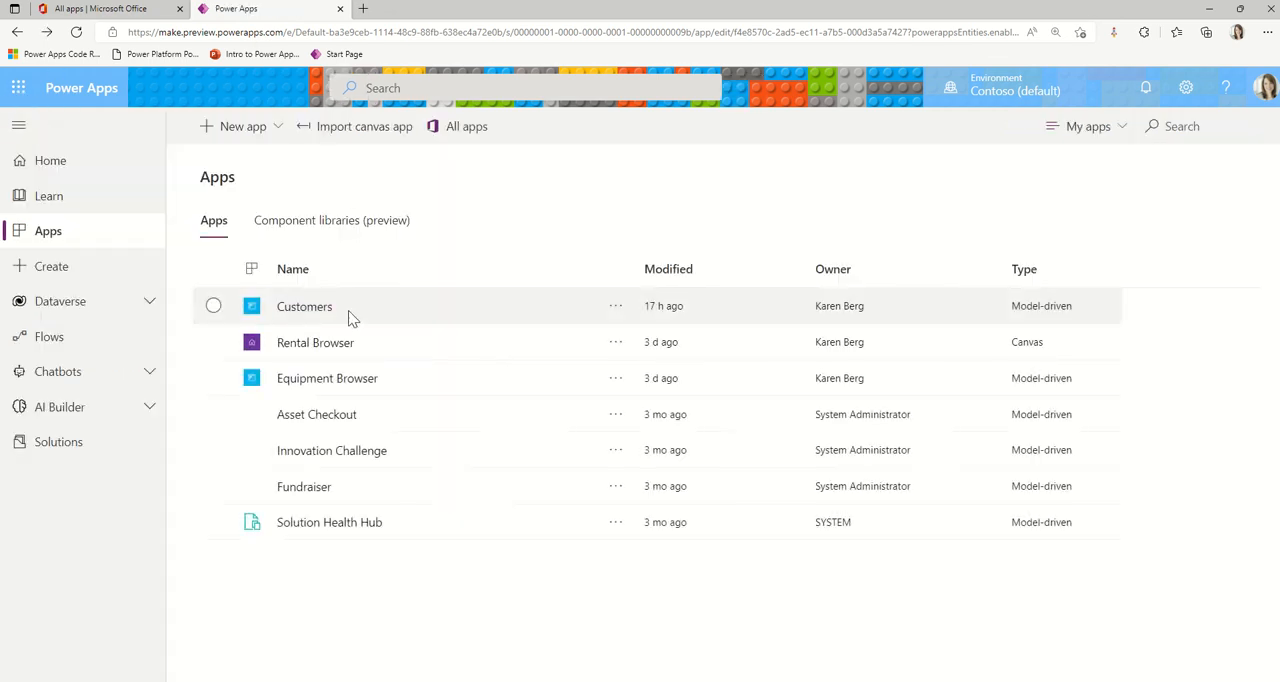
# Run the Customers app, reload it and show Active Customers as the only system view.
pyautogui.click(304, 306)
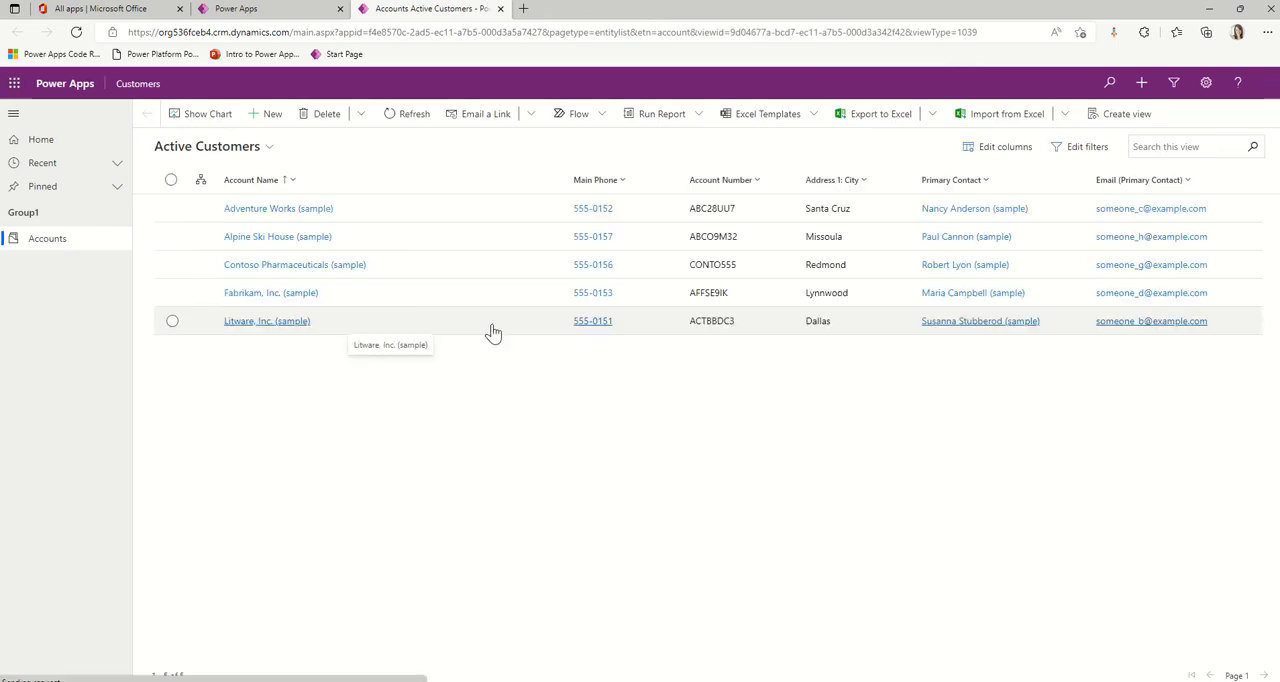
pyautogui.moveTo(548, 552)
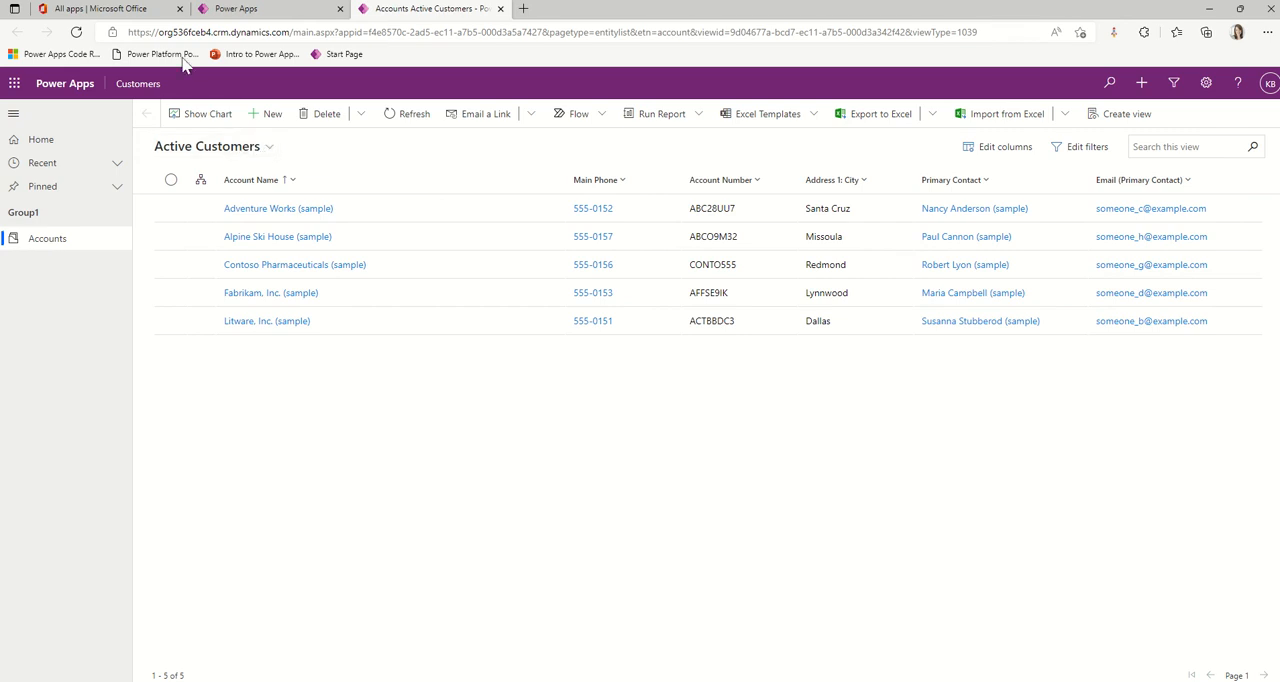
pyautogui.click(76, 32)
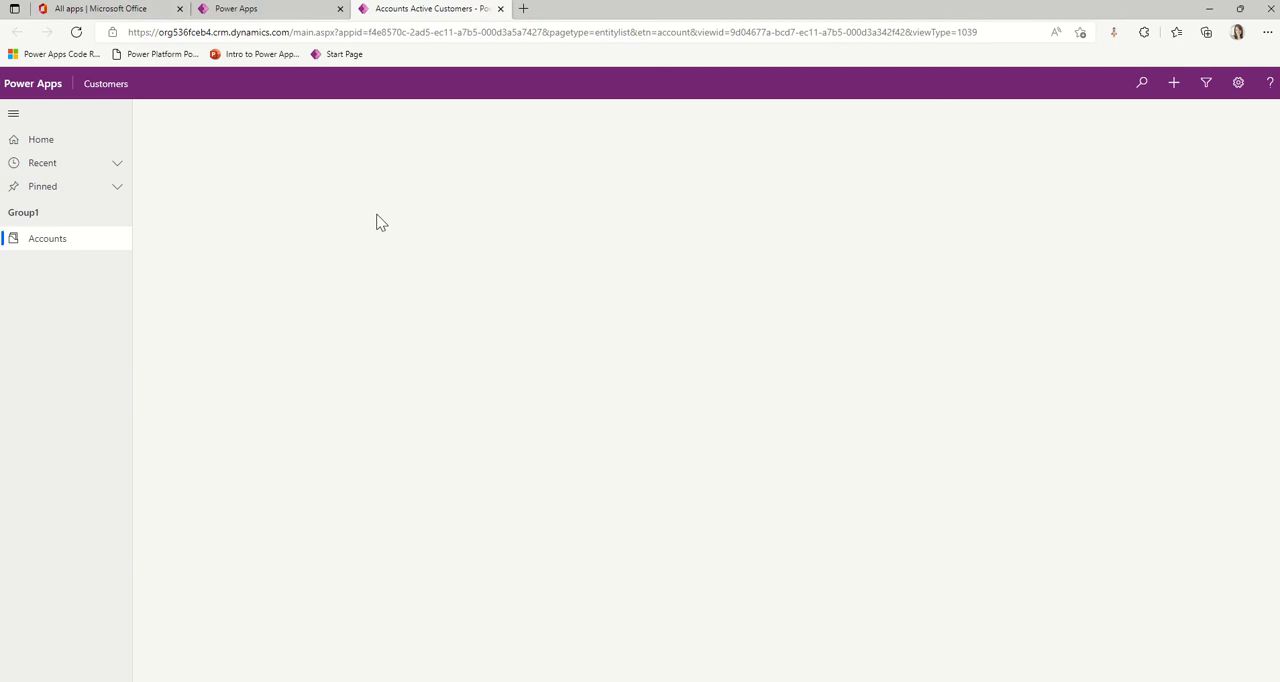
pyautogui.click(264, 152)
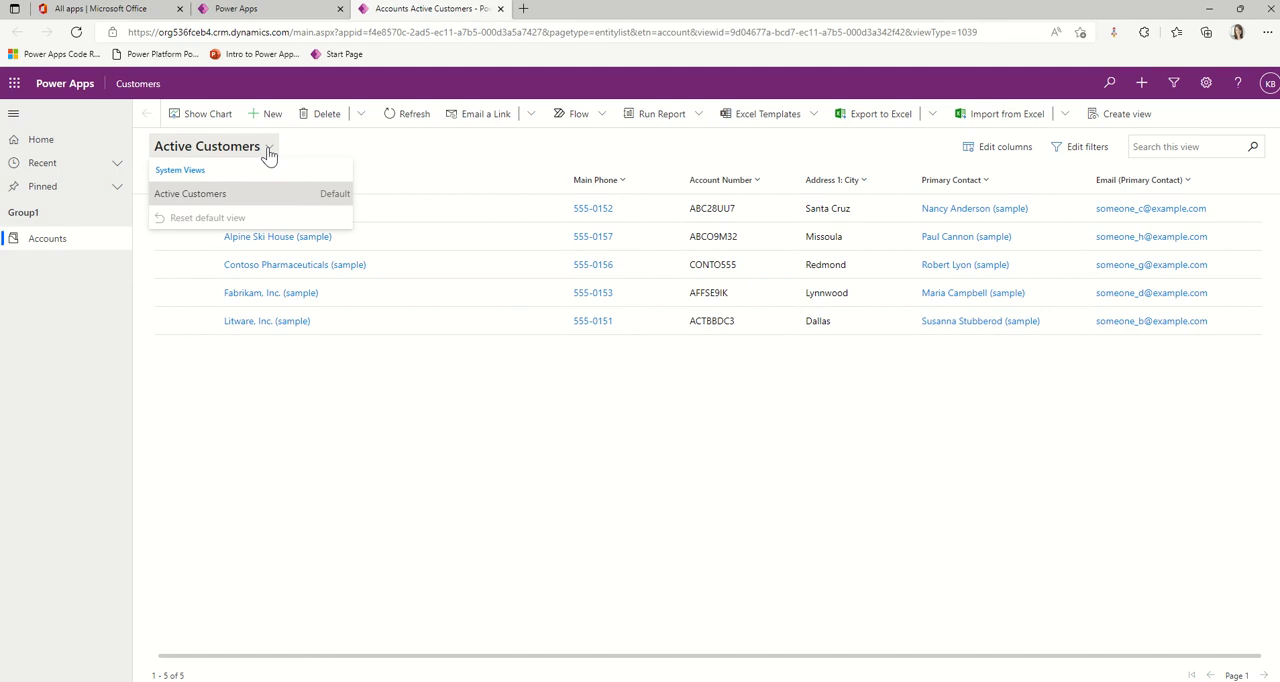
pyautogui.moveTo(500, 440)
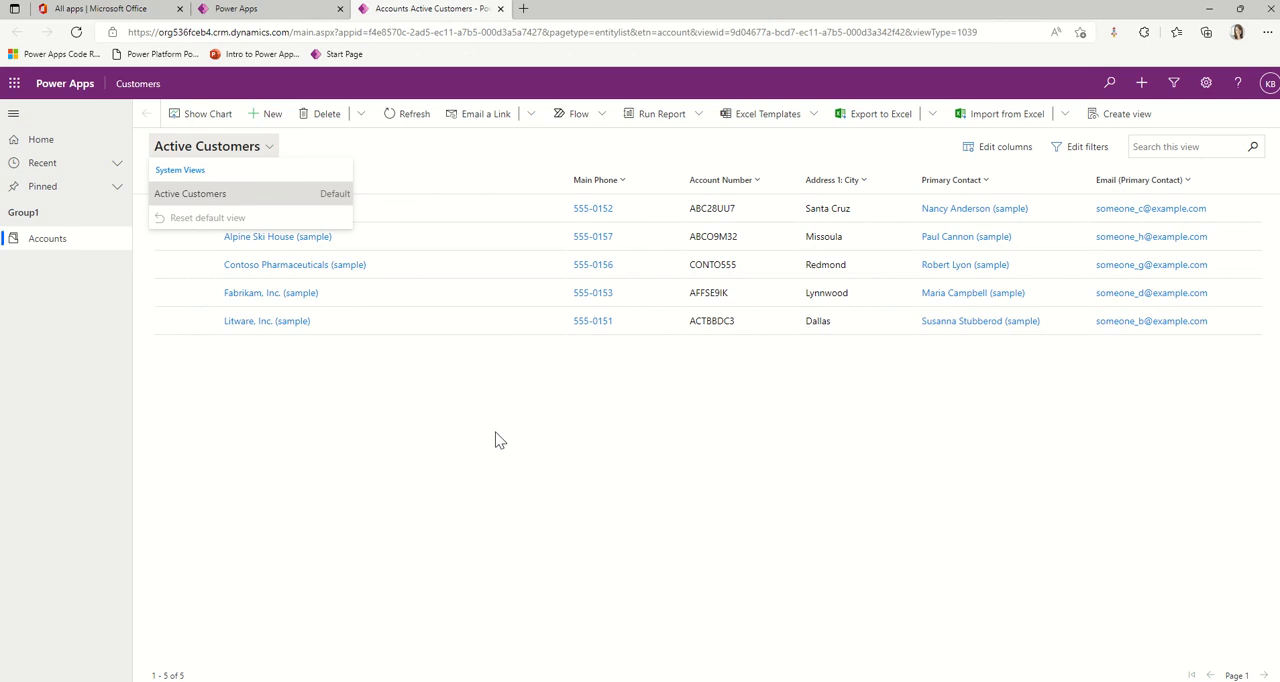
pyautogui.moveTo(756, 8)
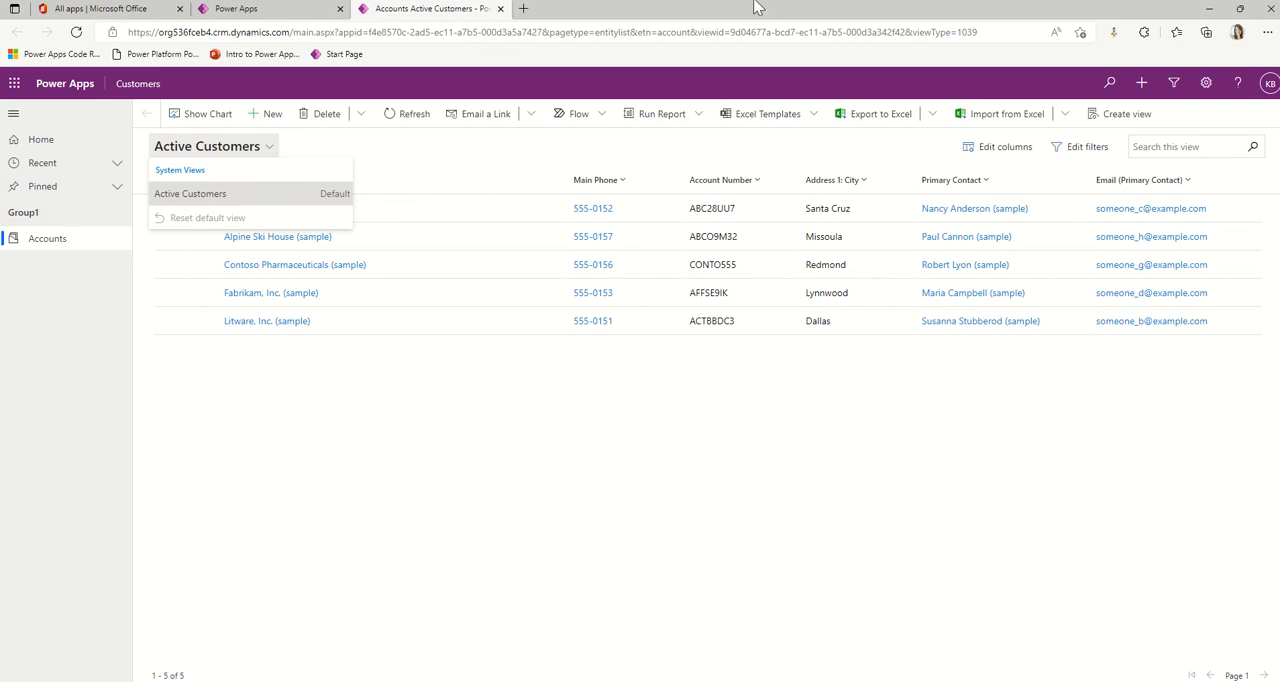